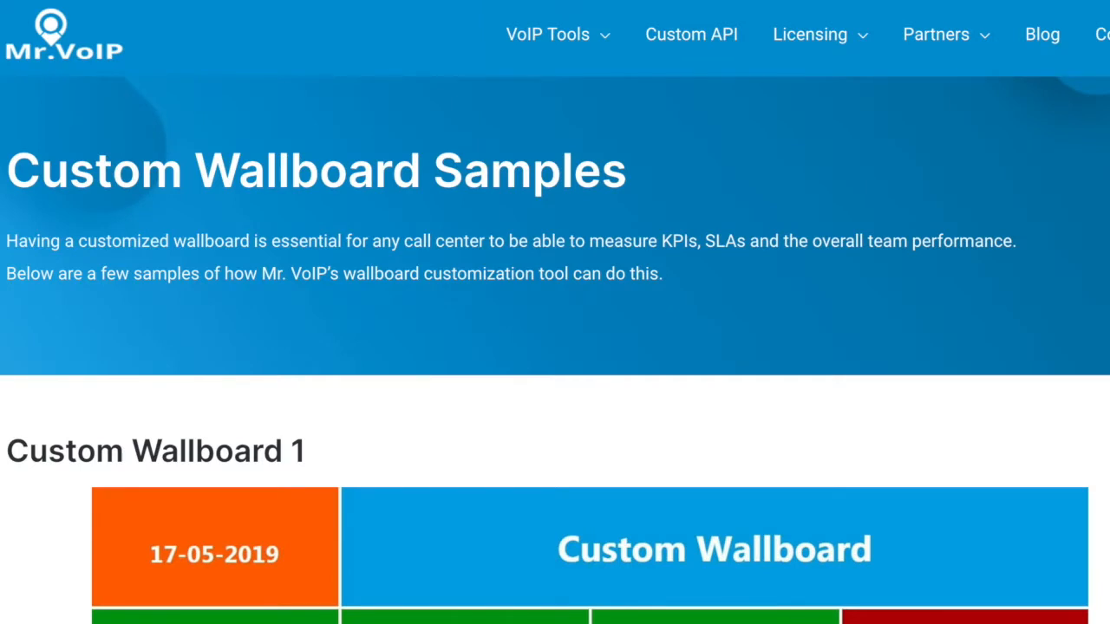
- Scroll down the Custom Wallboard Samples page from wallboard 1 to Custom Wallboard 6 and its gauges
{"action": "scroll", "scroll_direction": "down", "scroll_amount": 3}
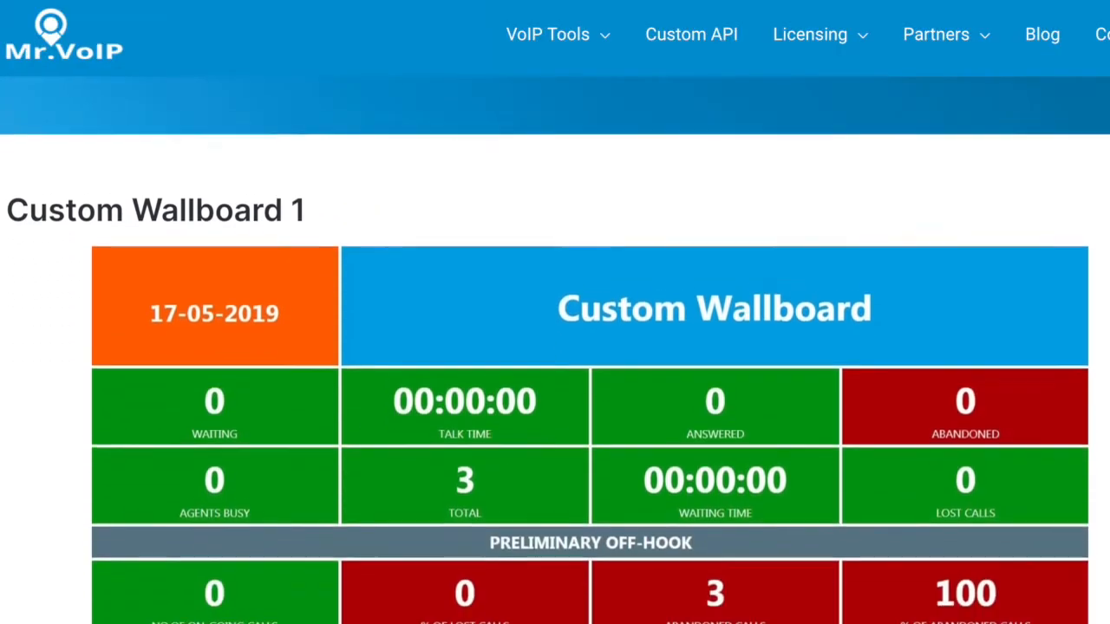
{"action": "scroll", "scroll_direction": "down", "scroll_amount": 3}
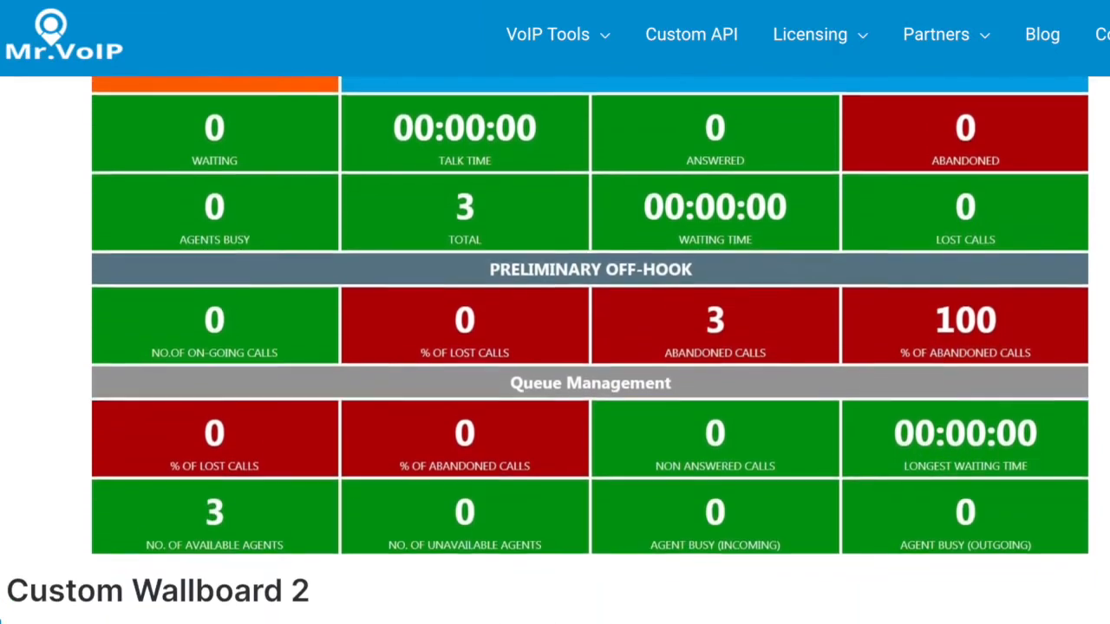
{"action": "scroll", "scroll_direction": "down", "scroll_amount": 3}
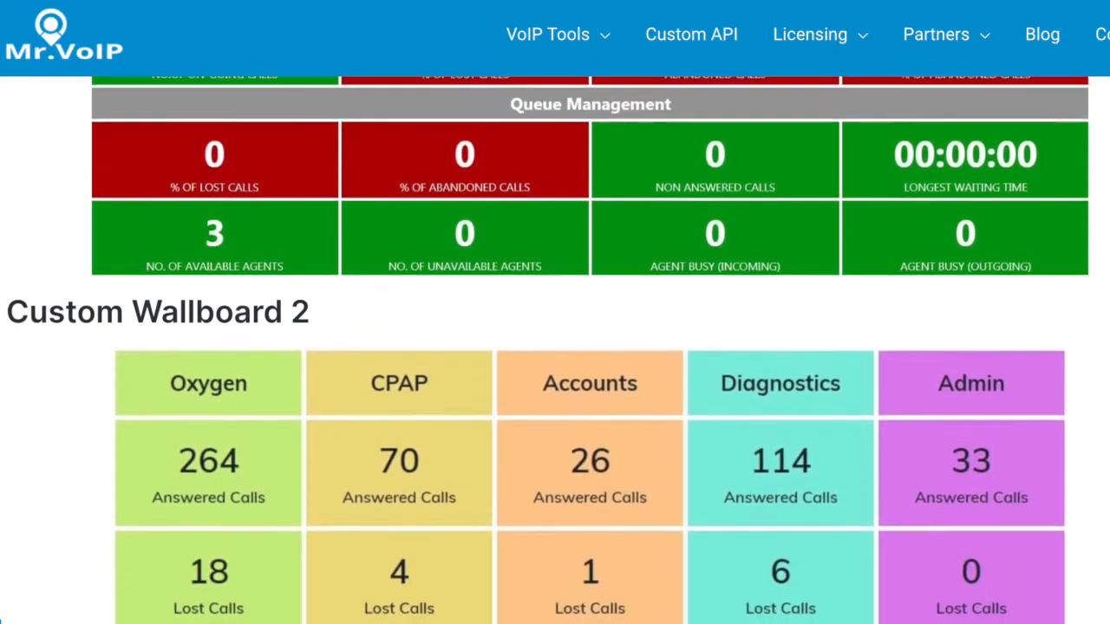
{"action": "scroll", "scroll_direction": "down", "scroll_amount": 3}
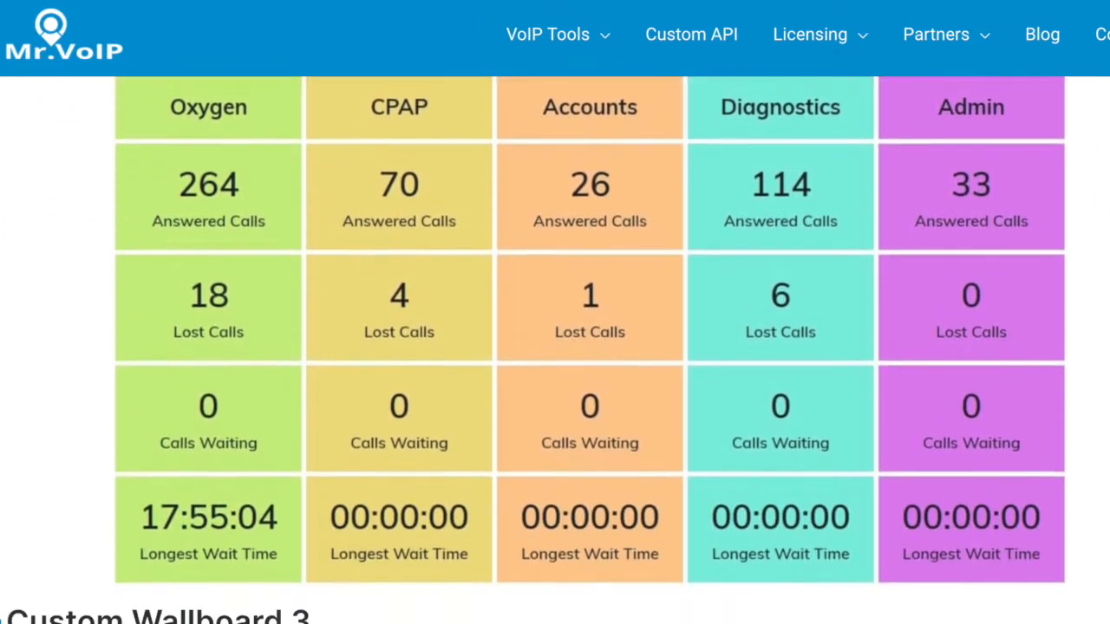
{"action": "scroll", "scroll_direction": "down", "scroll_amount": 3}
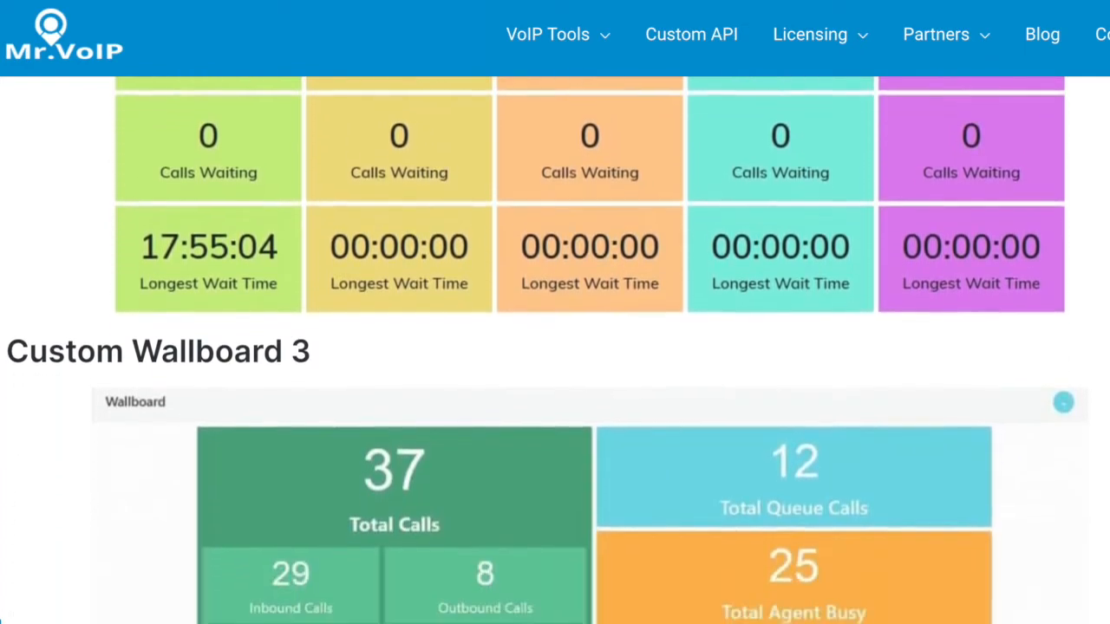
{"action": "scroll", "scroll_direction": "down", "scroll_amount": 3}
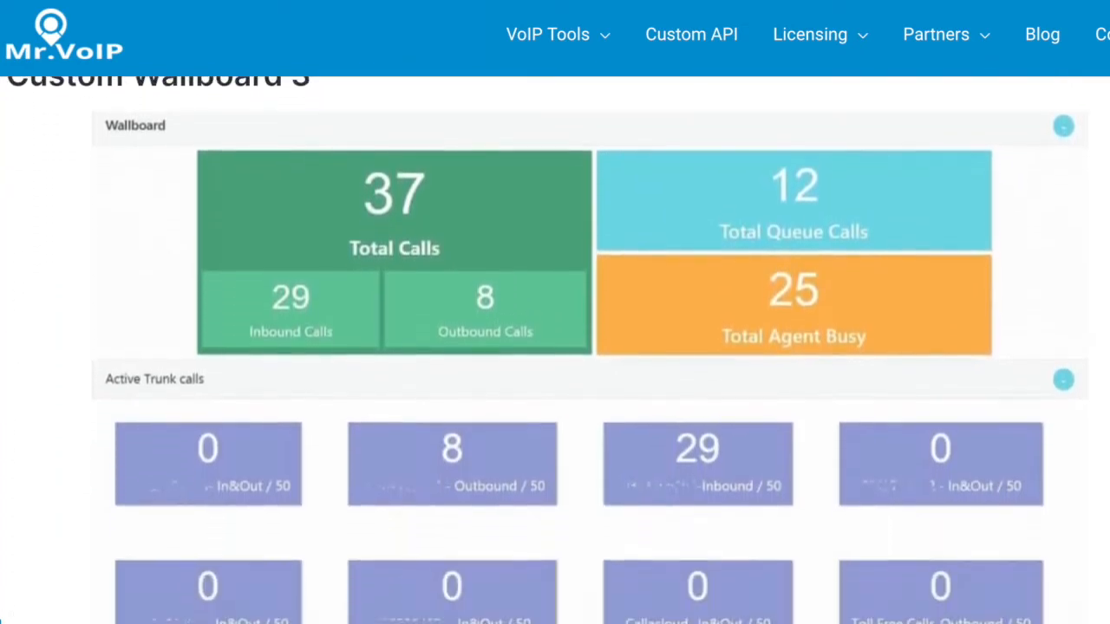
{"action": "scroll", "scroll_direction": "down", "scroll_amount": 3}
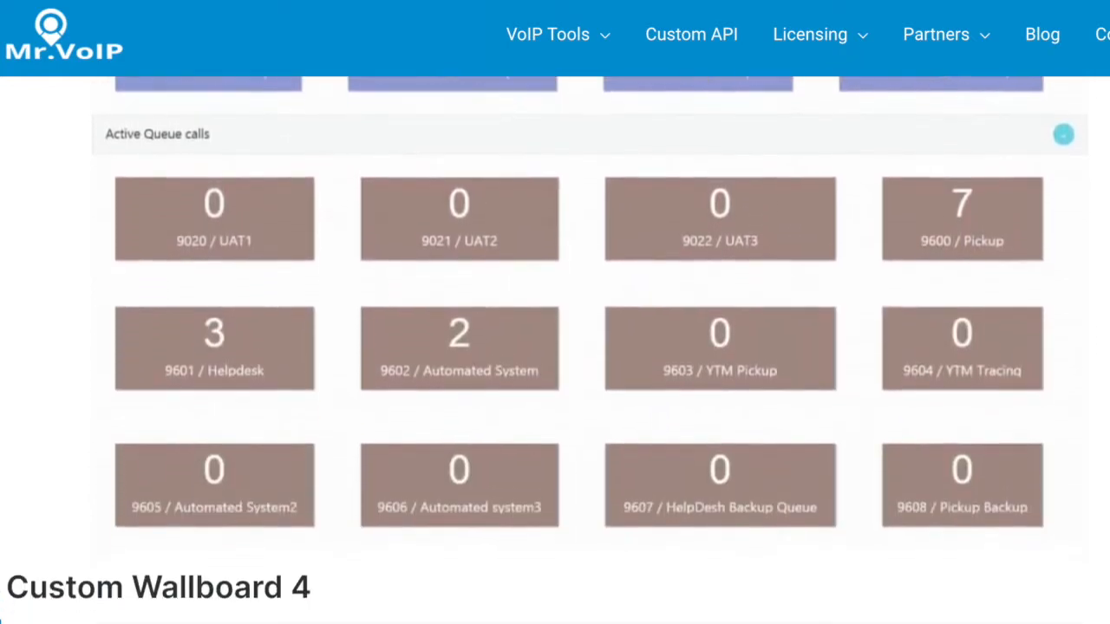
{"action": "scroll", "scroll_direction": "down", "scroll_amount": 3}
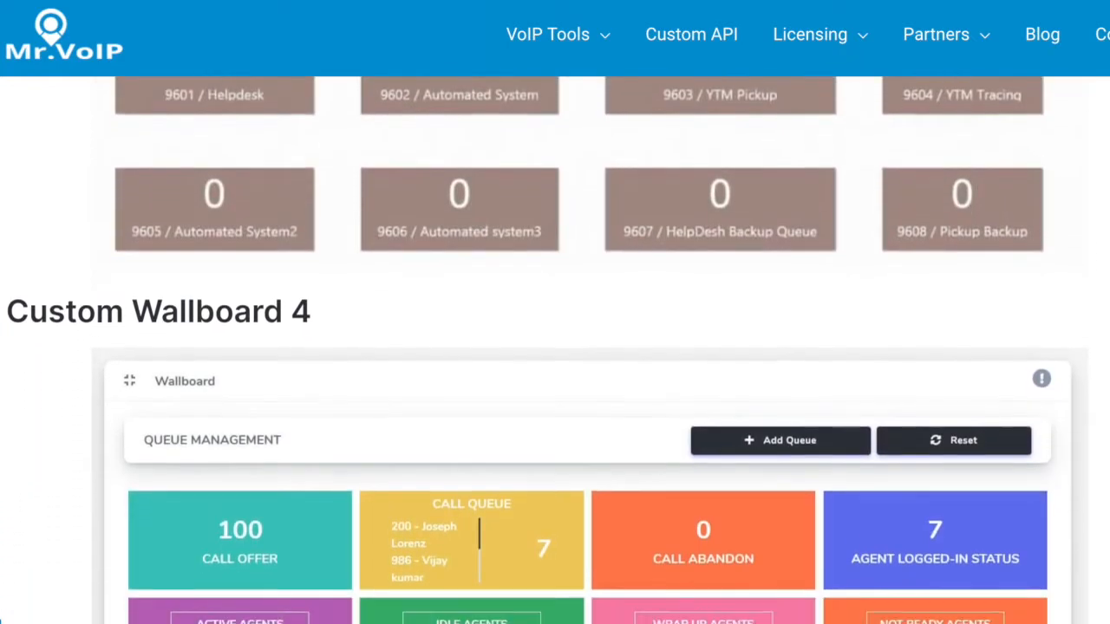
{"action": "scroll", "scroll_direction": "down", "scroll_amount": 3}
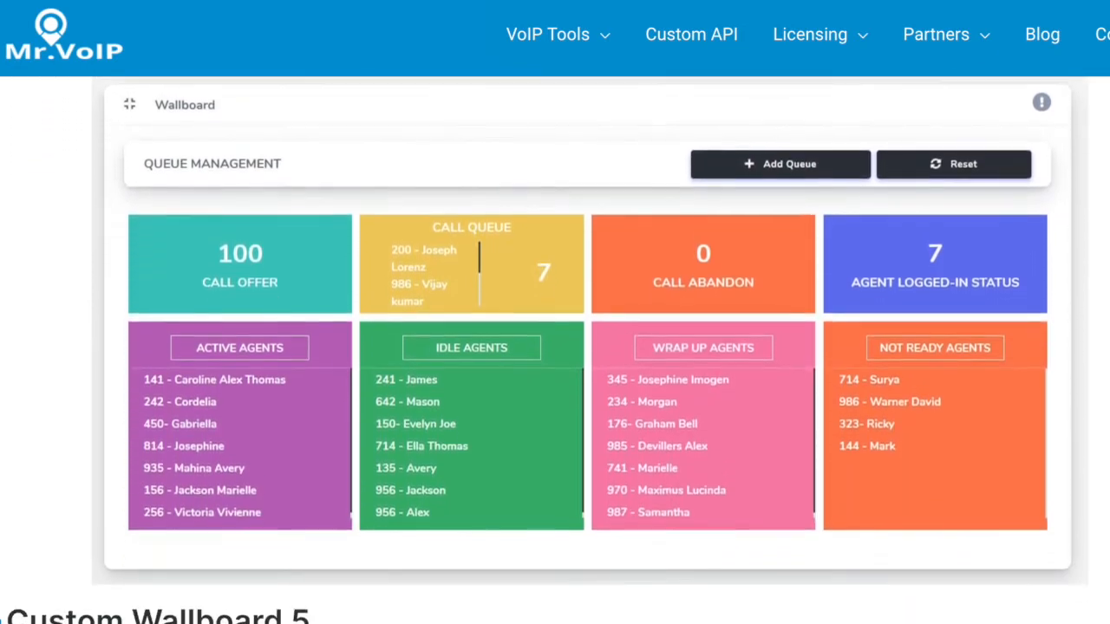
{"action": "scroll", "scroll_direction": "down", "scroll_amount": 3}
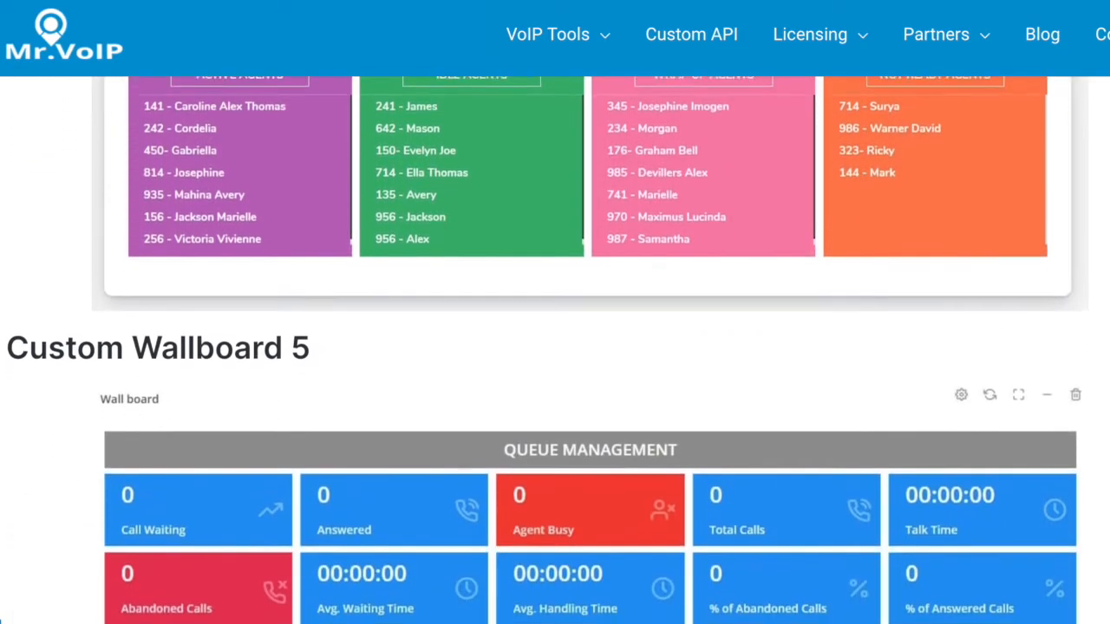
{"action": "scroll", "scroll_direction": "down", "scroll_amount": 3}
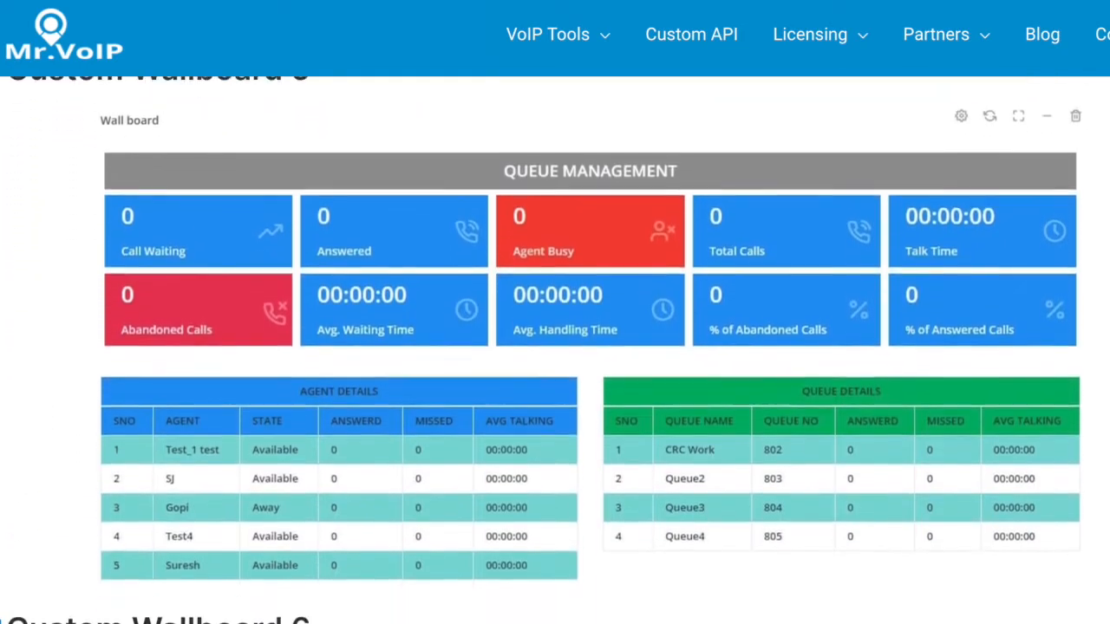
{"action": "scroll", "scroll_direction": "down", "scroll_amount": 3}
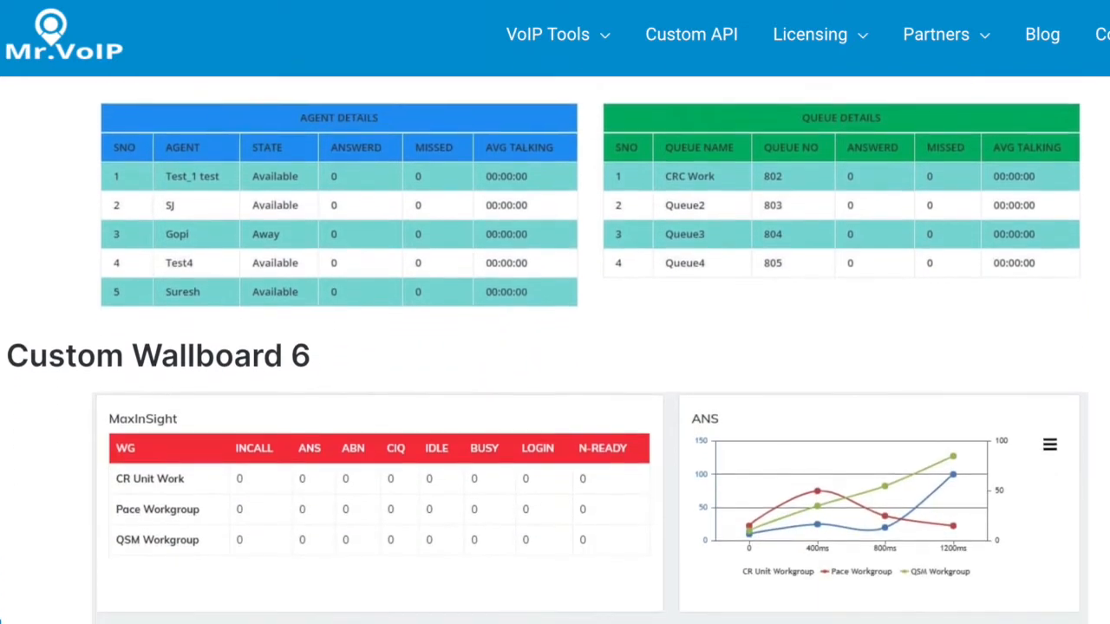
{"action": "scroll", "scroll_direction": "down", "scroll_amount": 3}
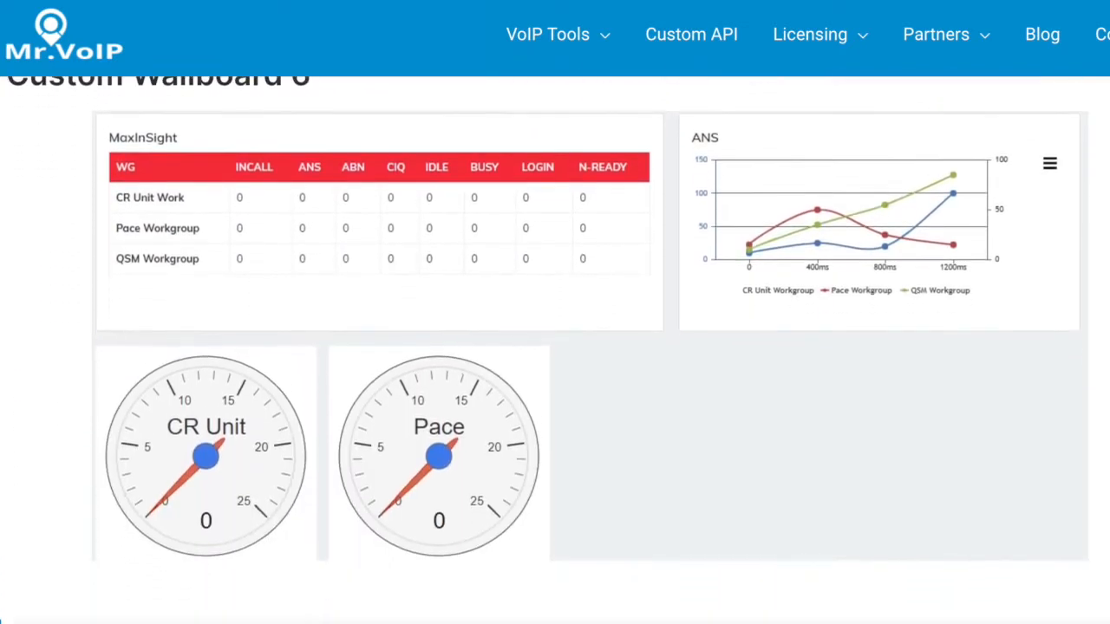
- Scroll past the 3CX Real-Time Dashboard definitions and monitoring sample to the call center banner
{"action": "scroll", "scroll_direction": "down", "scroll_amount": 3}
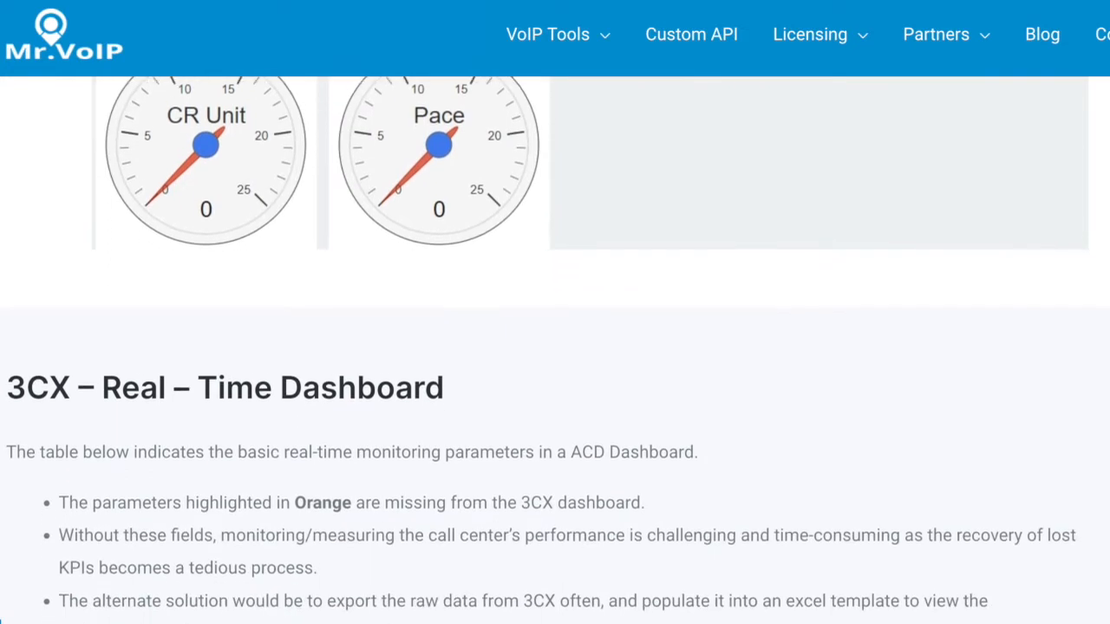
{"action": "scroll", "scroll_direction": "down", "scroll_amount": 3}
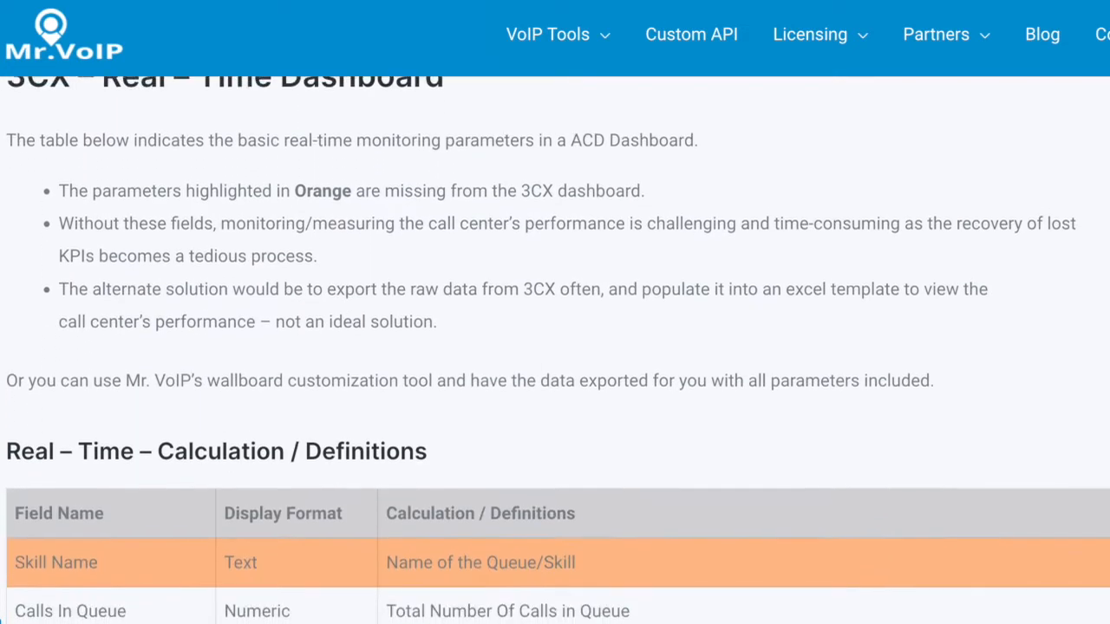
{"action": "scroll", "scroll_direction": "down", "scroll_amount": 3}
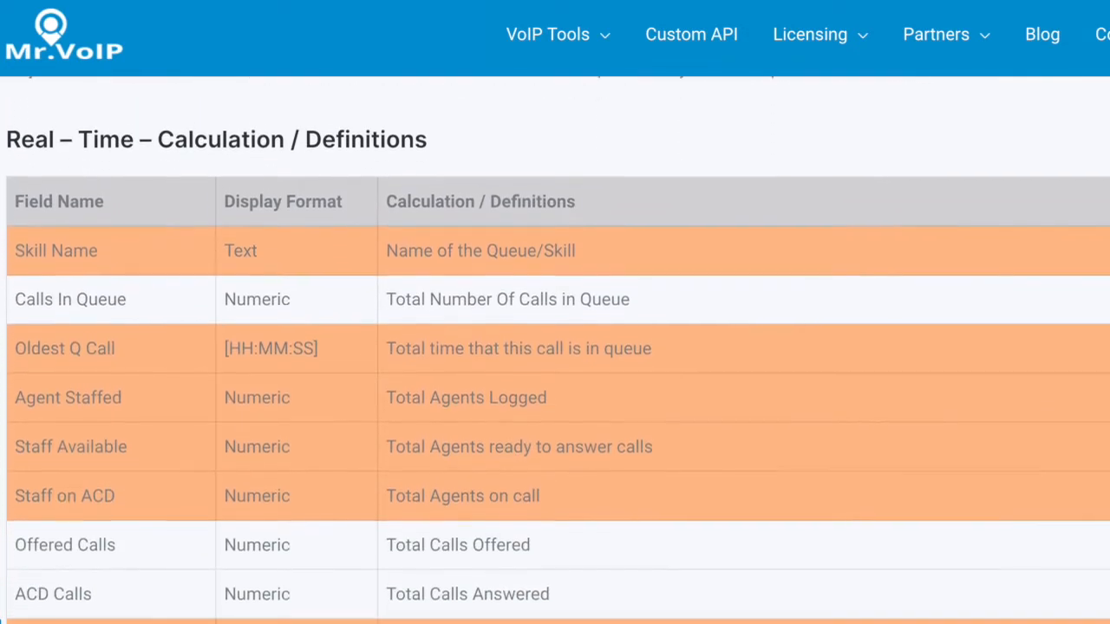
{"action": "scroll", "scroll_direction": "down", "scroll_amount": 3}
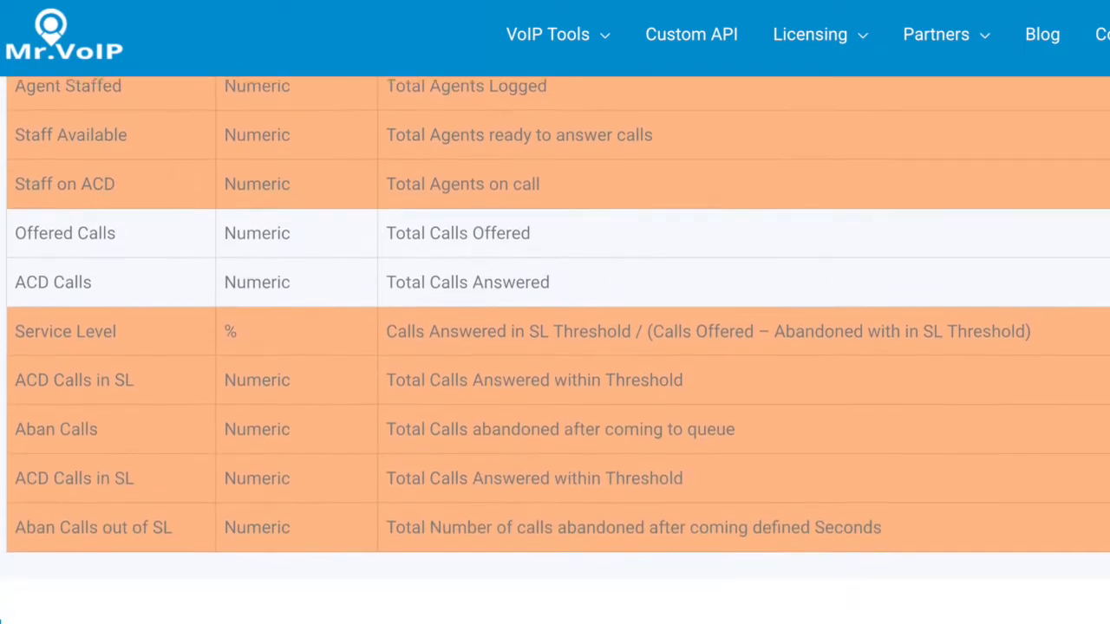
{"action": "scroll", "scroll_direction": "down", "scroll_amount": 3}
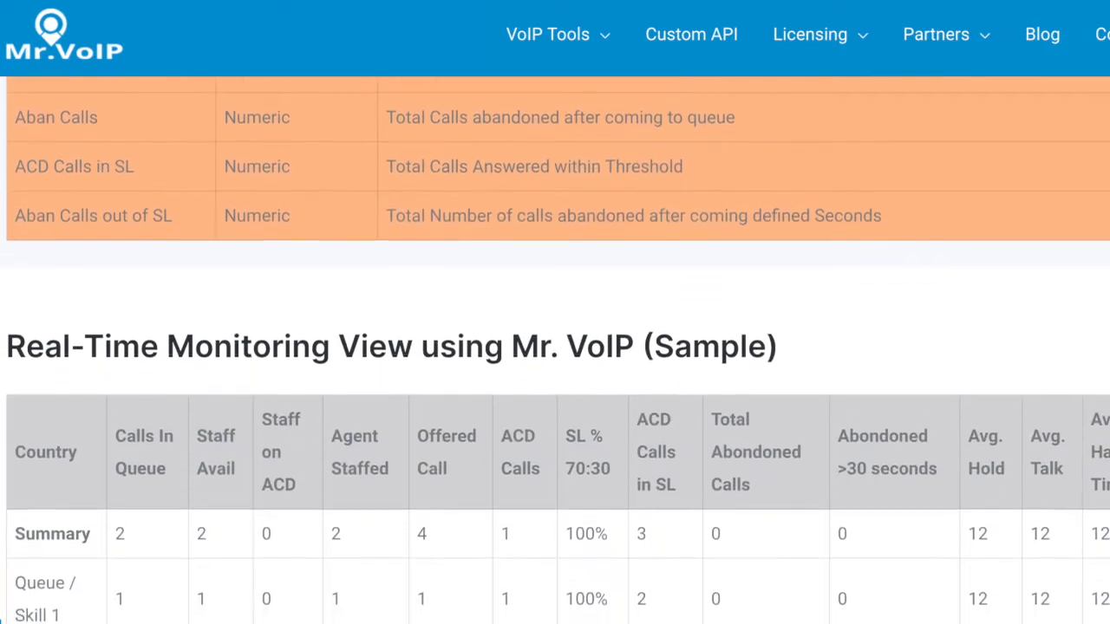
{"action": "scroll", "scroll_direction": "down", "scroll_amount": 3}
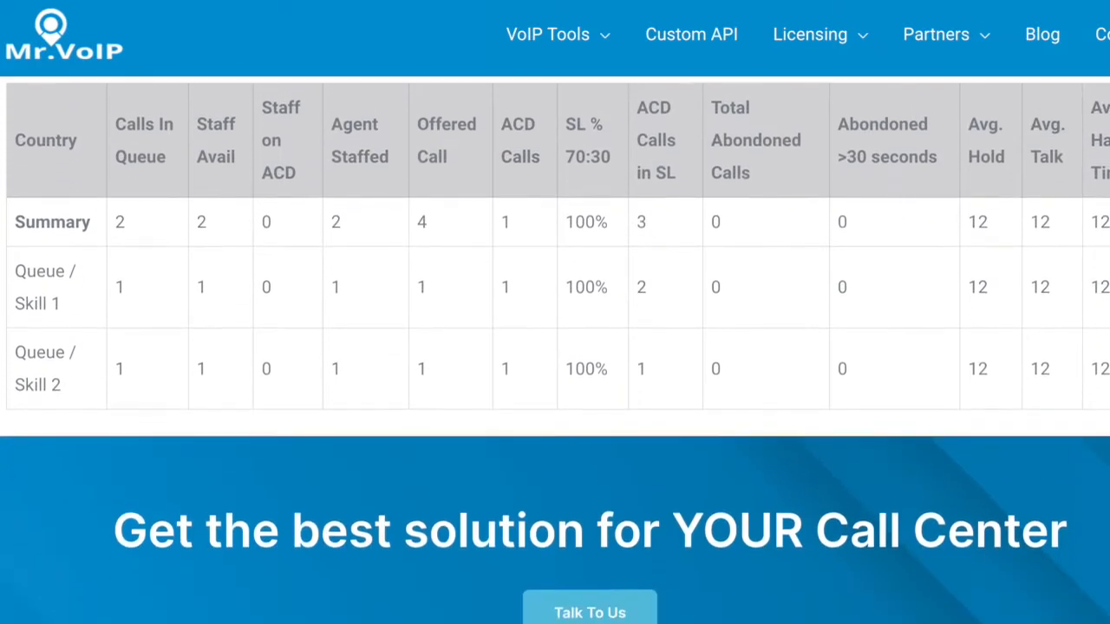
{"action": "scroll", "scroll_direction": "down", "scroll_amount": 3}
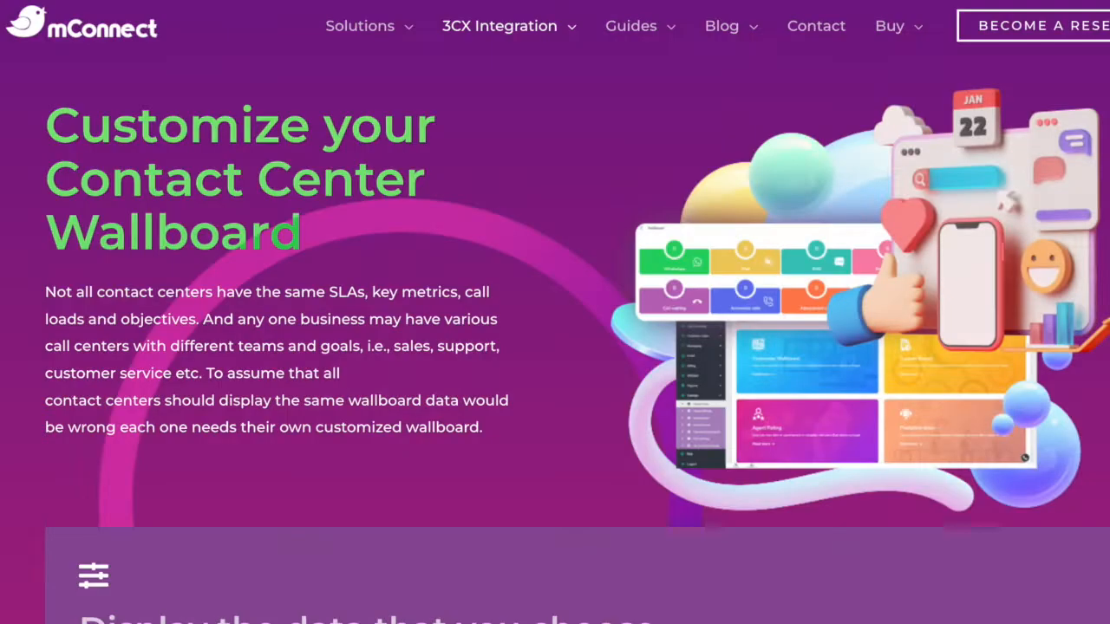
- Scroll the Customize your Contact Center Wallboard page down to the FREE 7-day trial offer
{"action": "scroll", "scroll_direction": "down", "scroll_amount": 3}
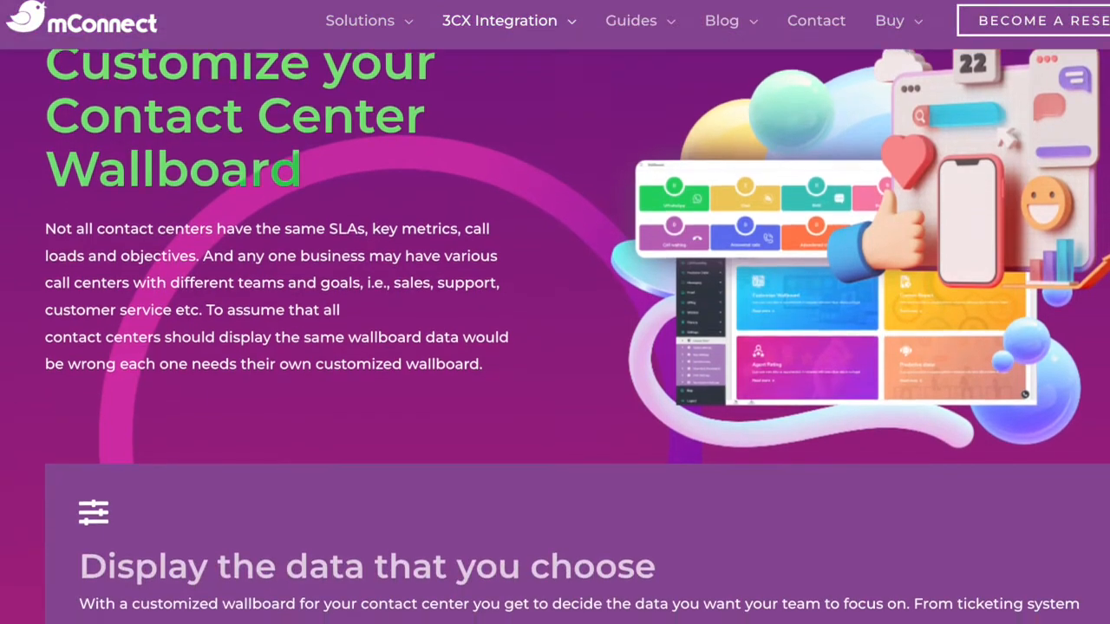
{"action": "scroll", "scroll_direction": "down", "scroll_amount": 3}
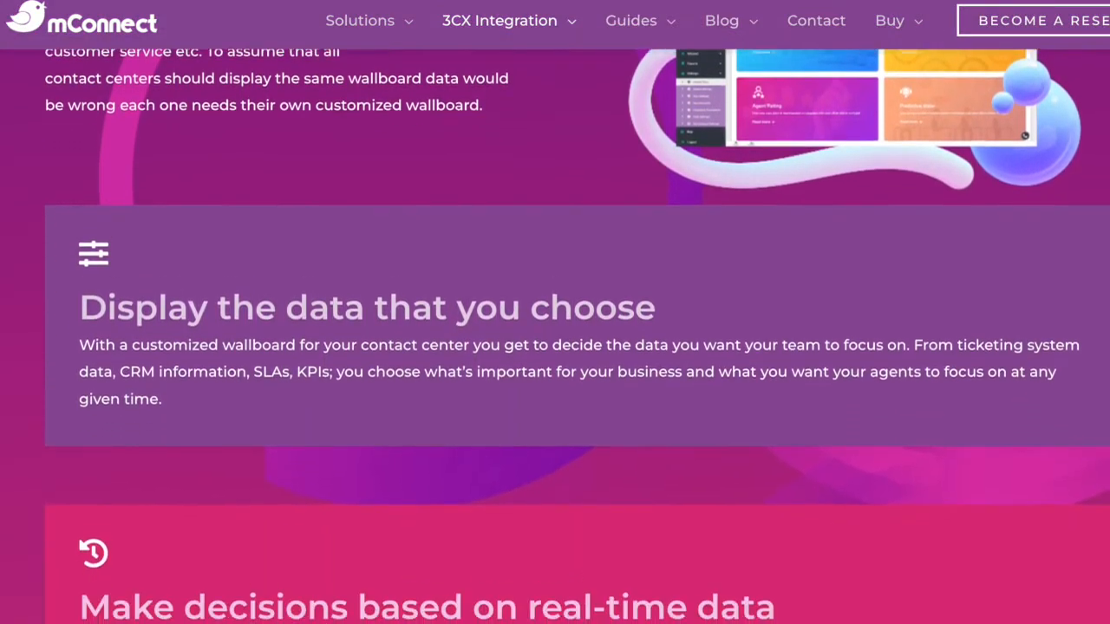
{"action": "scroll", "scroll_direction": "down", "scroll_amount": 3}
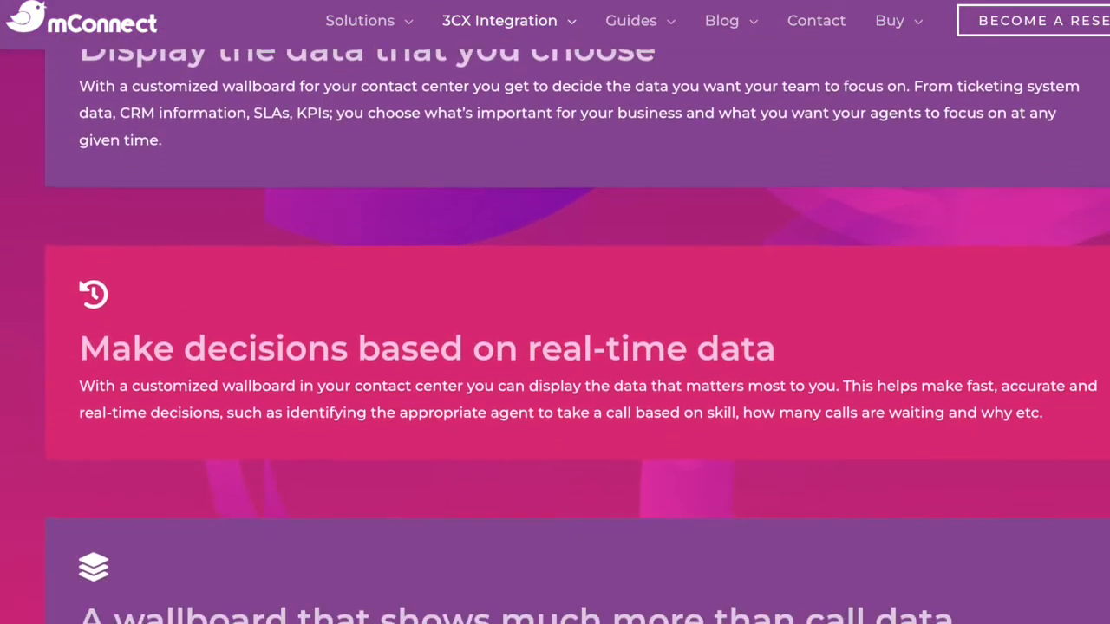
{"action": "scroll", "scroll_direction": "down", "scroll_amount": 3}
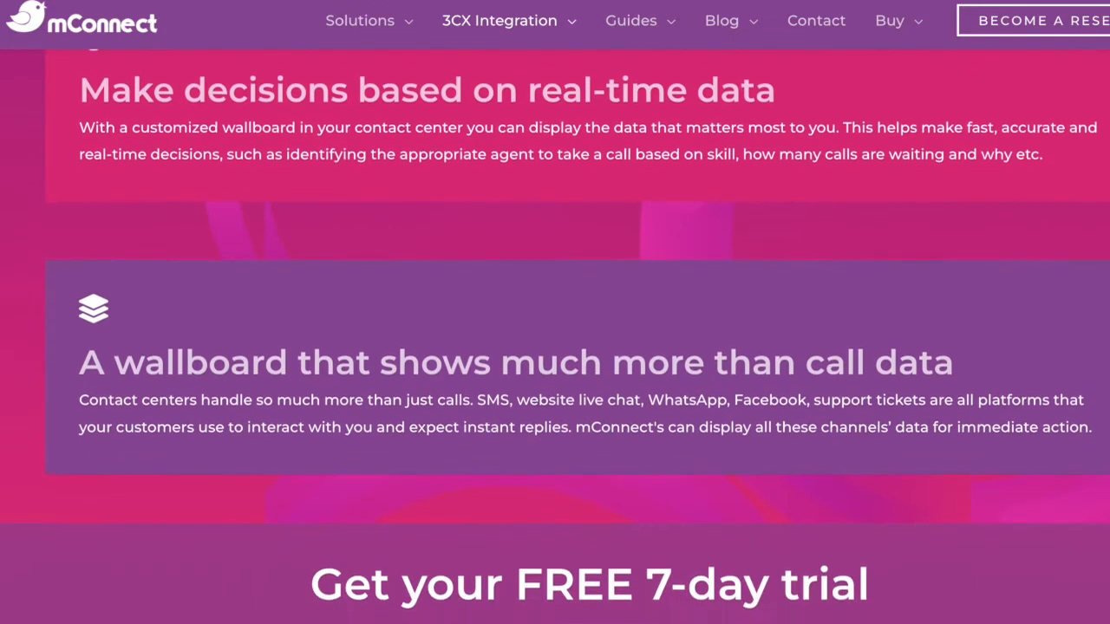
{"action": "scroll", "scroll_direction": "down", "scroll_amount": 3}
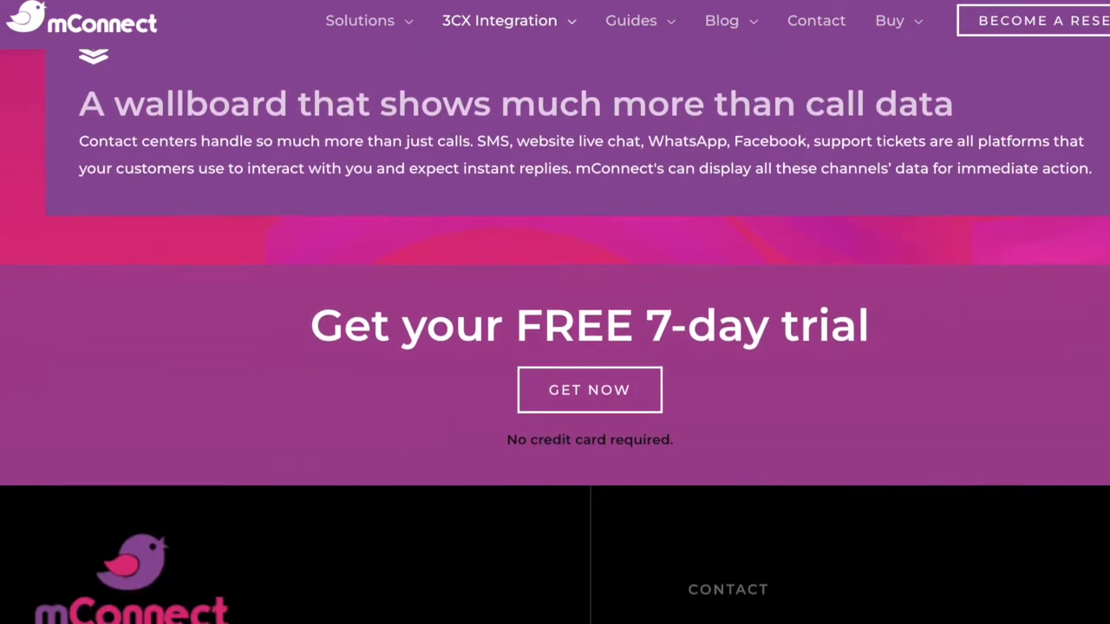
{"action": "scroll", "scroll_direction": "down", "scroll_amount": 3}
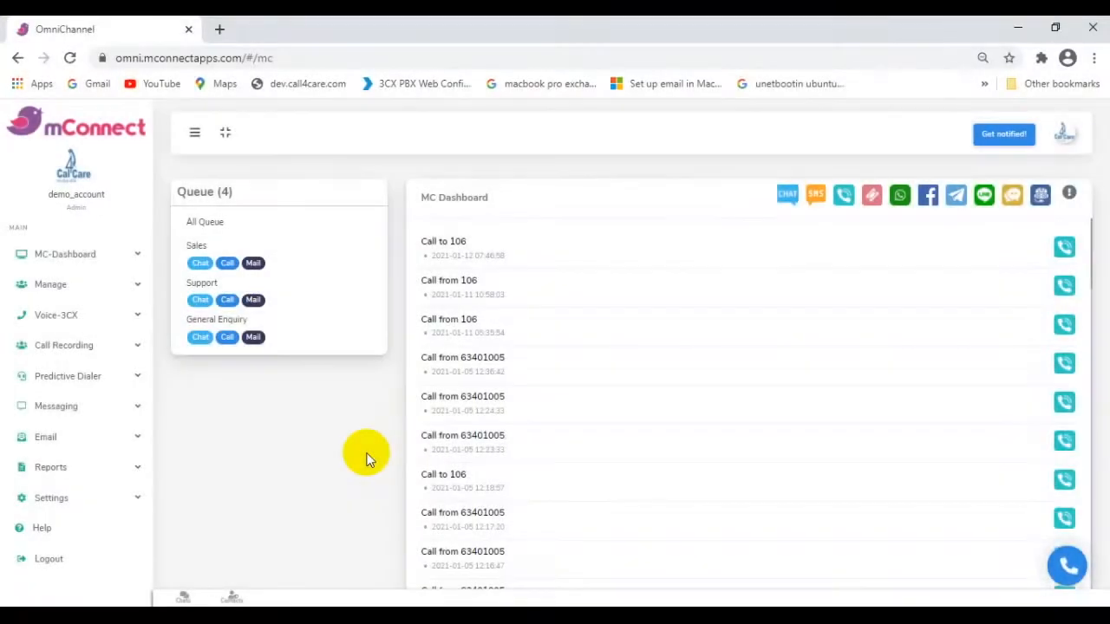
- Expand Settings in the sidebar and go to the Download Documents page
{"action": "left_click", "coordinate": [51, 498]}
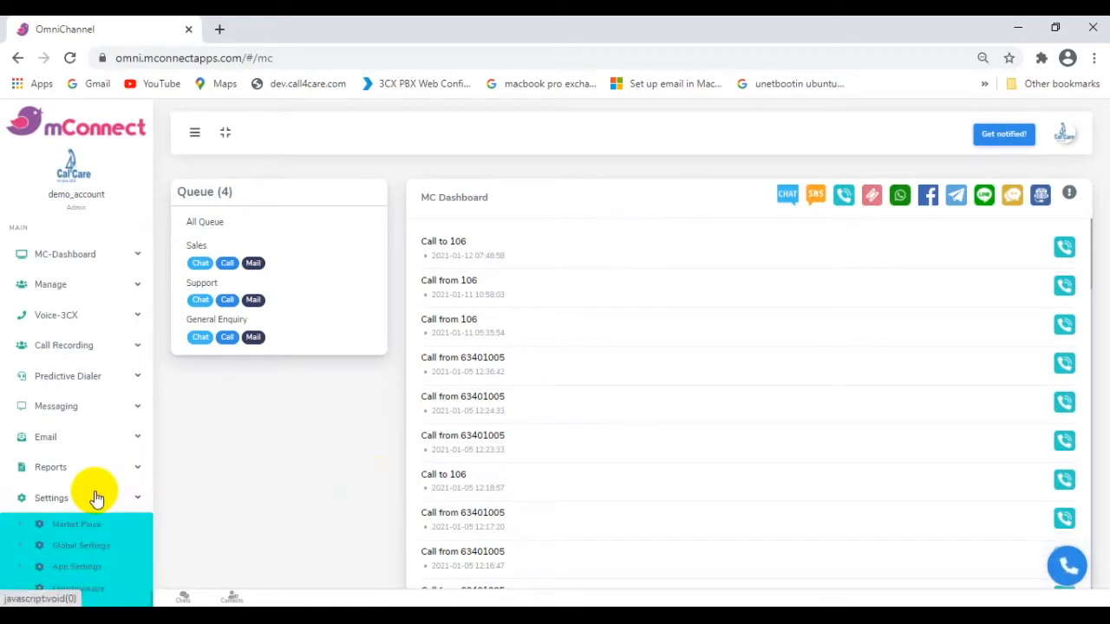
{"action": "scroll", "scroll_direction": "down", "scroll_amount": 3}
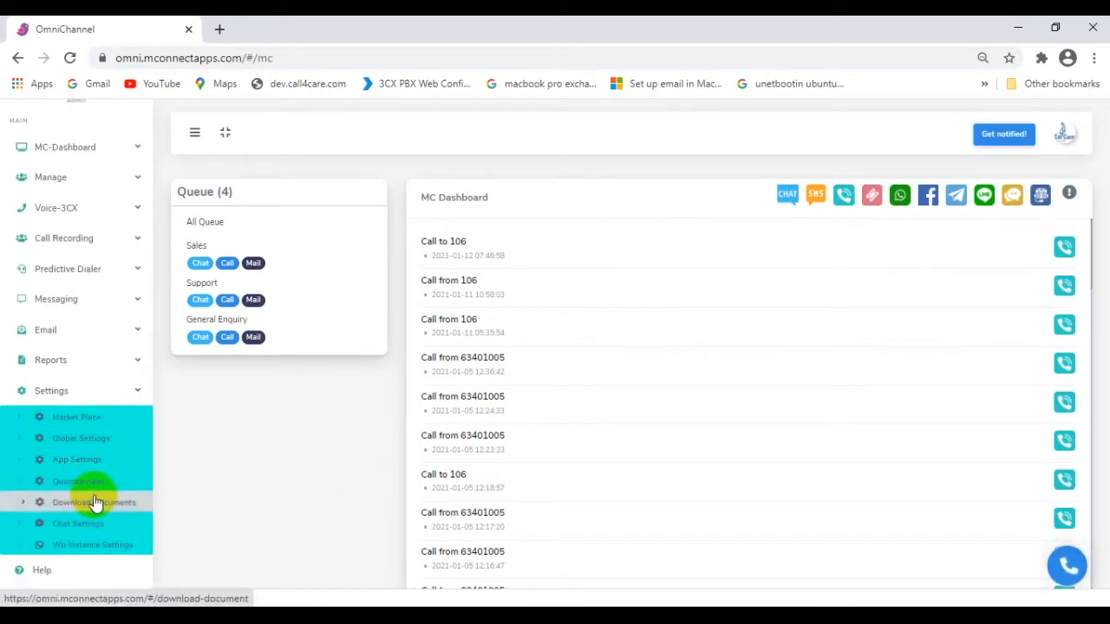
{"action": "left_click", "coordinate": [87, 503]}
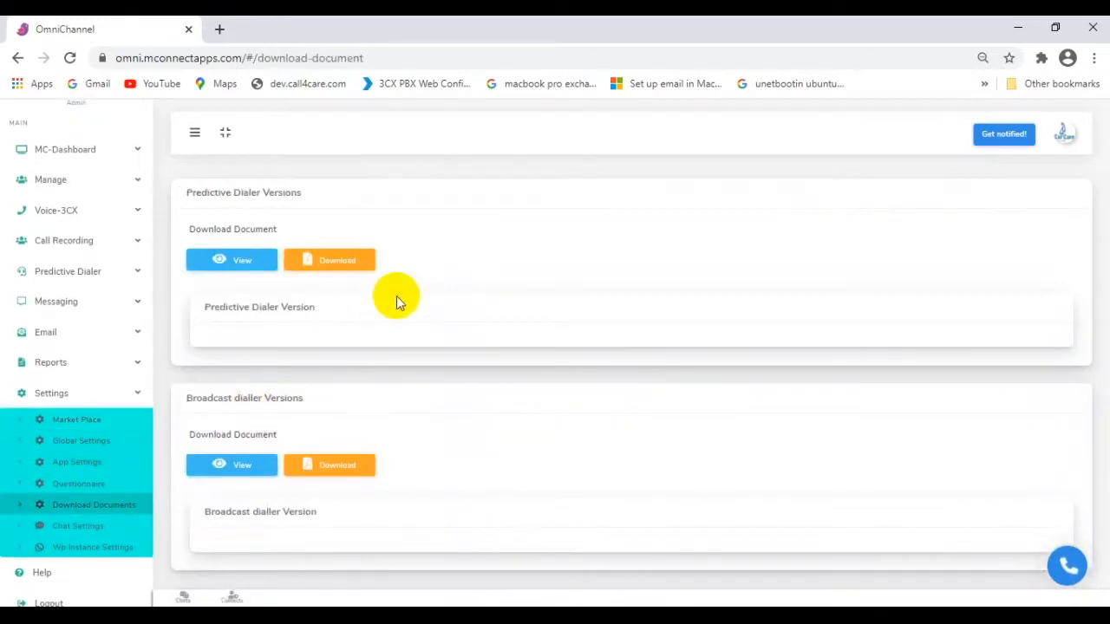
{"action": "scroll", "scroll_direction": "down", "scroll_amount": 3}
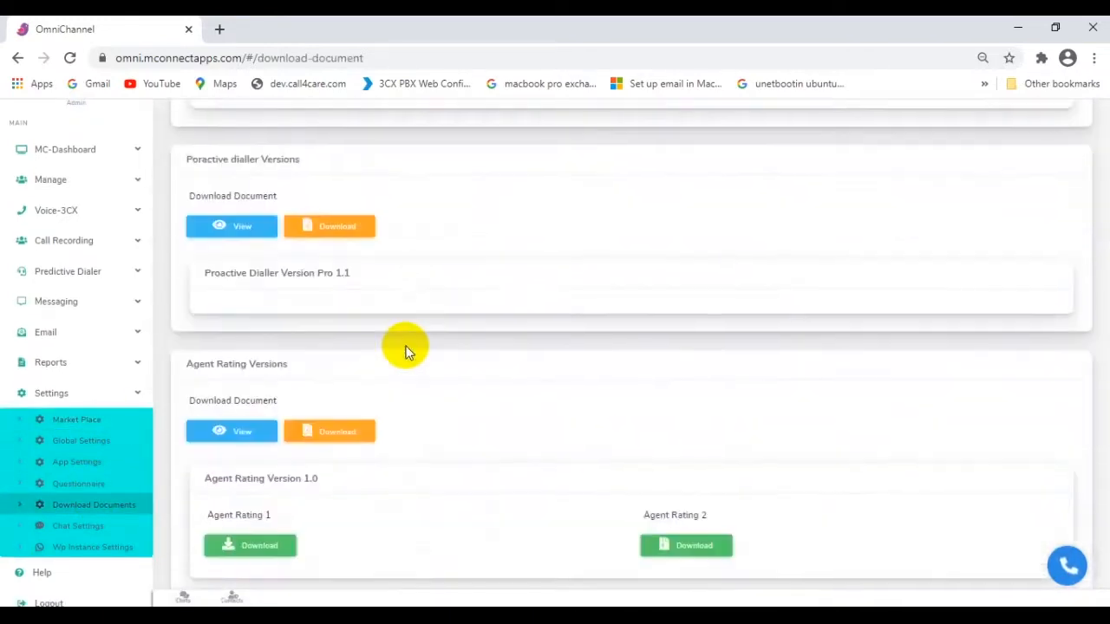
{"action": "scroll", "scroll_direction": "down", "scroll_amount": 3}
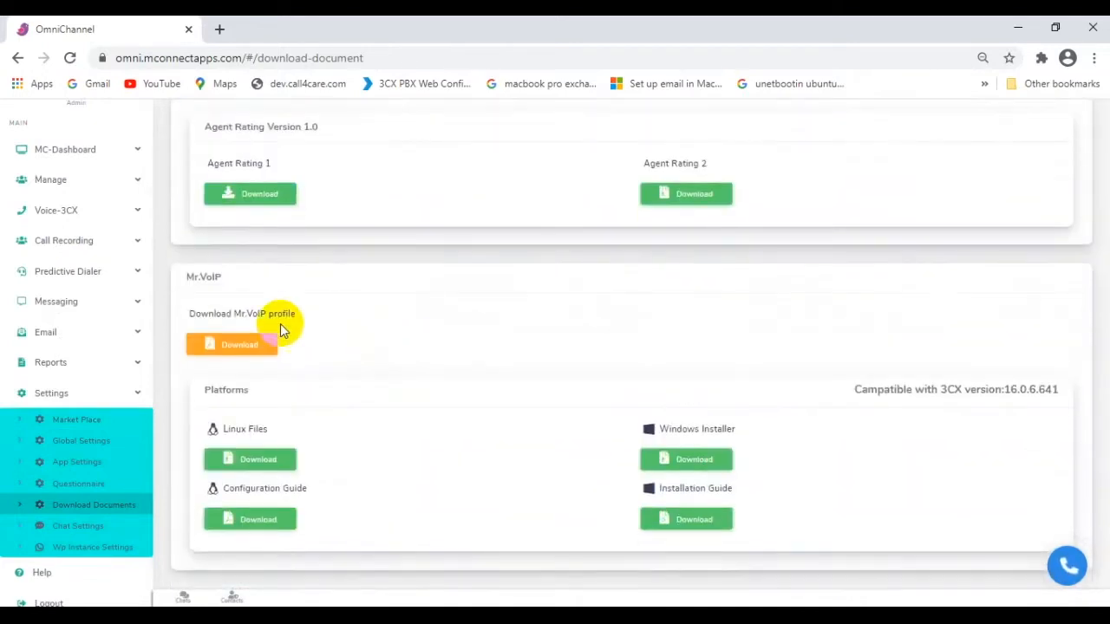
{"action": "mouse_move", "coordinate": [212, 286]}
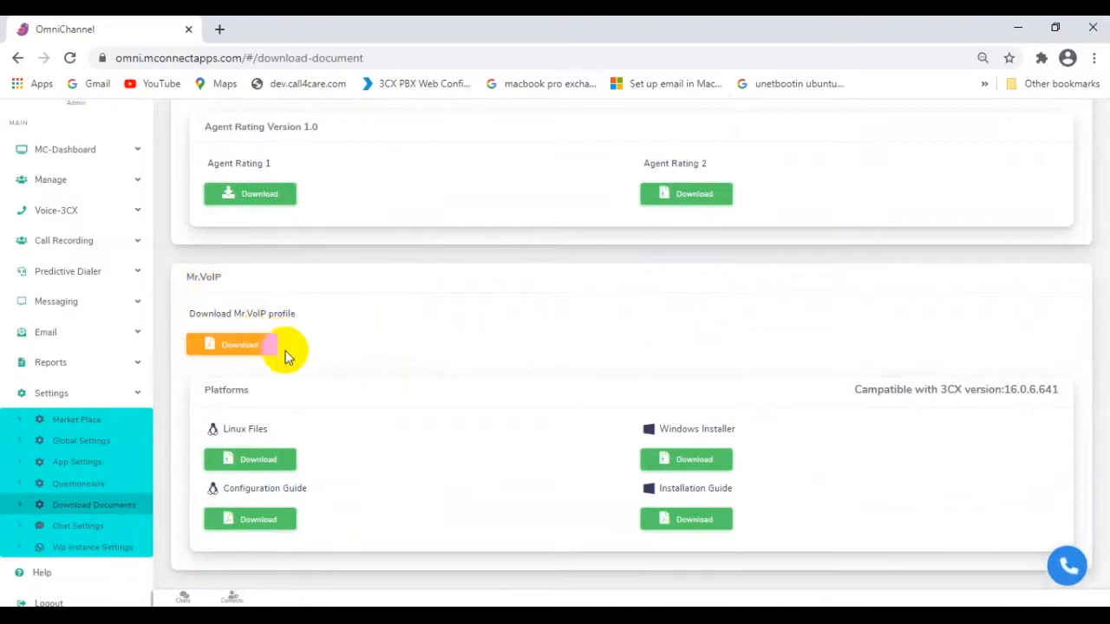
{"action": "mouse_move", "coordinate": [312, 421]}
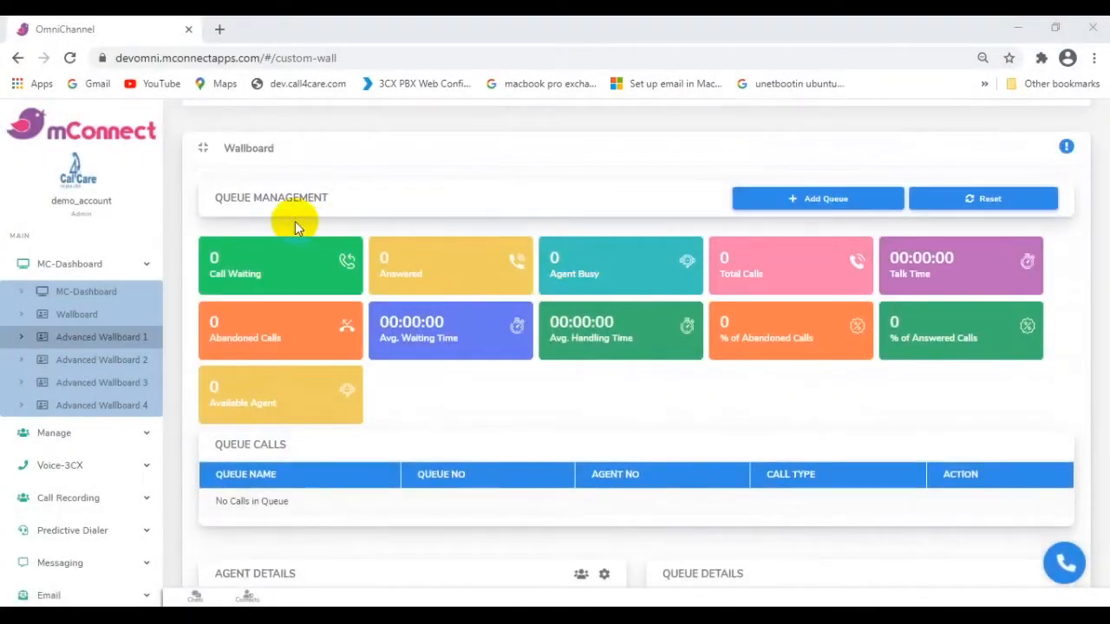
- Review Advanced Wallboard 1, view its Add Queue list, and close the dialog
{"action": "scroll", "scroll_direction": "down", "scroll_amount": 3}
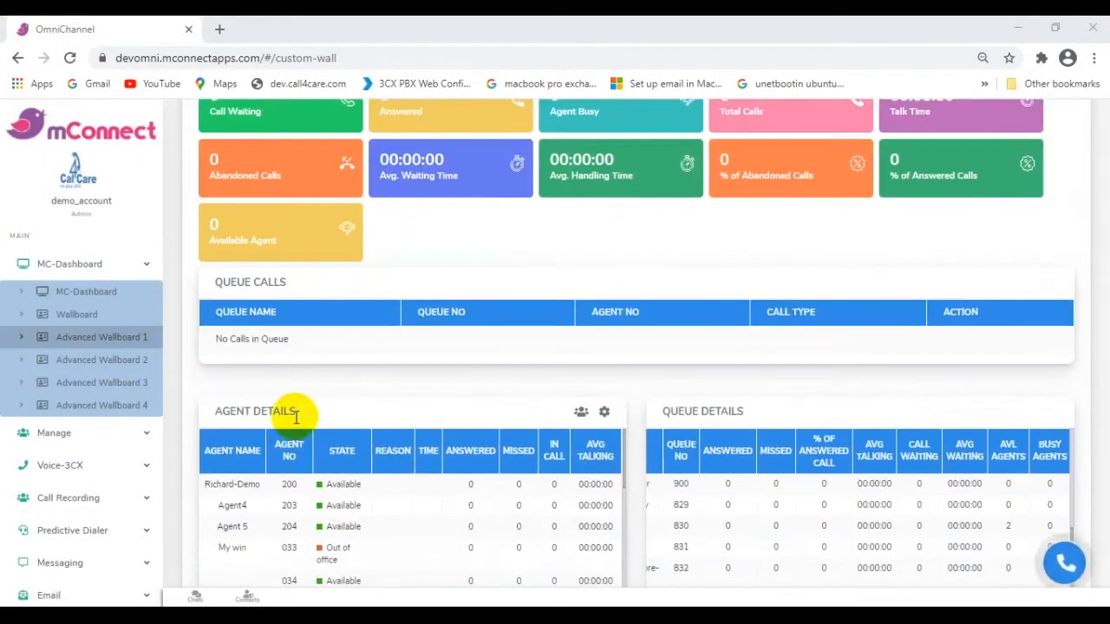
{"action": "mouse_move", "coordinate": [729, 426]}
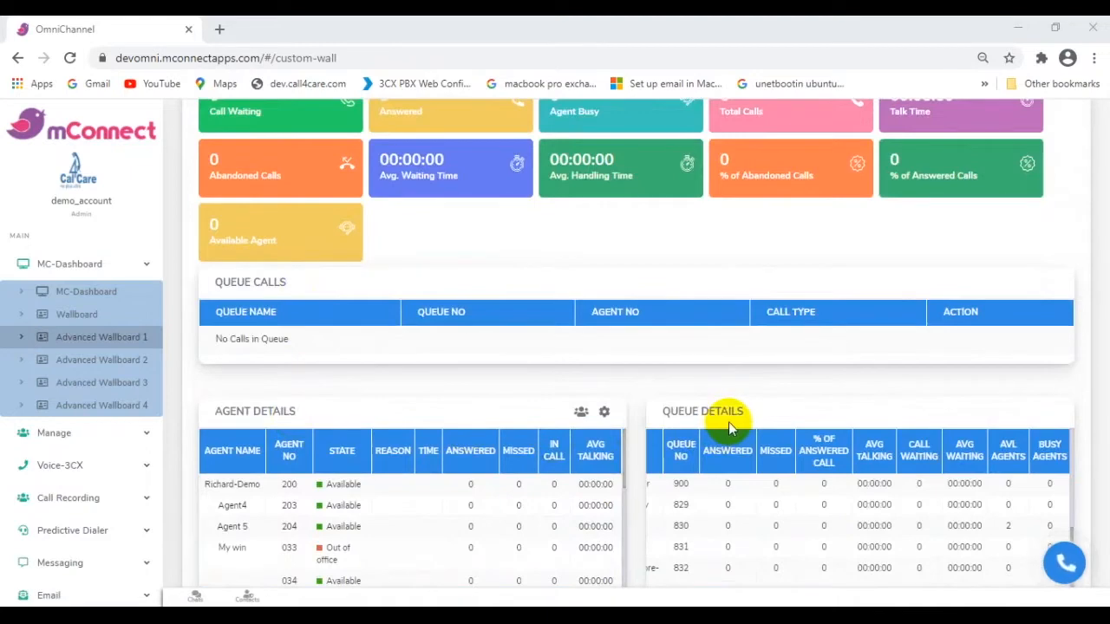
{"action": "mouse_move", "coordinate": [521, 340]}
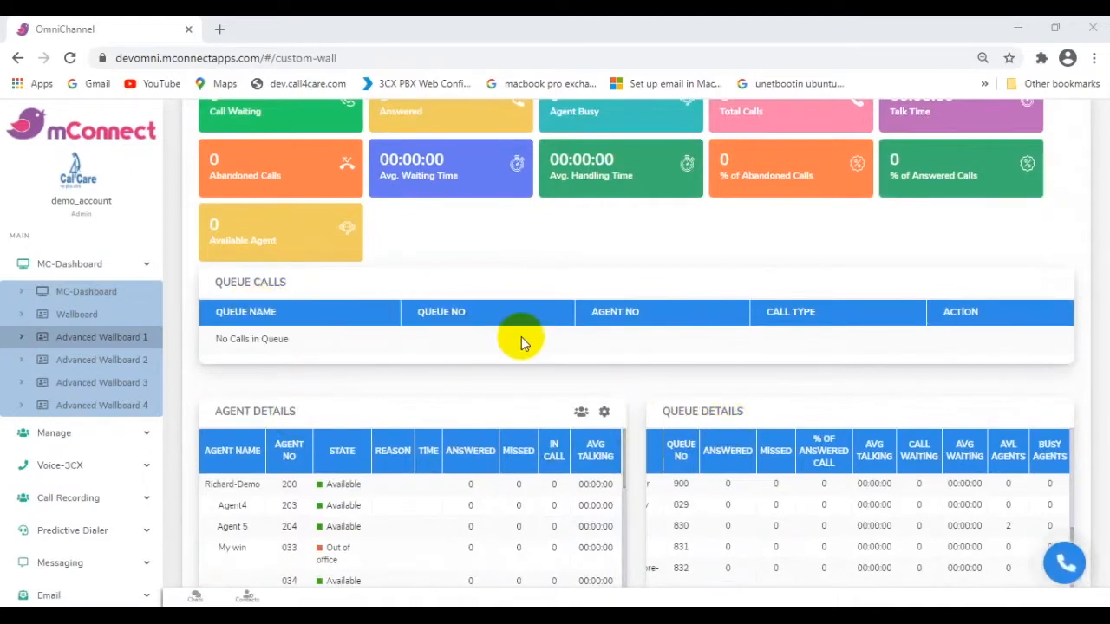
{"action": "mouse_move", "coordinate": [674, 324]}
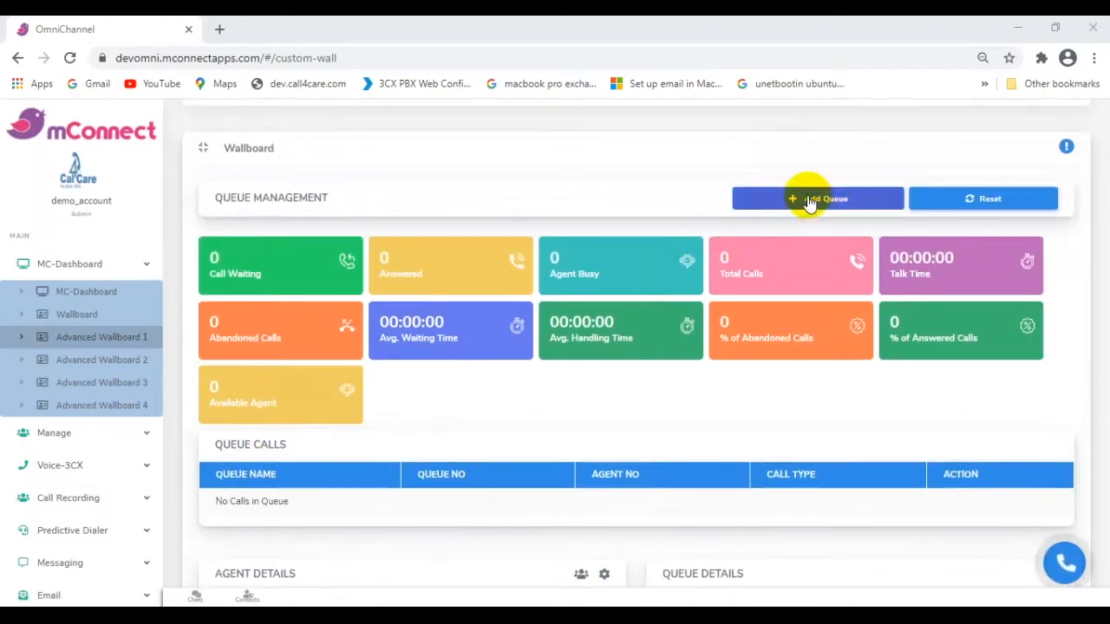
{"action": "left_click", "coordinate": [819, 198]}
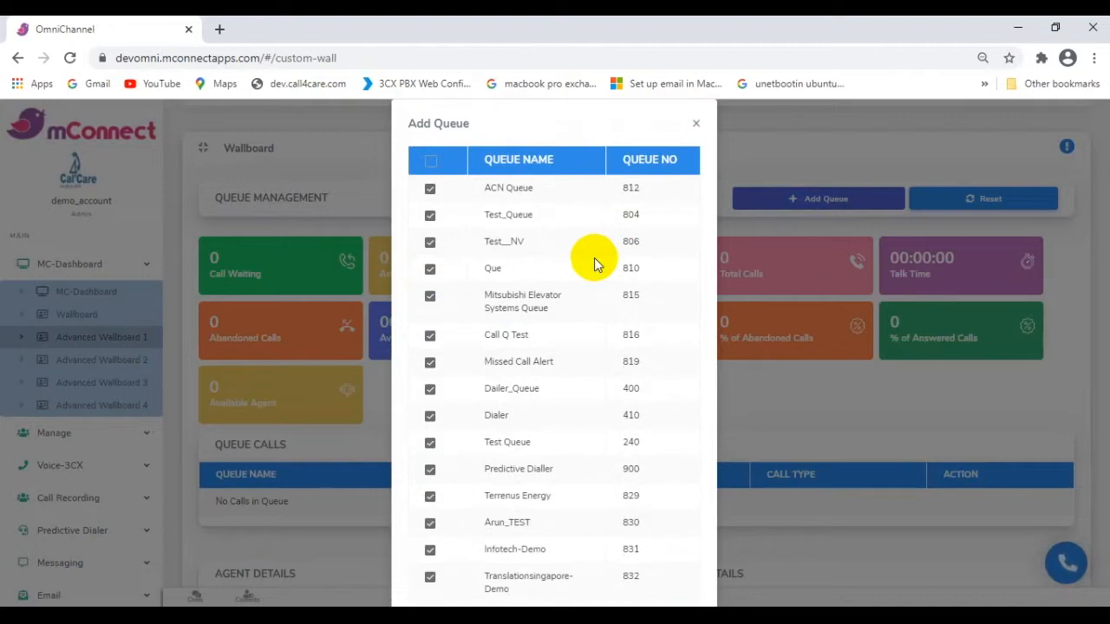
{"action": "scroll", "scroll_direction": "down", "scroll_amount": 3}
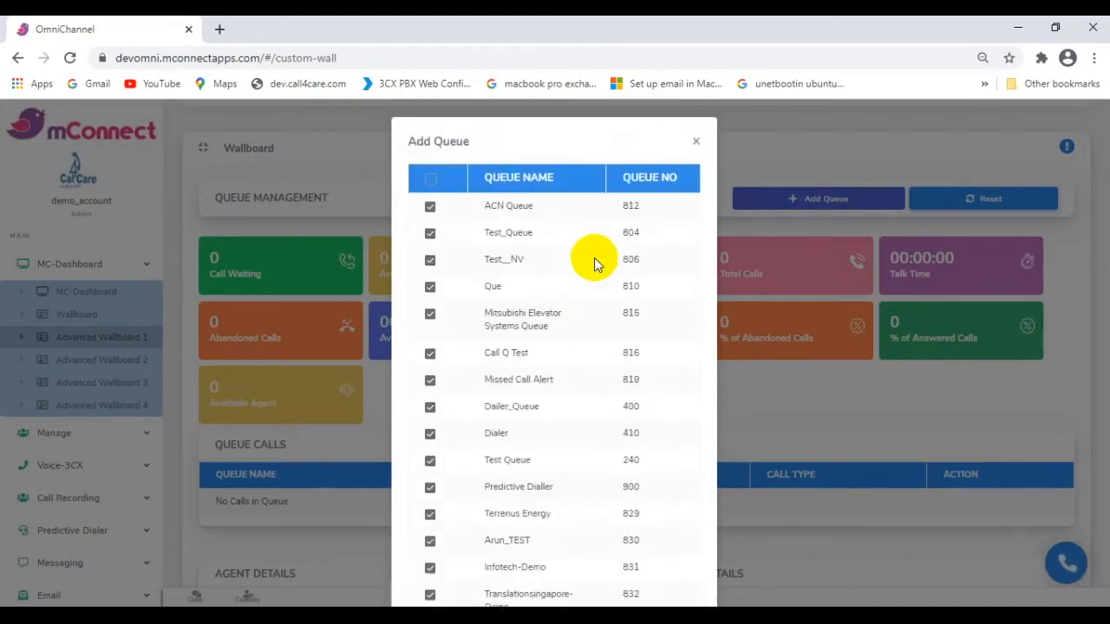
{"action": "left_click", "coordinate": [695, 140]}
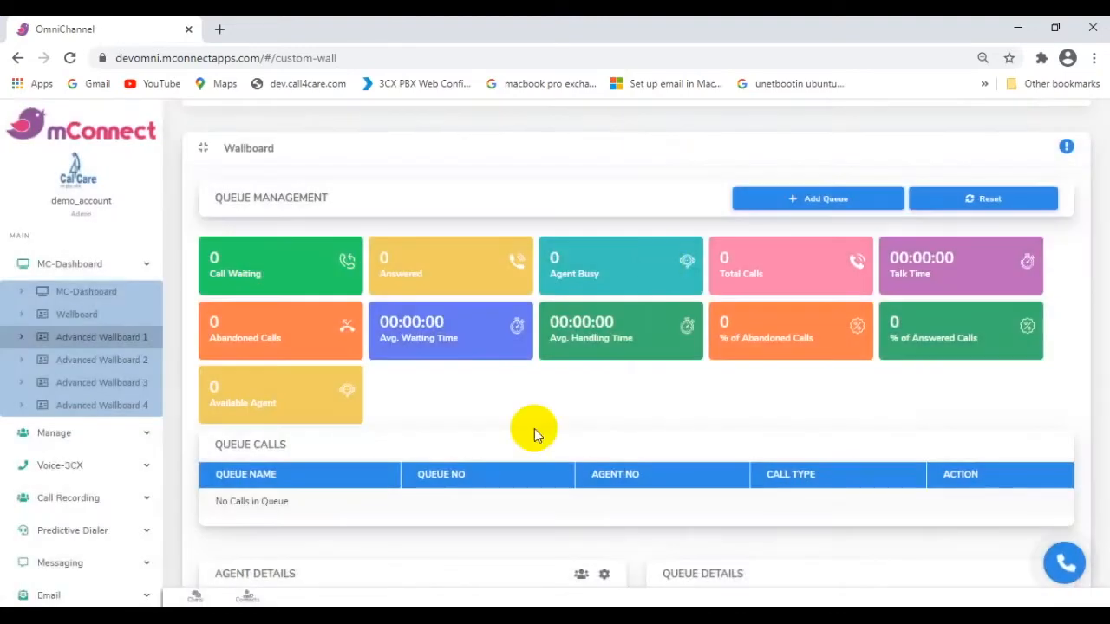
{"action": "mouse_move", "coordinate": [537, 347]}
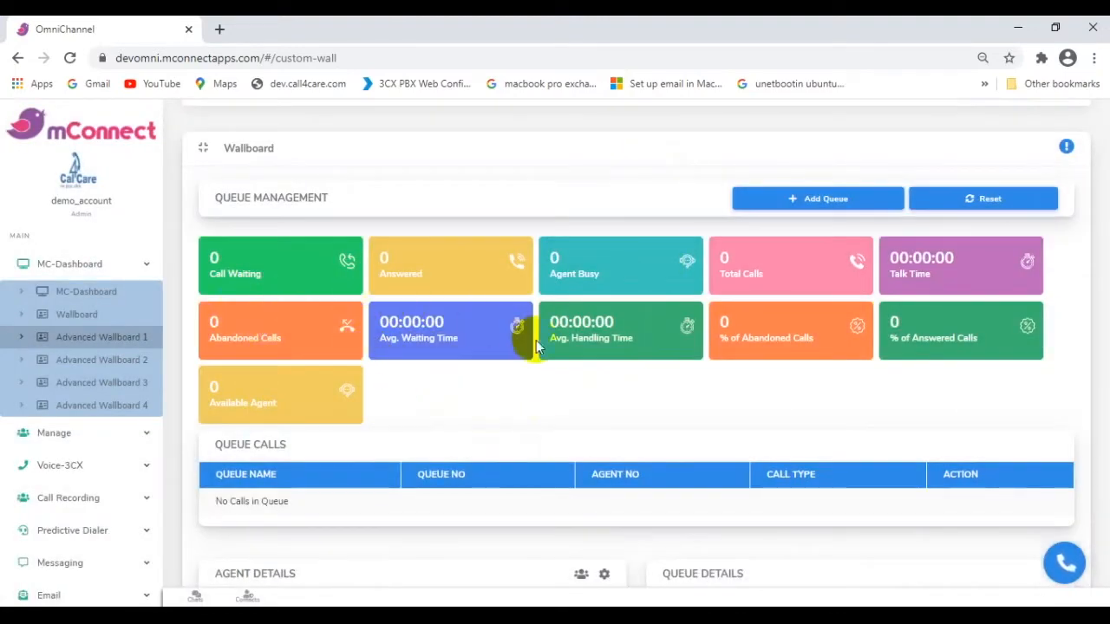
{"action": "mouse_move", "coordinate": [507, 385]}
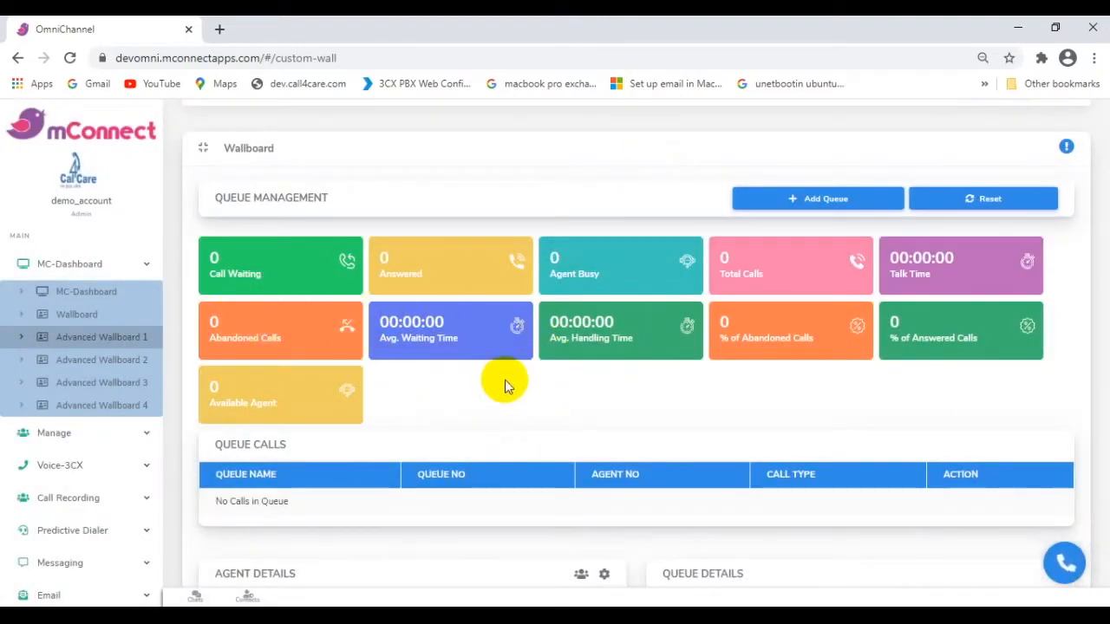
- Scroll through the wallboard's agent details and queue details tables
{"action": "scroll", "scroll_direction": "down", "scroll_amount": 3}
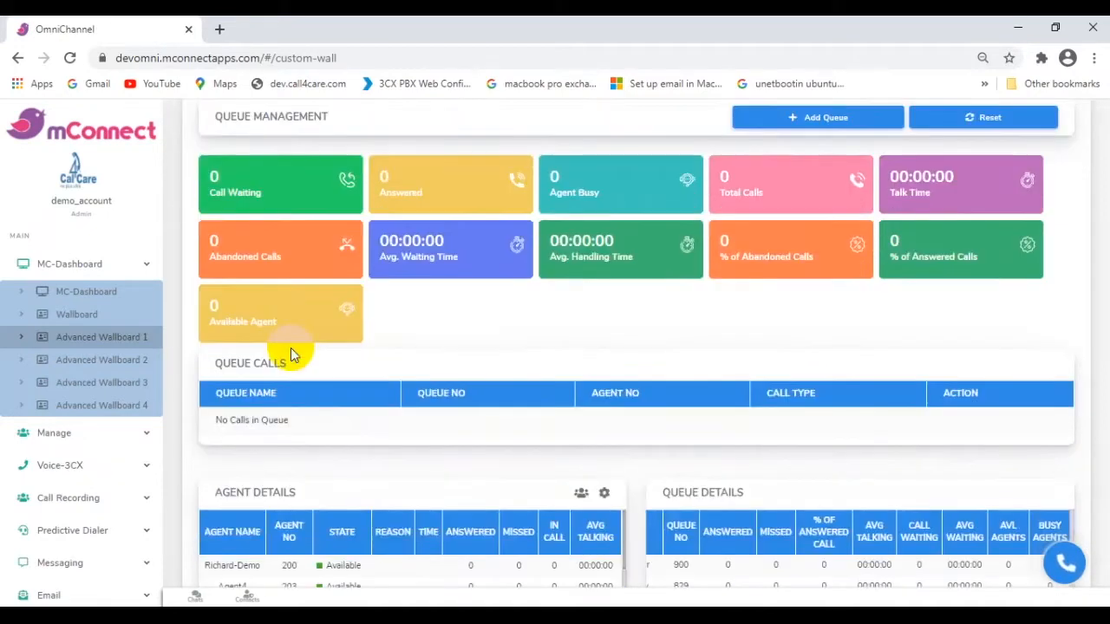
{"action": "scroll", "scroll_direction": "down", "scroll_amount": 3}
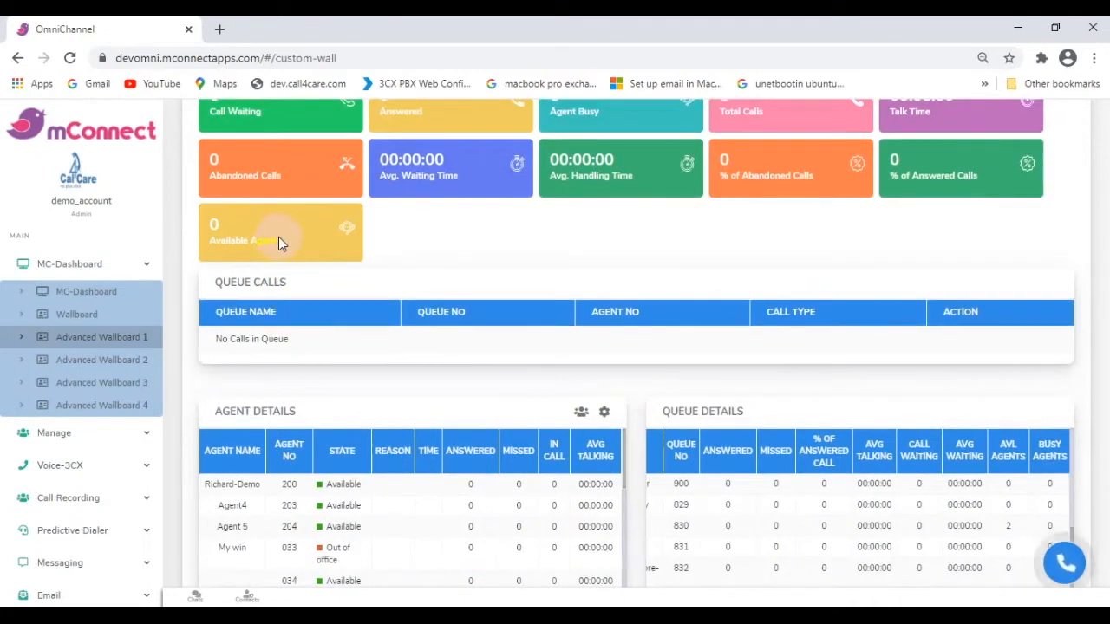
{"action": "scroll", "scroll_direction": "down", "scroll_amount": 3}
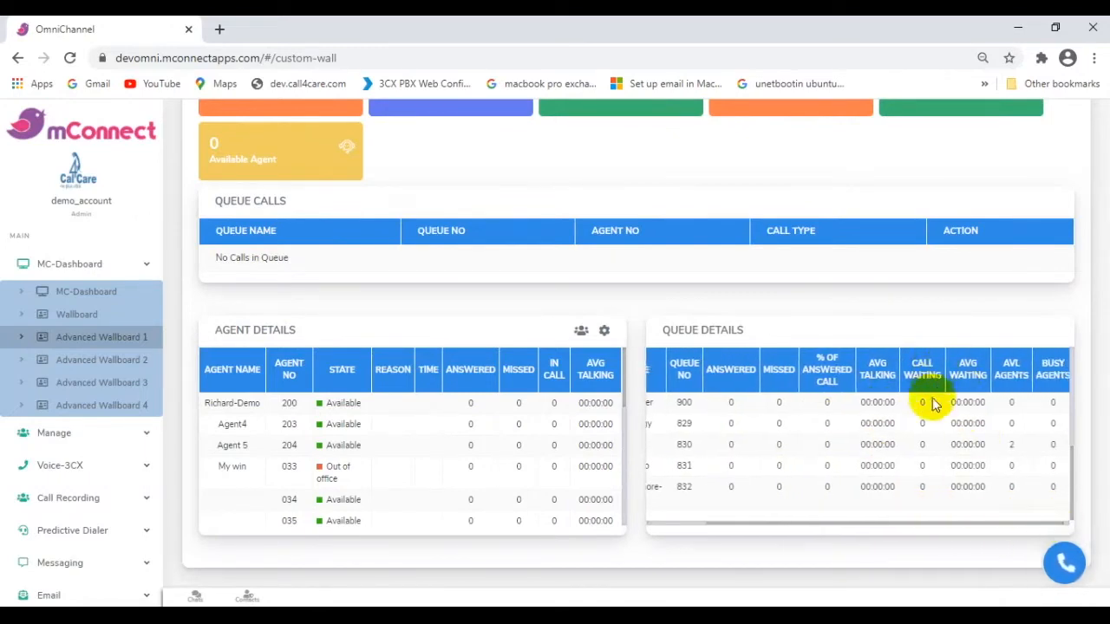
{"action": "mouse_move", "coordinate": [968, 368]}
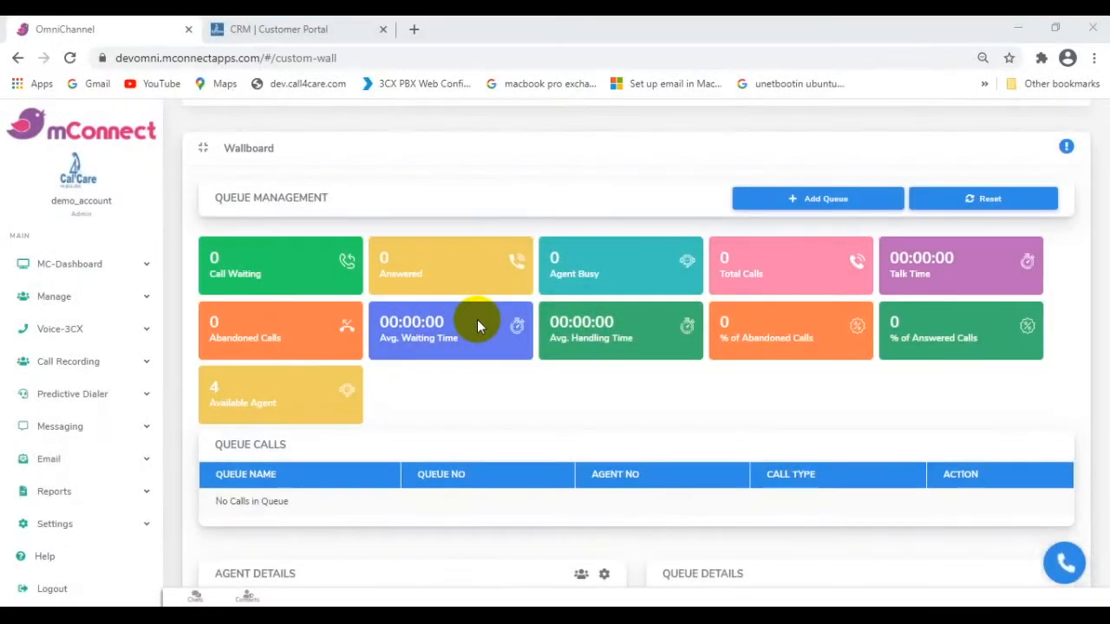
{"action": "mouse_move", "coordinate": [541, 392]}
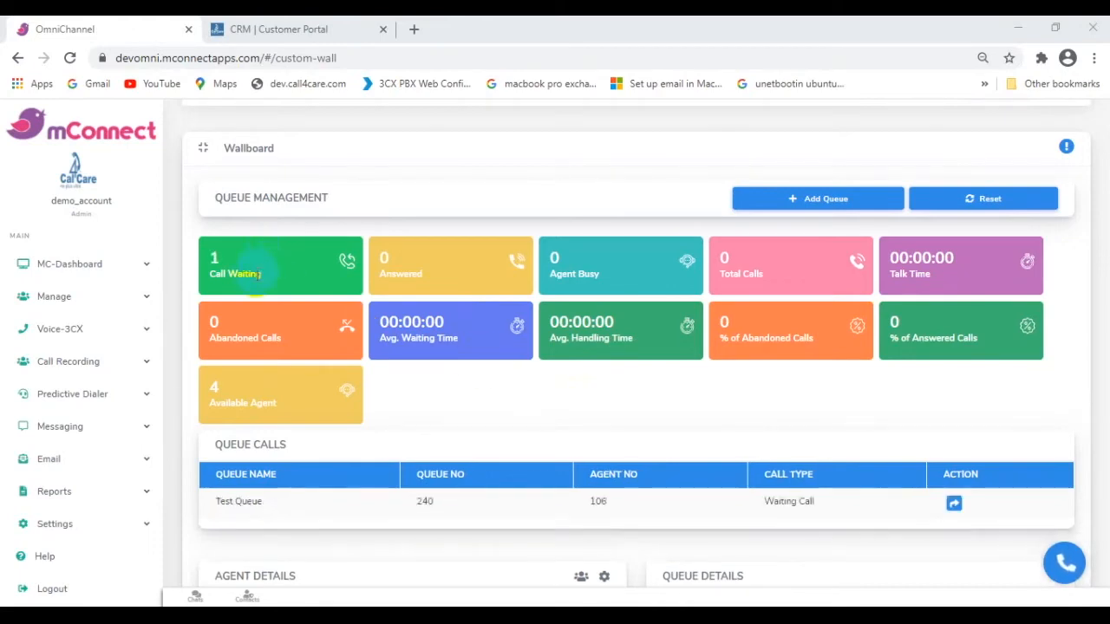
{"action": "mouse_move", "coordinate": [251, 267]}
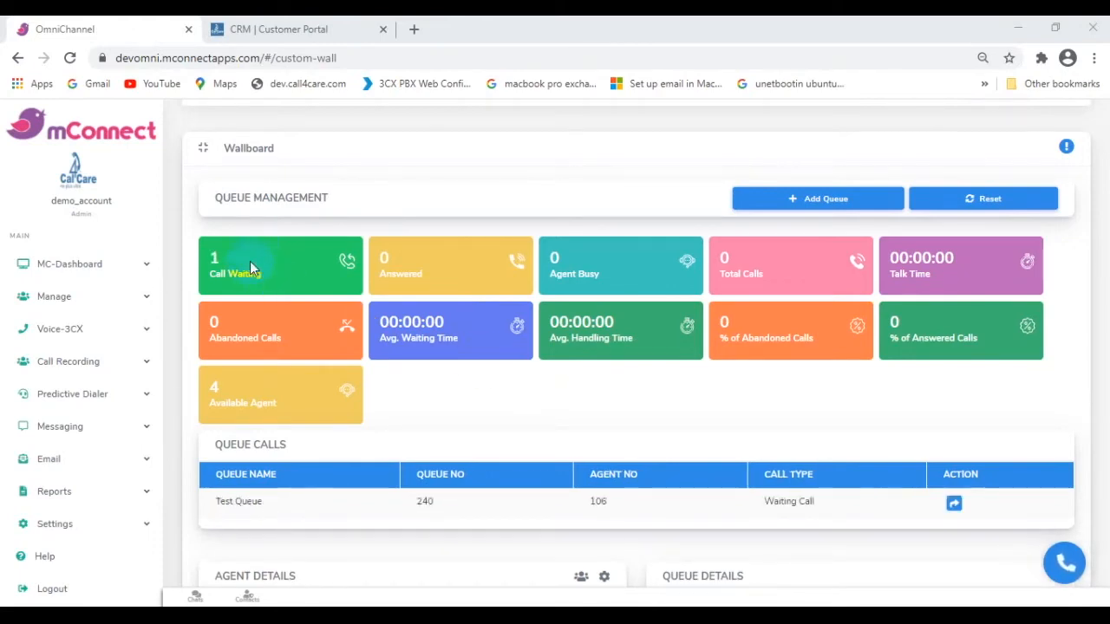
- Scroll the wallboard to watch the Test Queue waiting call and abandoned-call stats update
{"action": "scroll", "scroll_direction": "down", "scroll_amount": 3}
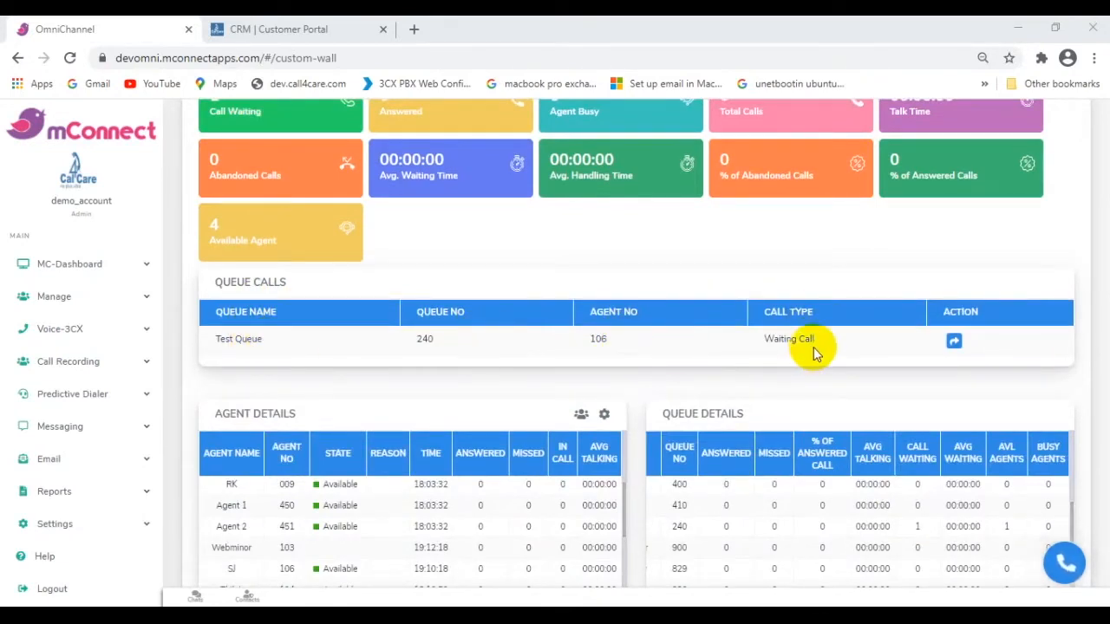
{"action": "mouse_move", "coordinate": [957, 340]}
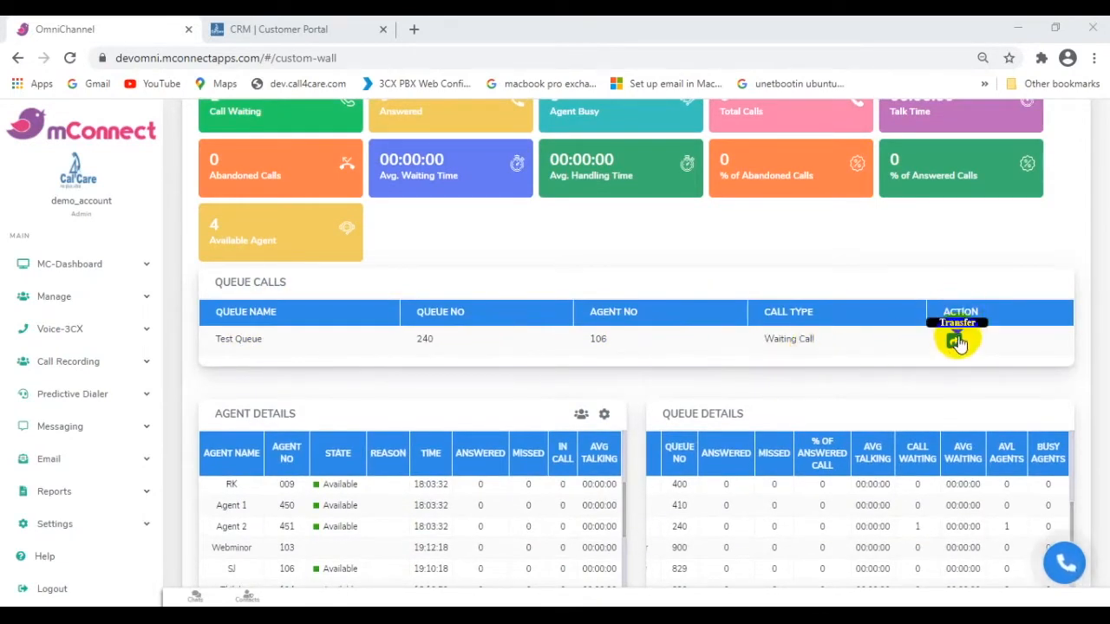
{"action": "scroll", "scroll_direction": "down", "scroll_amount": 3}
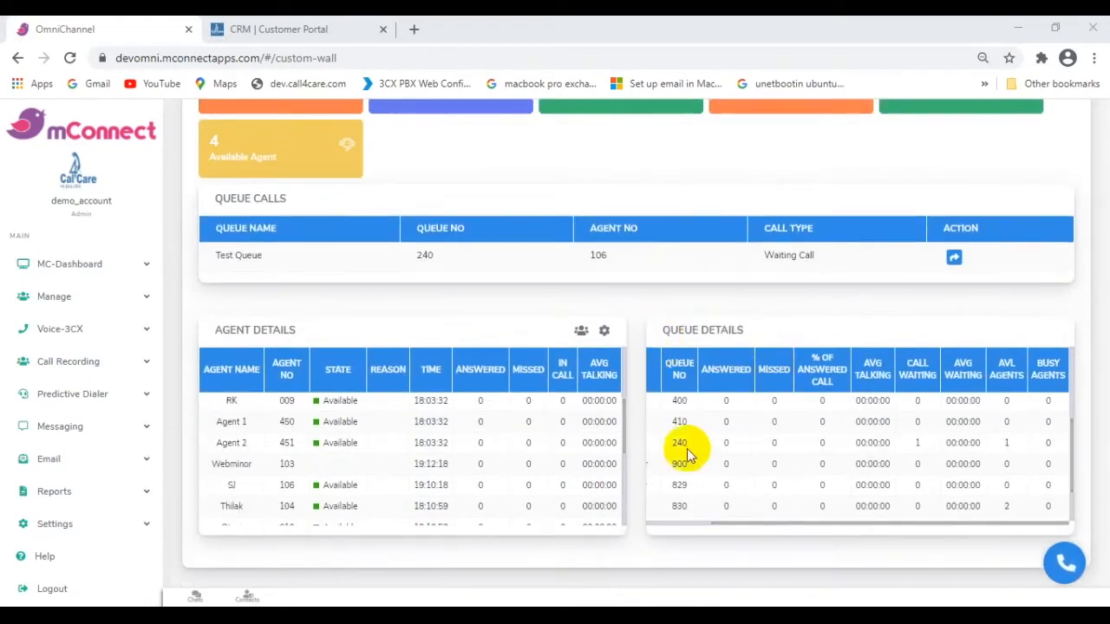
{"action": "mouse_move", "coordinate": [921, 456]}
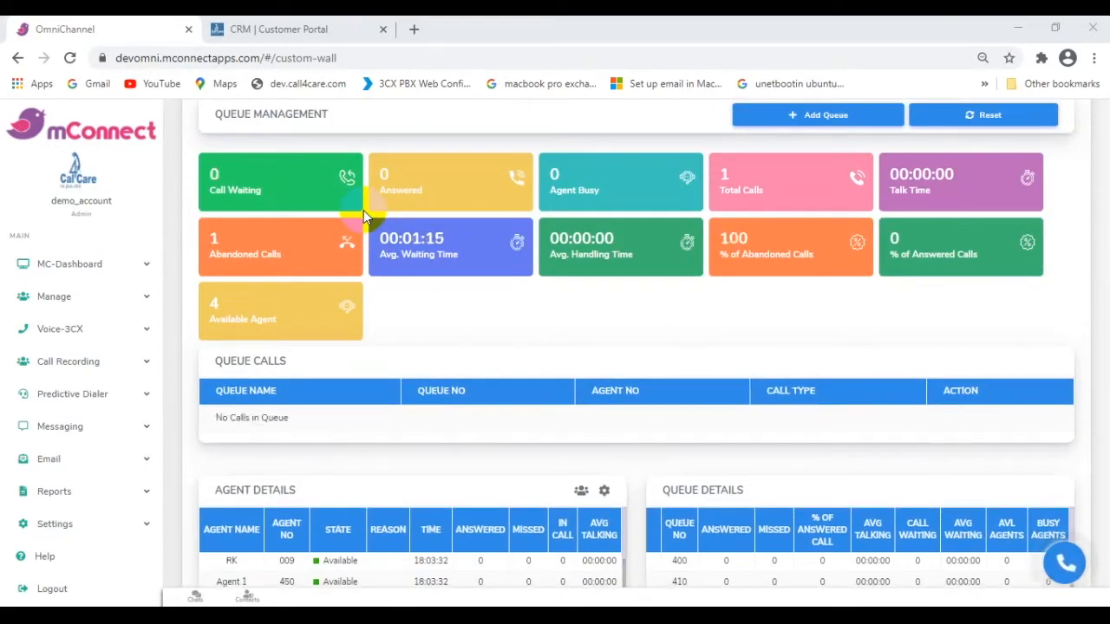
- Scroll through the custom wallboard's queue tables and Advanced Wallboard 4's Dynamic Queues chart and gauges
{"action": "scroll", "scroll_direction": "down", "scroll_amount": 3}
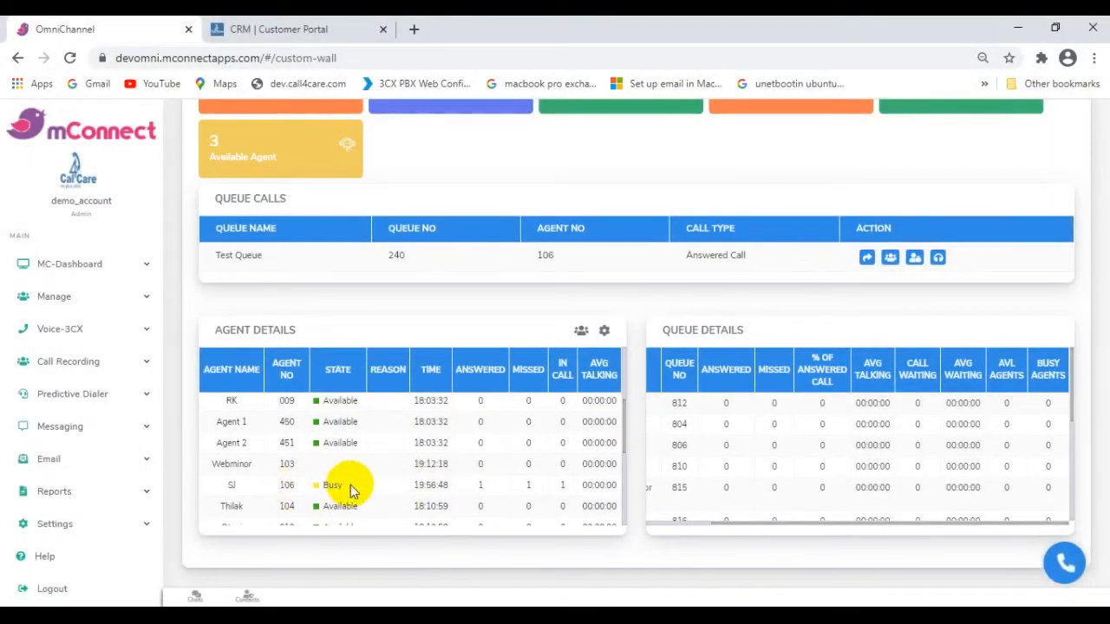
{"action": "mouse_move", "coordinate": [485, 492]}
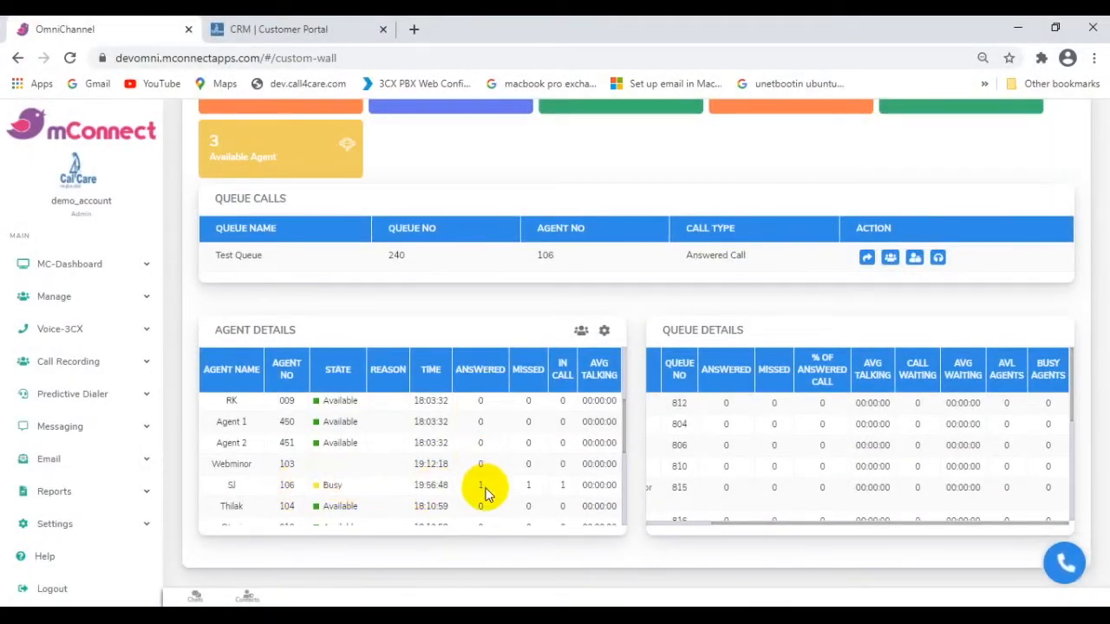
{"action": "mouse_move", "coordinate": [560, 396]}
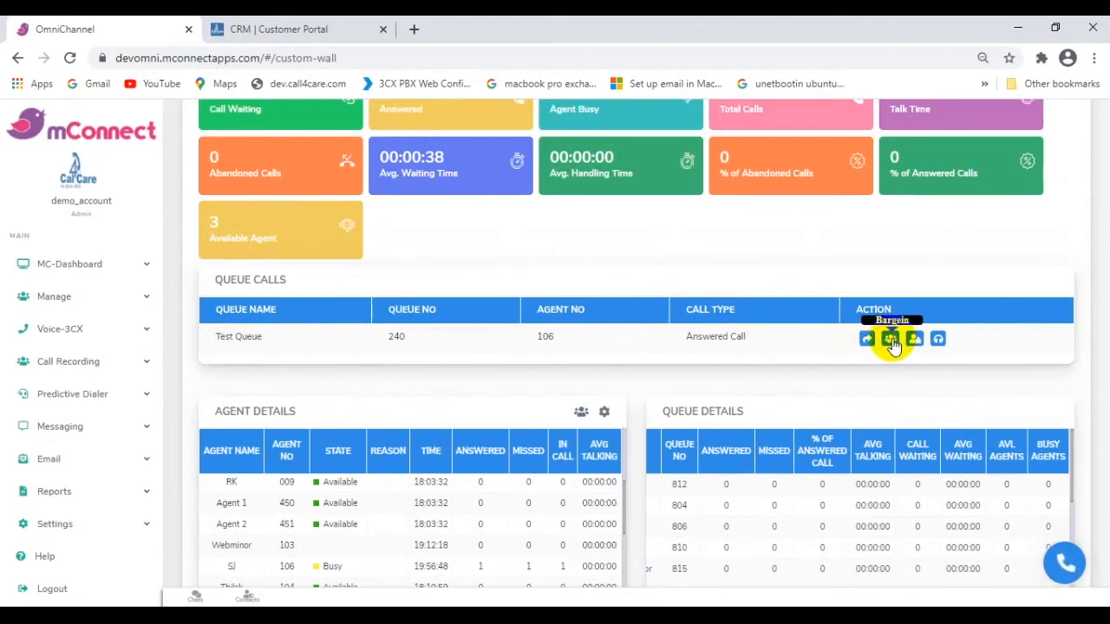
{"action": "mouse_move", "coordinate": [916, 338]}
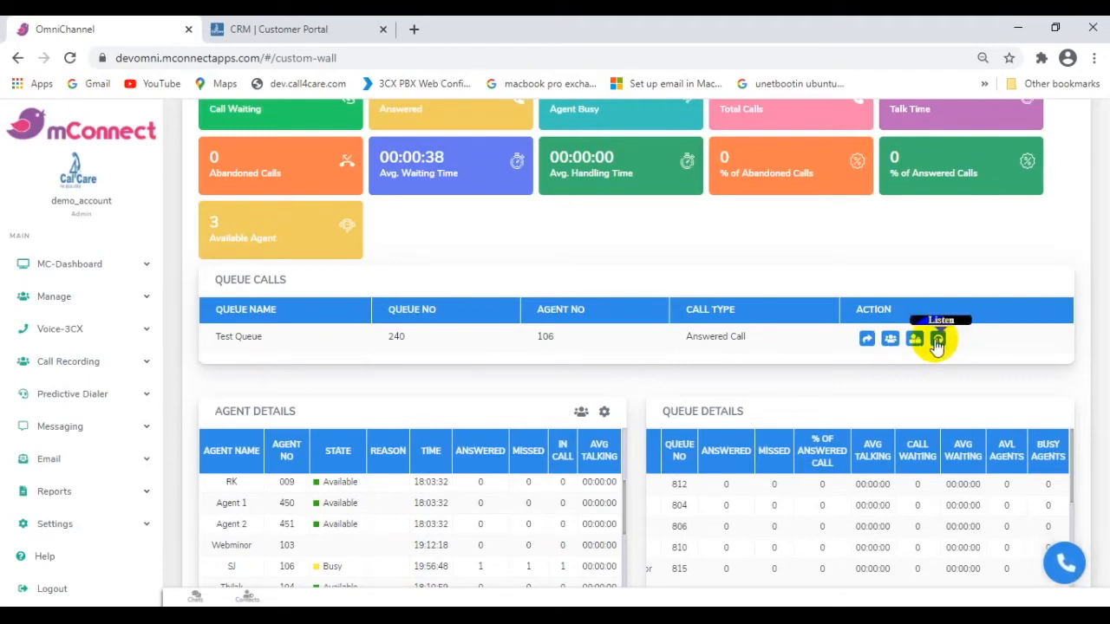
{"action": "scroll", "scroll_direction": "down", "scroll_amount": 3}
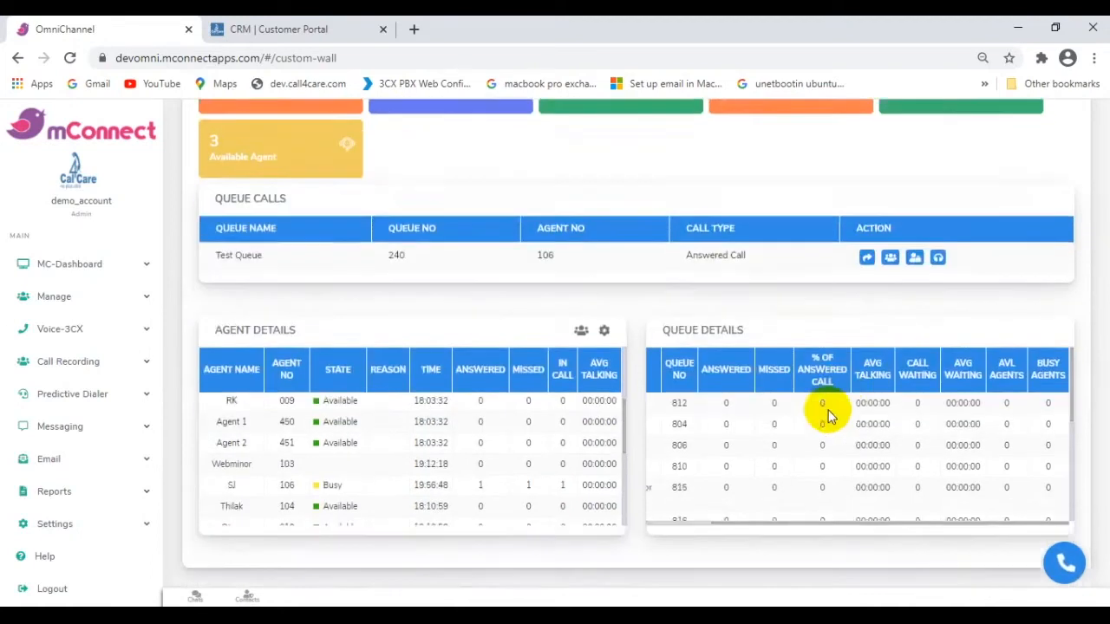
{"action": "mouse_move", "coordinate": [776, 448]}
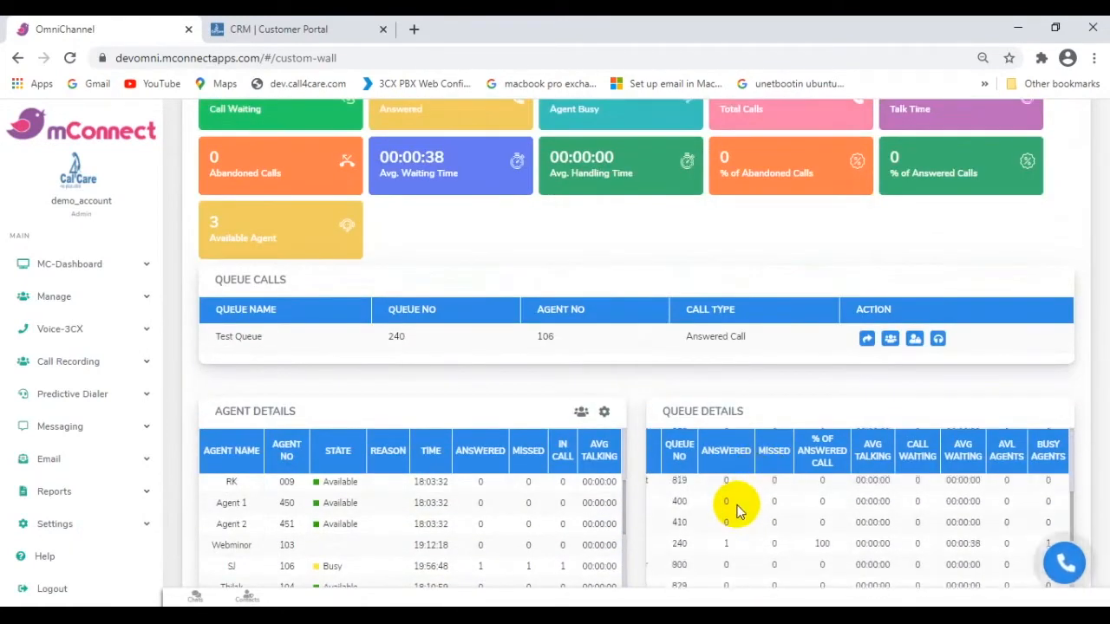
{"action": "scroll", "scroll_direction": "down", "scroll_amount": 3}
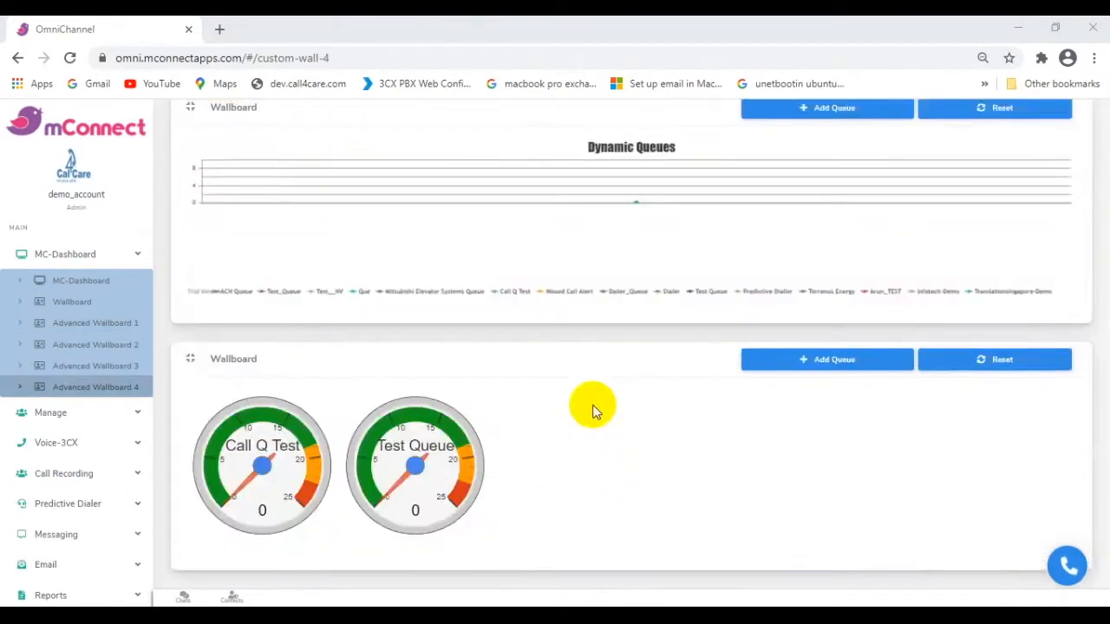
- Switch to Advanced Wallboard 1, then to Advanced Wallboard 2 from the sidebar
{"action": "left_click", "coordinate": [95, 408]}
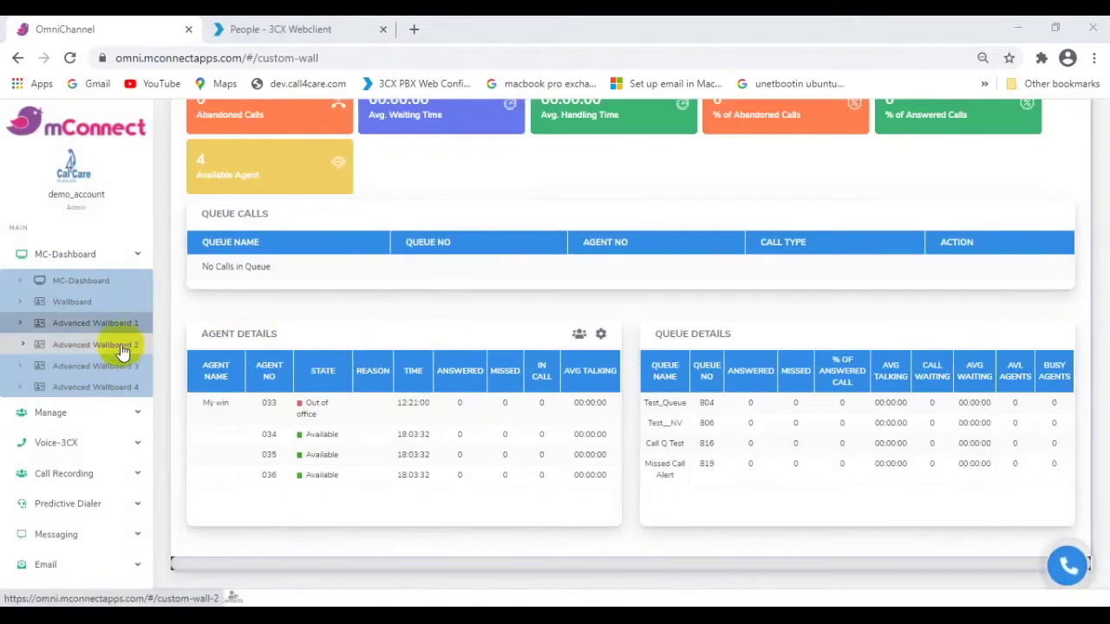
{"action": "left_click", "coordinate": [94, 344]}
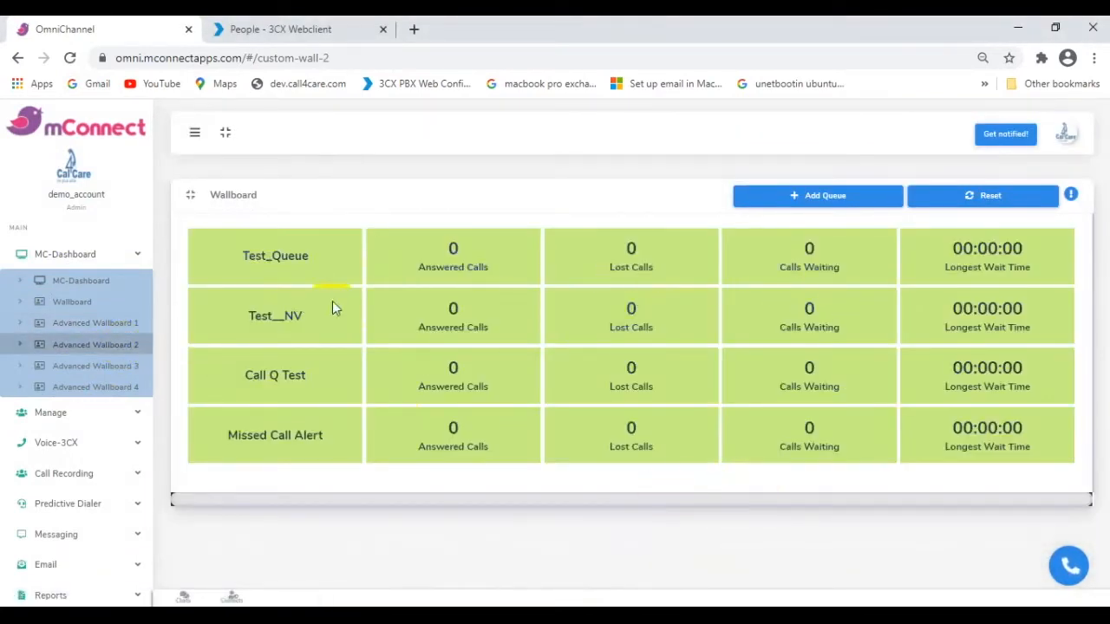
- View the Add Queue list for this wallboard and close it
{"action": "left_click", "coordinate": [817, 194]}
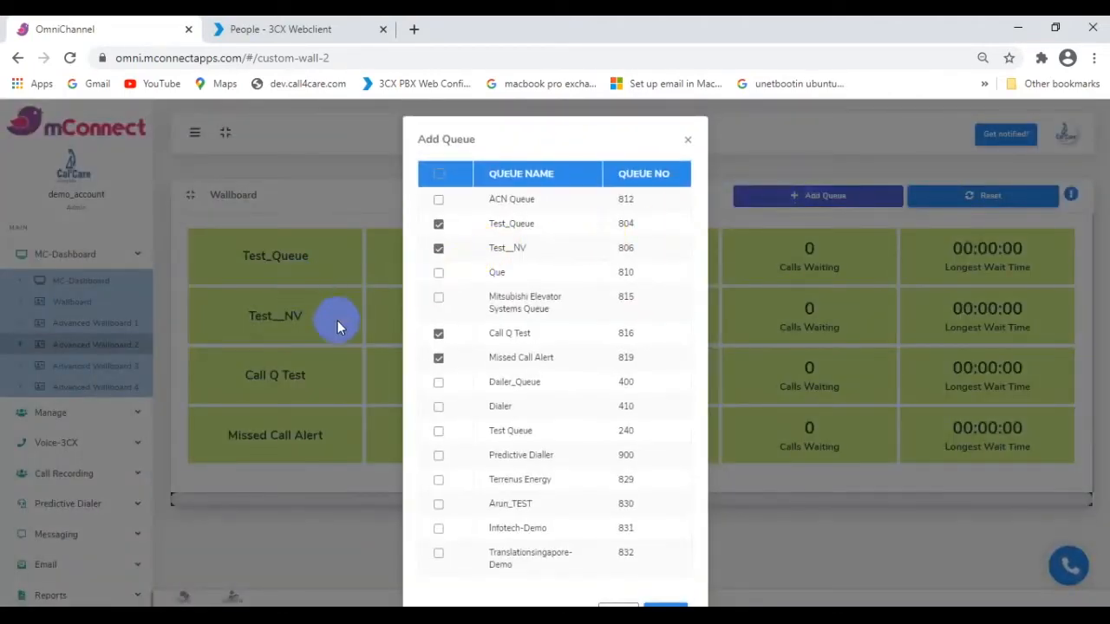
{"action": "left_click", "coordinate": [437, 382]}
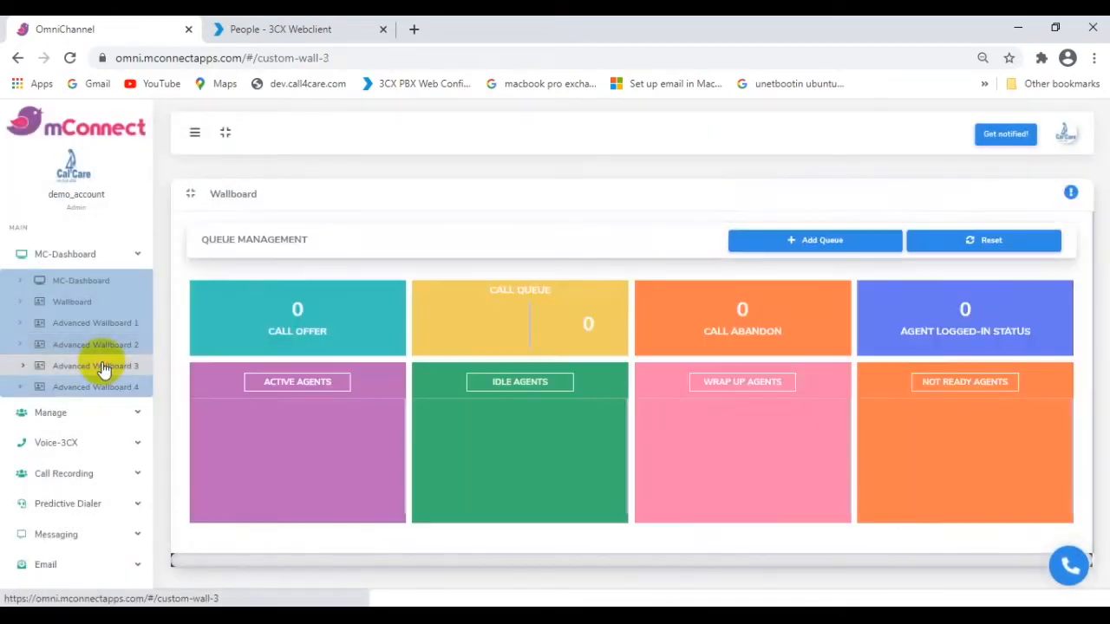
- Add Test Queue to Advanced Wallboard 3's selected queues and apply the update
{"action": "left_click", "coordinate": [815, 239]}
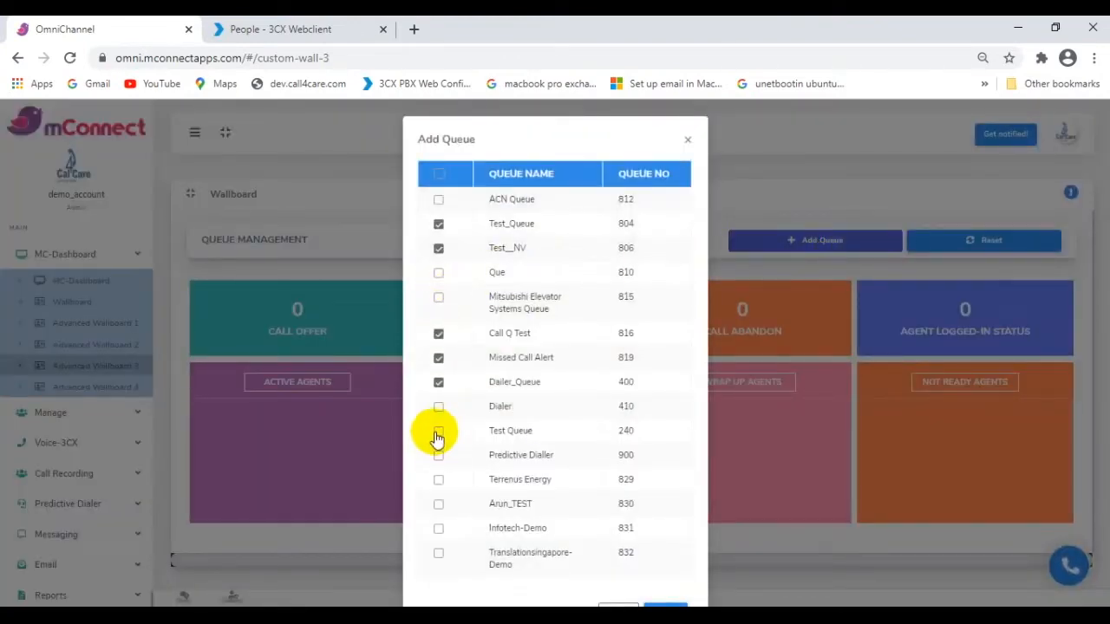
{"action": "left_click", "coordinate": [437, 431]}
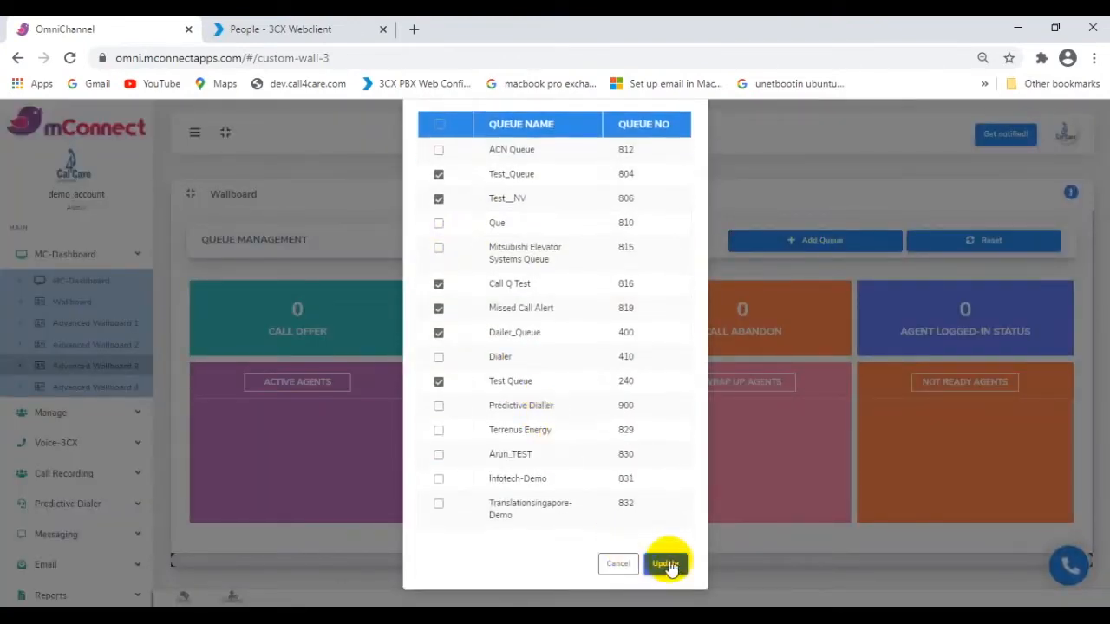
{"action": "left_click", "coordinate": [664, 562]}
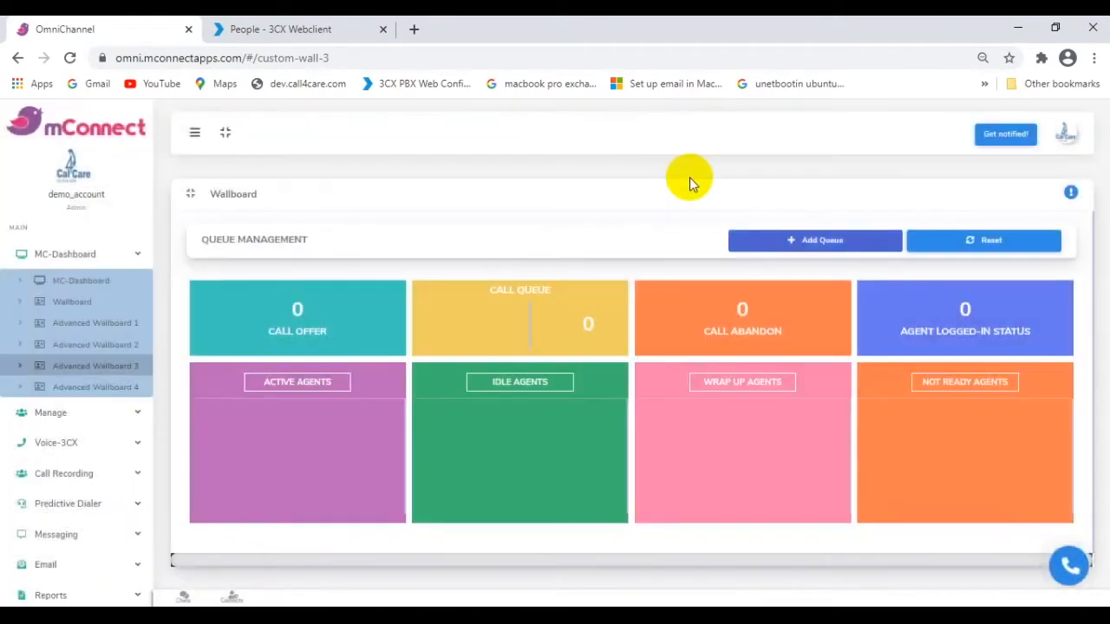
{"action": "mouse_move", "coordinate": [494, 339]}
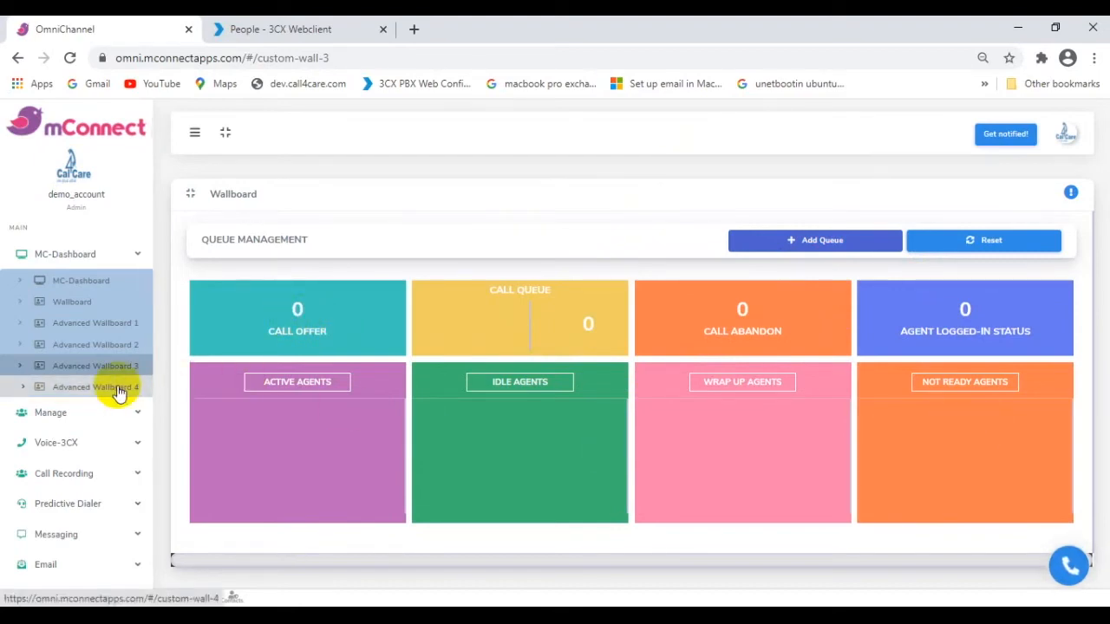
- Add Dialer to Advanced Wallboard 4's MaxInSight table, then reopen its queue list to untick Dialer
{"action": "left_click", "coordinate": [95, 387]}
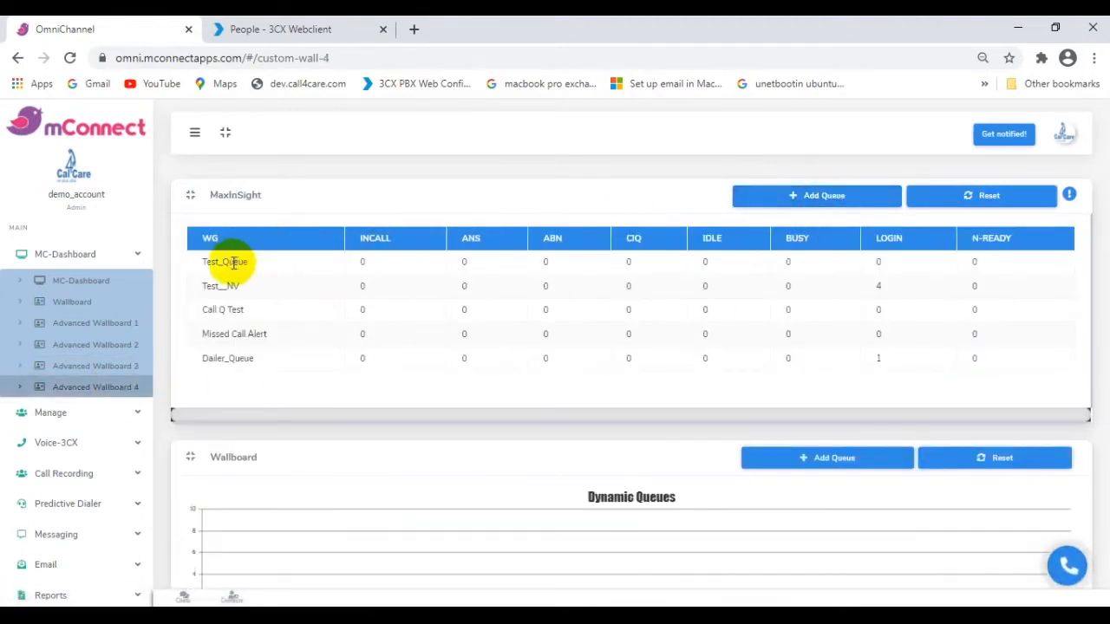
{"action": "mouse_move", "coordinate": [388, 267]}
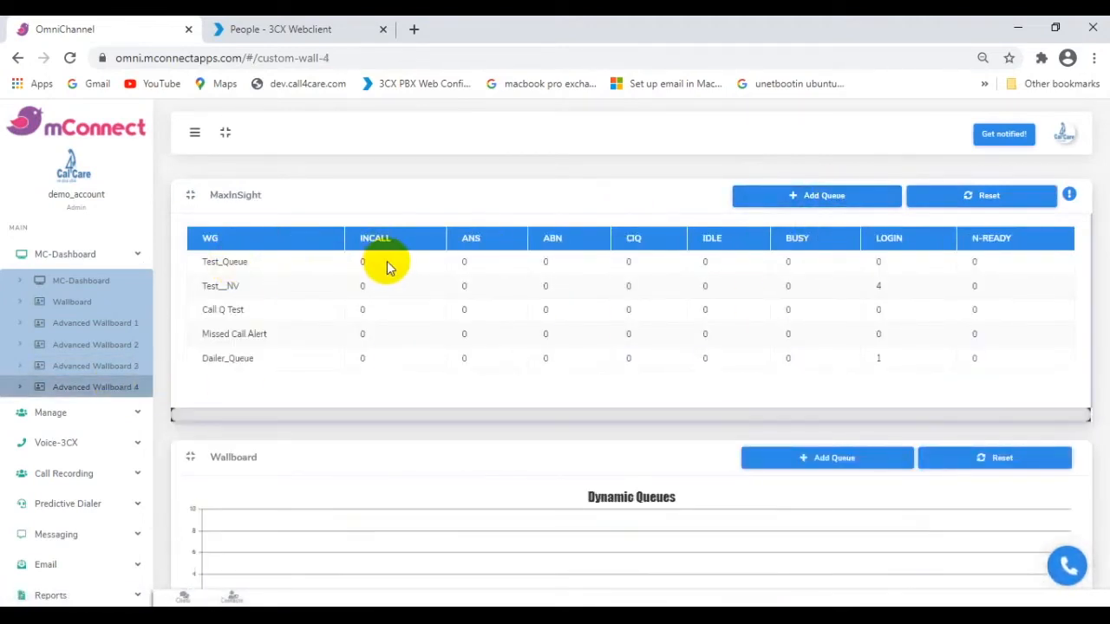
{"action": "left_click", "coordinate": [815, 194]}
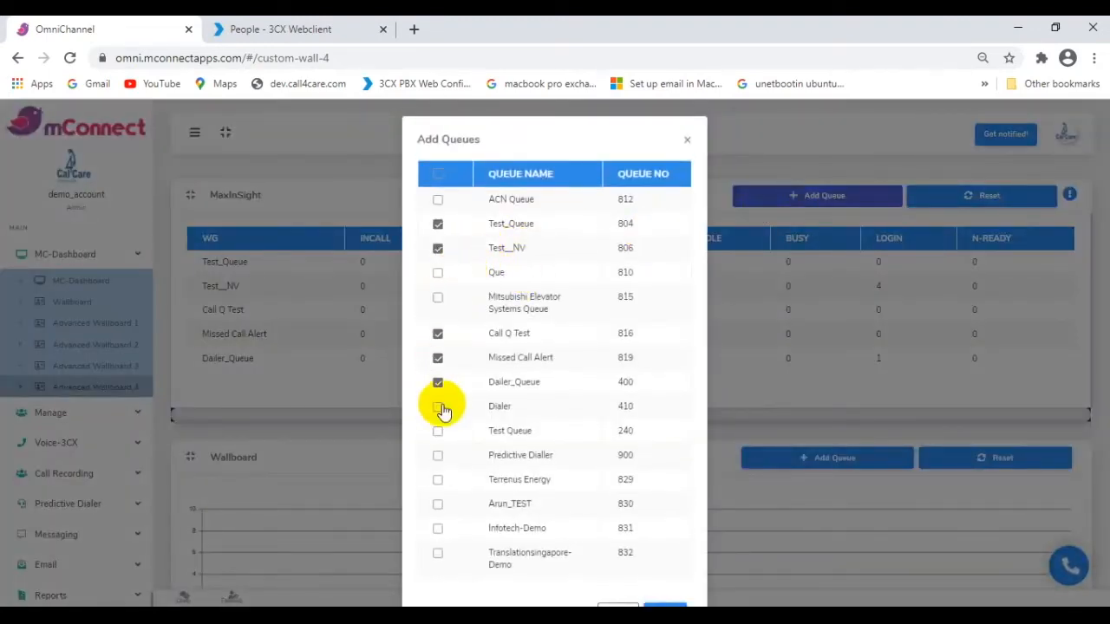
{"action": "left_click", "coordinate": [437, 405]}
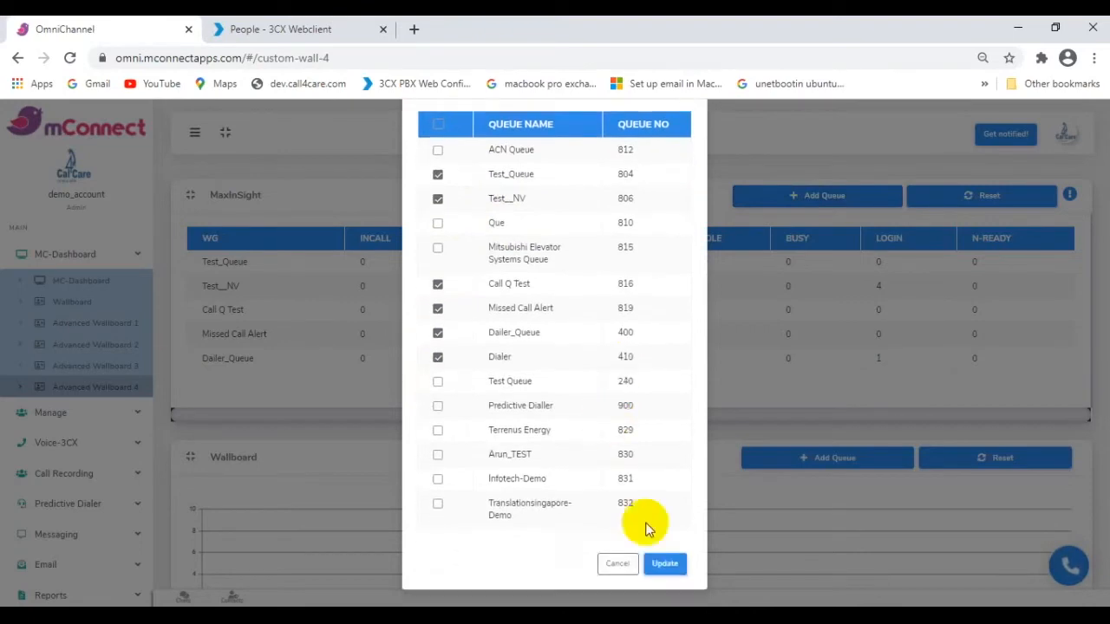
{"action": "left_click", "coordinate": [664, 563]}
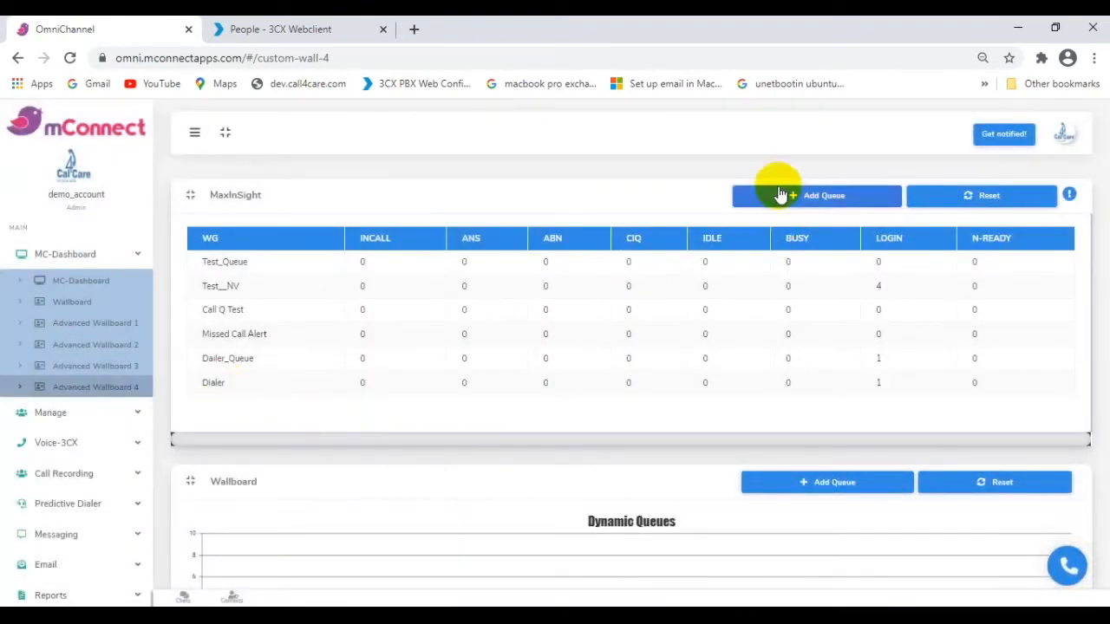
{"action": "left_click", "coordinate": [833, 194]}
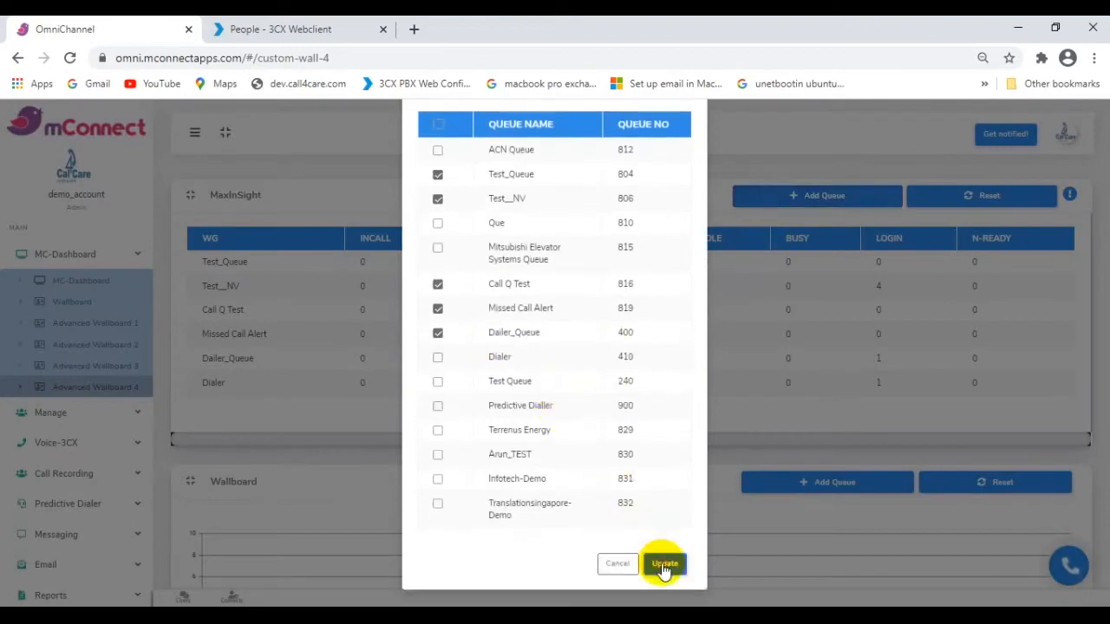
- Apply MaxInSight without Dialer and add Test__NV to the Dynamic Queues chart
{"action": "left_click", "coordinate": [663, 563]}
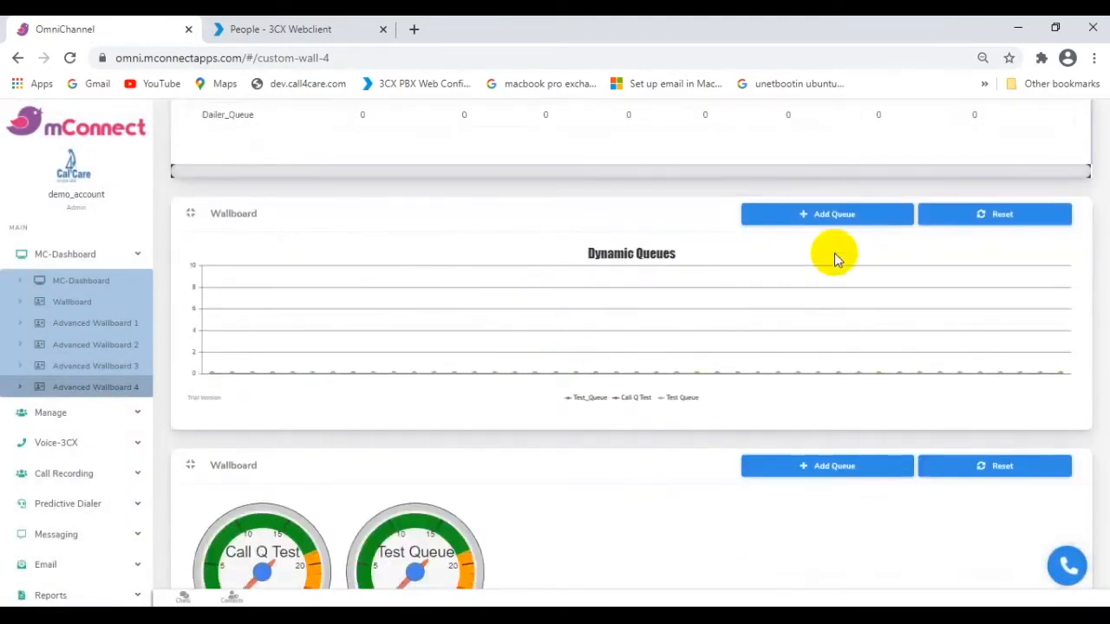
{"action": "mouse_move", "coordinate": [482, 359]}
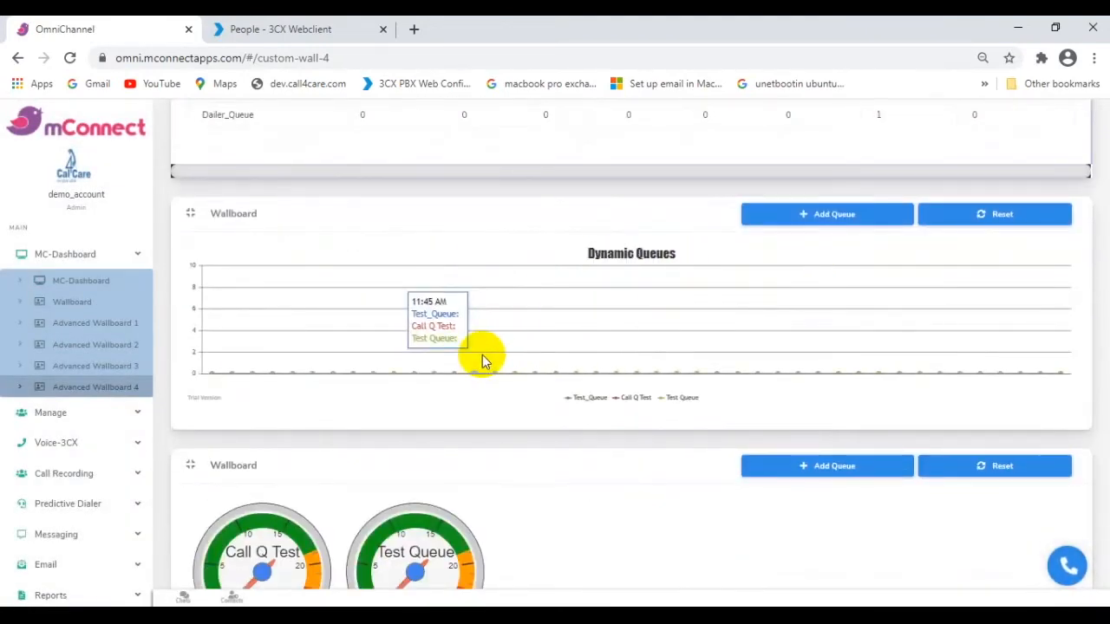
{"action": "left_click", "coordinate": [826, 215]}
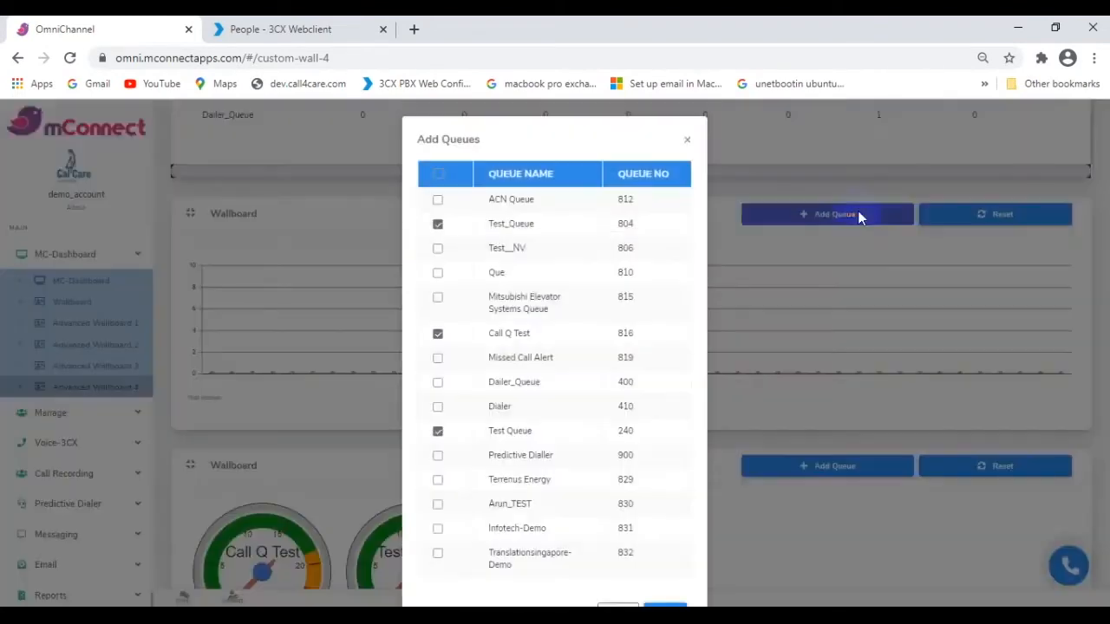
{"action": "mouse_move", "coordinate": [503, 413]}
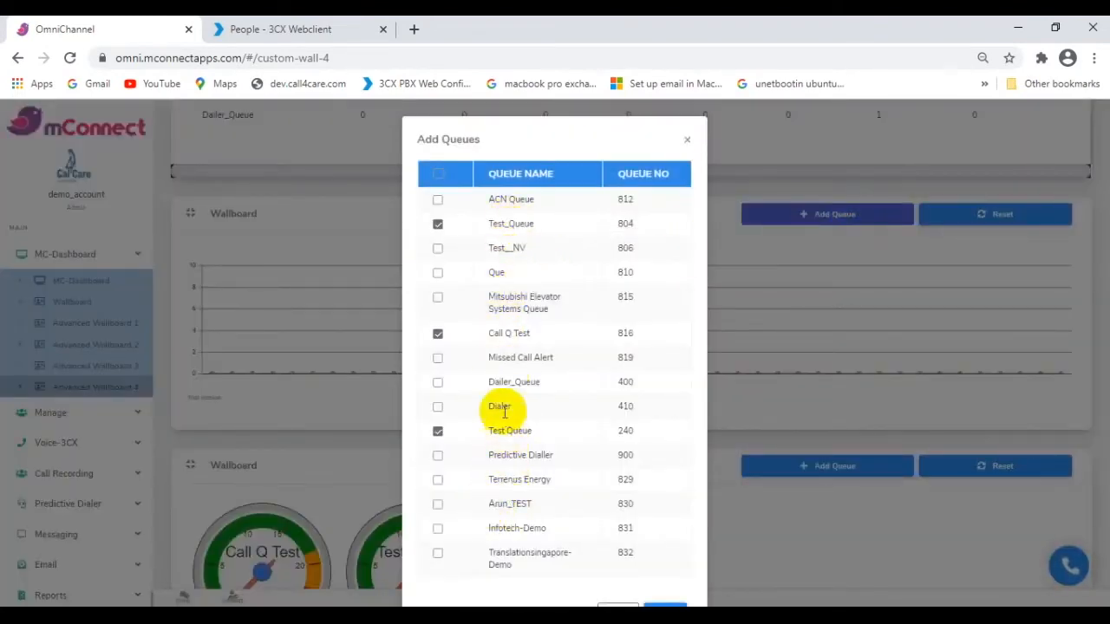
{"action": "mouse_move", "coordinate": [293, 299]}
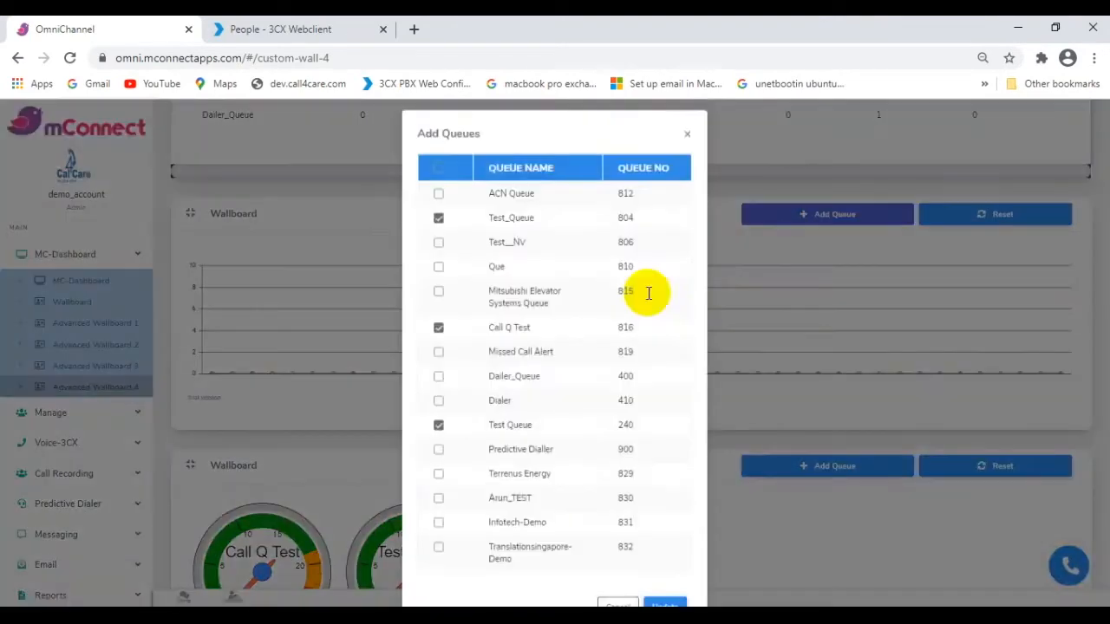
{"action": "left_click", "coordinate": [439, 243]}
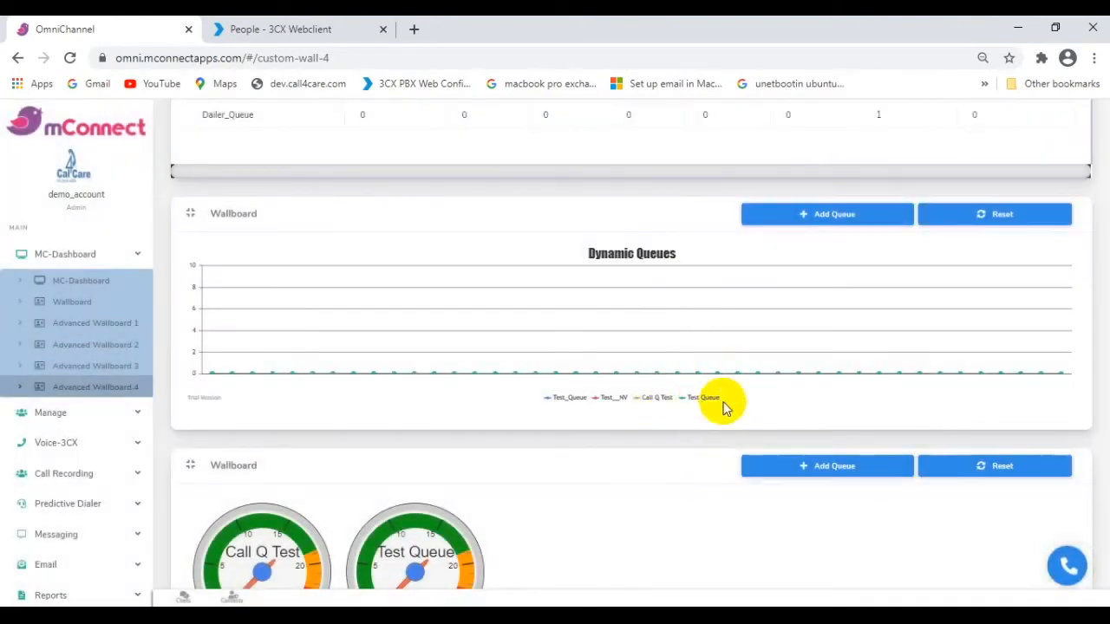
- Add Test Queue to Advanced Wallboard 4's gauges, then switch to Advanced Wallboard 5
{"action": "scroll", "scroll_direction": "down", "scroll_amount": 3}
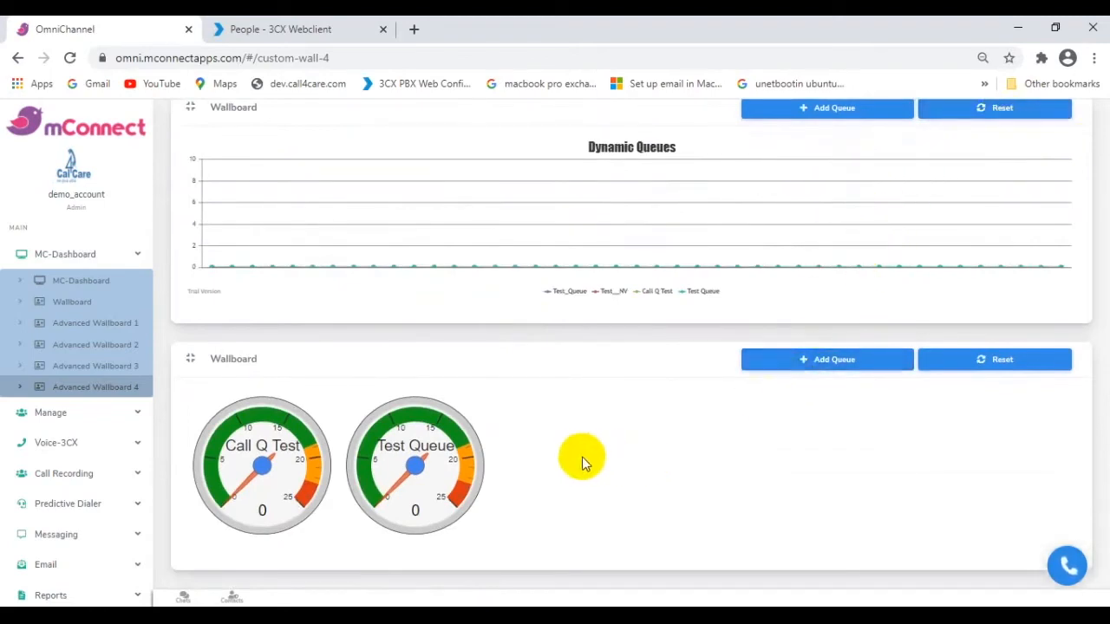
{"action": "left_click", "coordinate": [825, 359]}
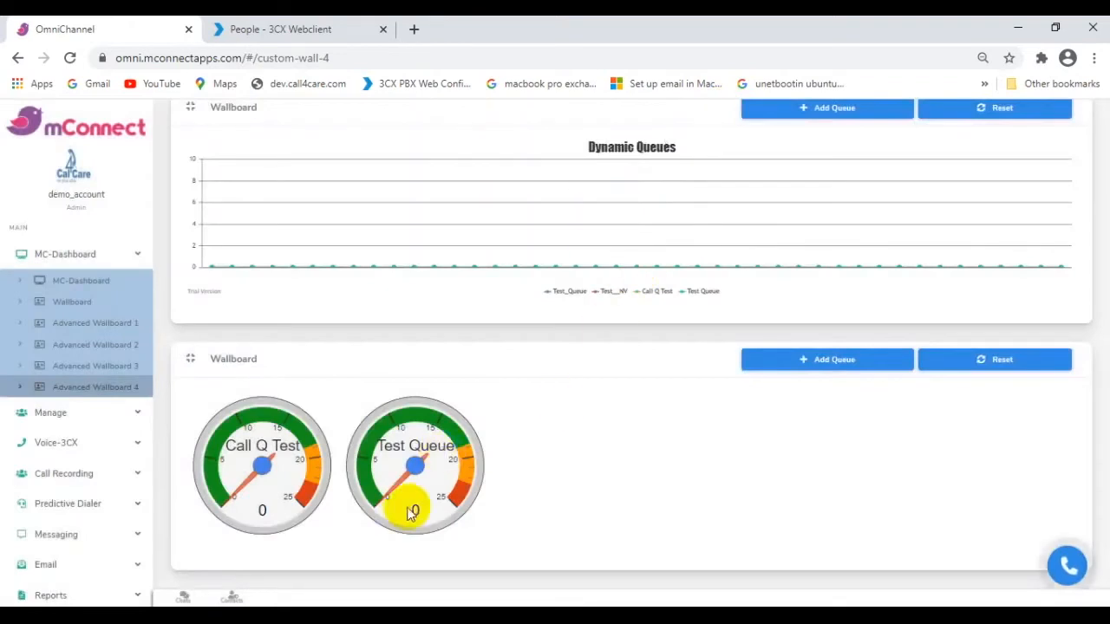
{"action": "mouse_move", "coordinate": [376, 510]}
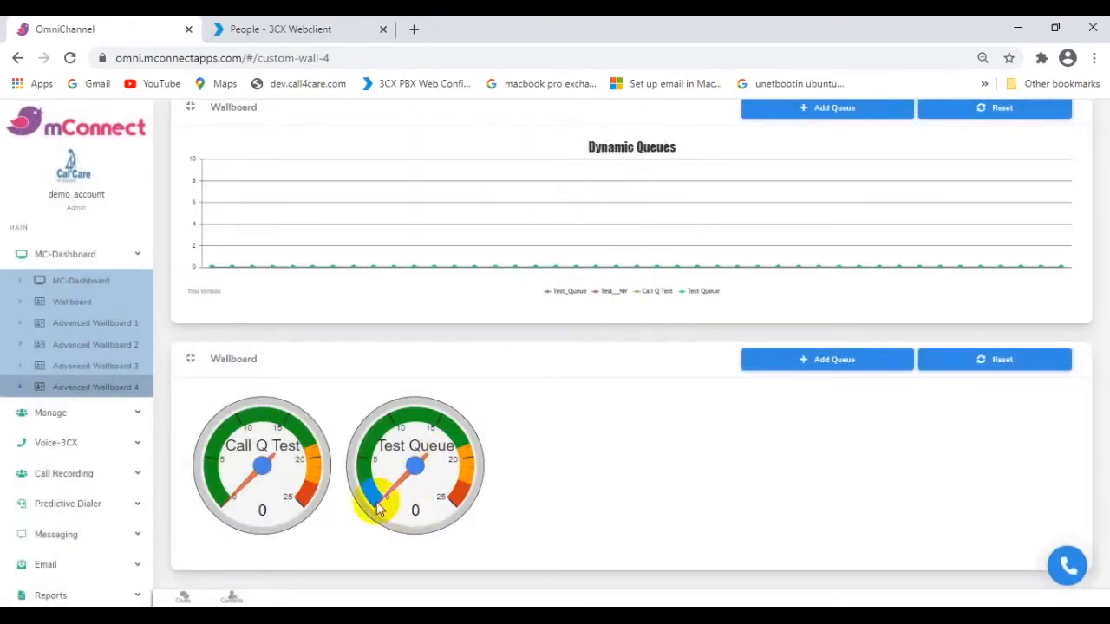
{"action": "mouse_move", "coordinate": [791, 395]}
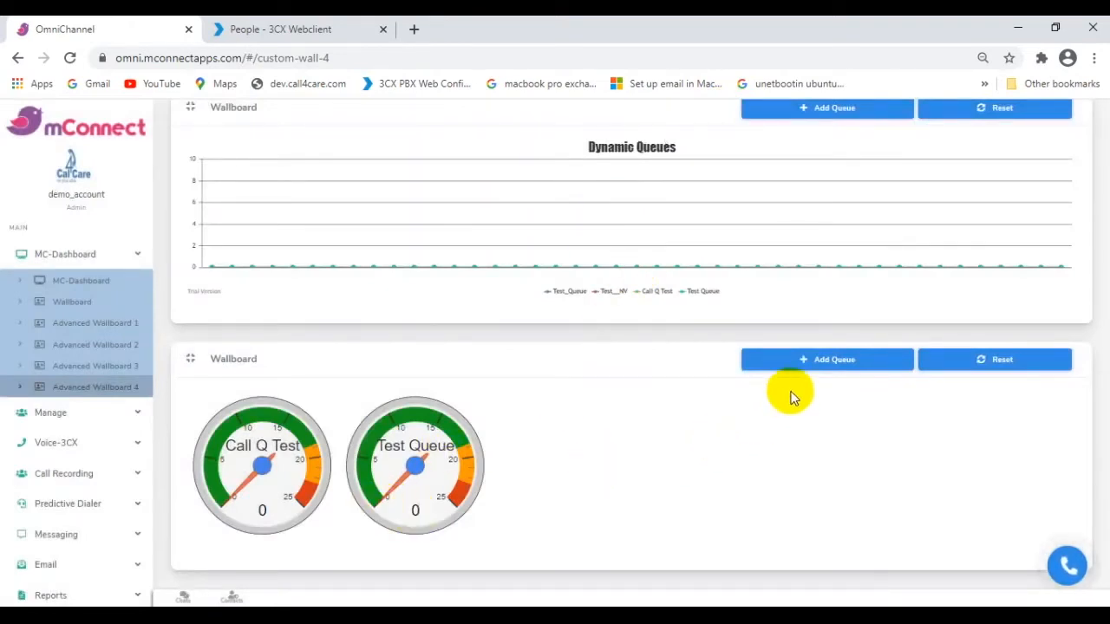
{"action": "left_click", "coordinate": [828, 359]}
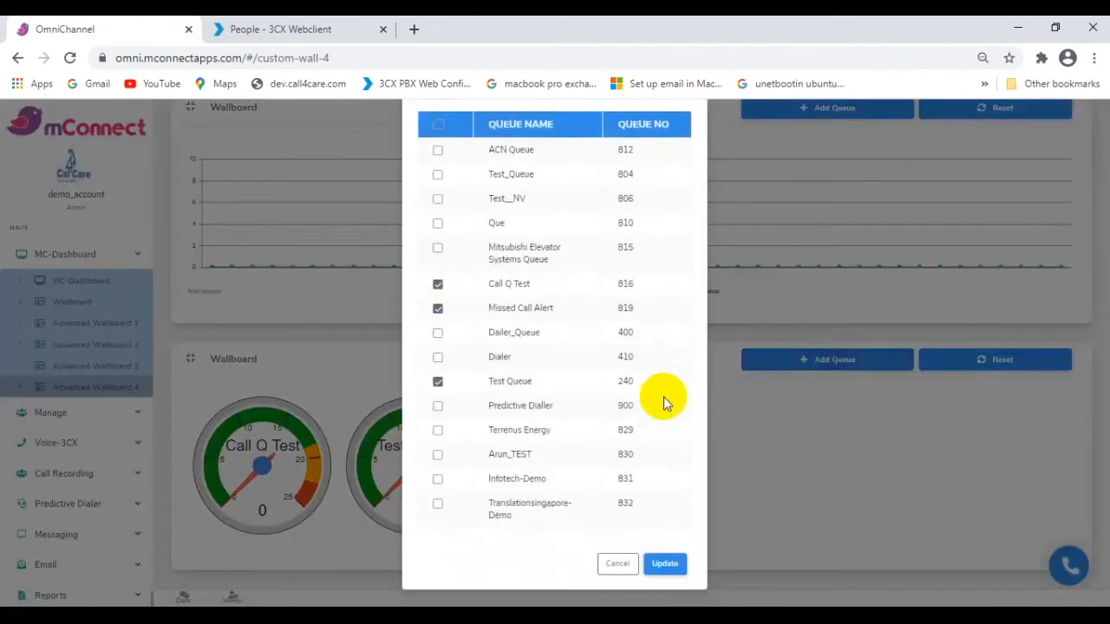
{"action": "left_click", "coordinate": [664, 564]}
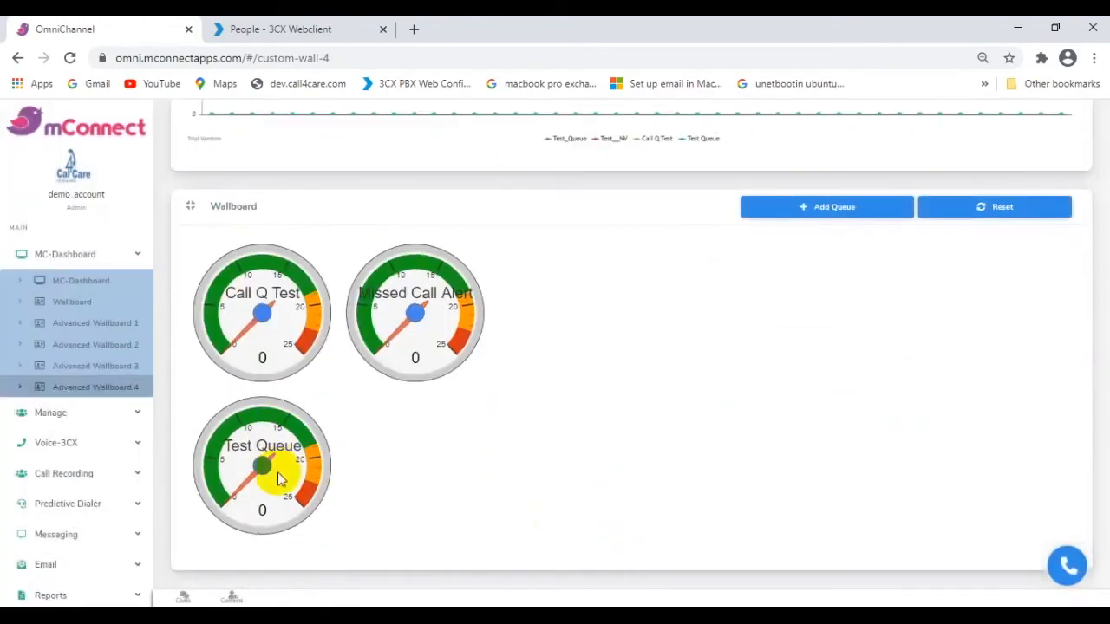
{"action": "left_click", "coordinate": [825, 207]}
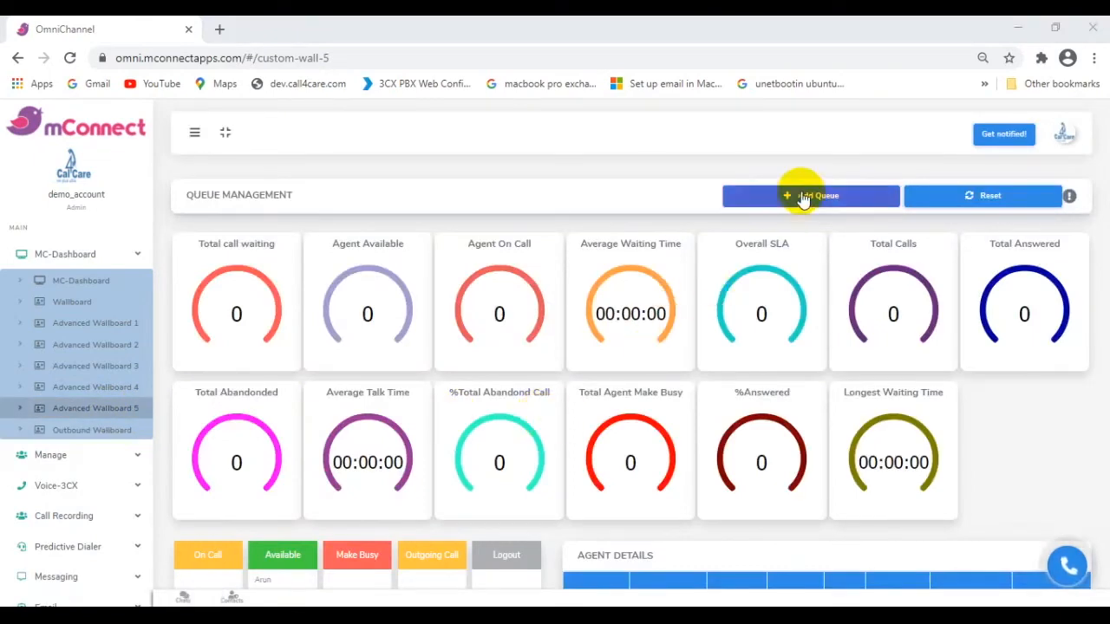
{"action": "left_click", "coordinate": [810, 194]}
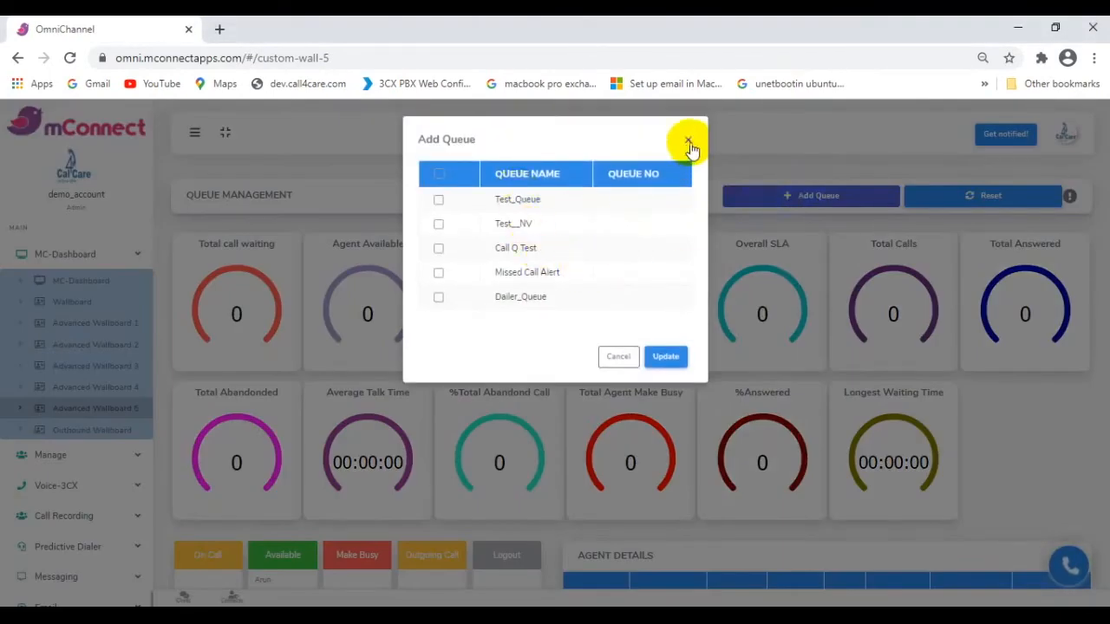
{"action": "left_click", "coordinate": [689, 142]}
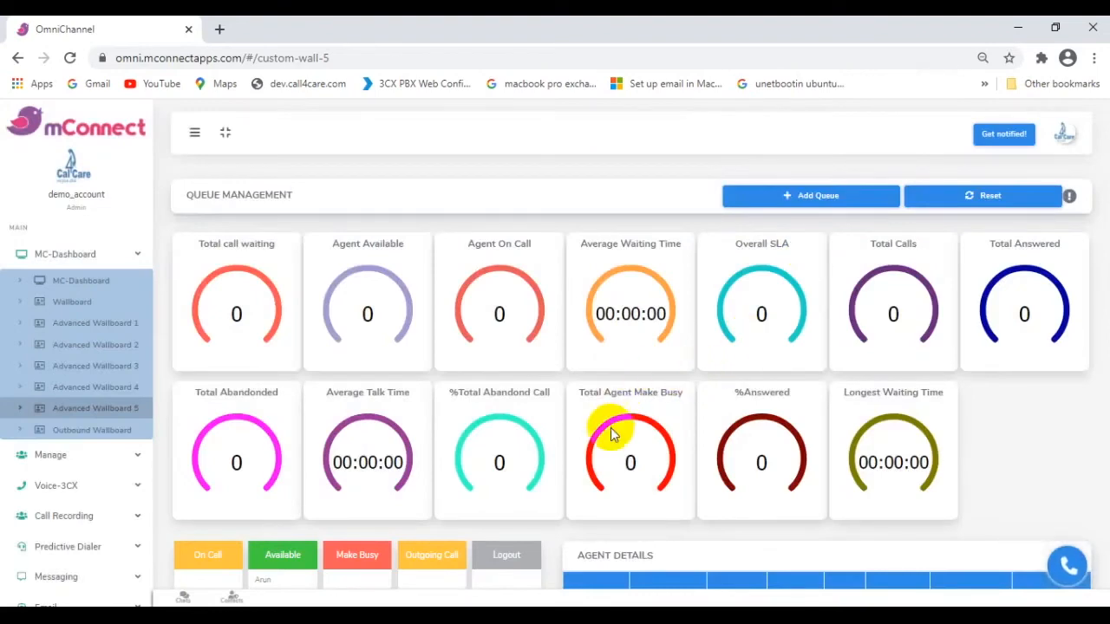
{"action": "scroll", "scroll_direction": "down", "scroll_amount": 3}
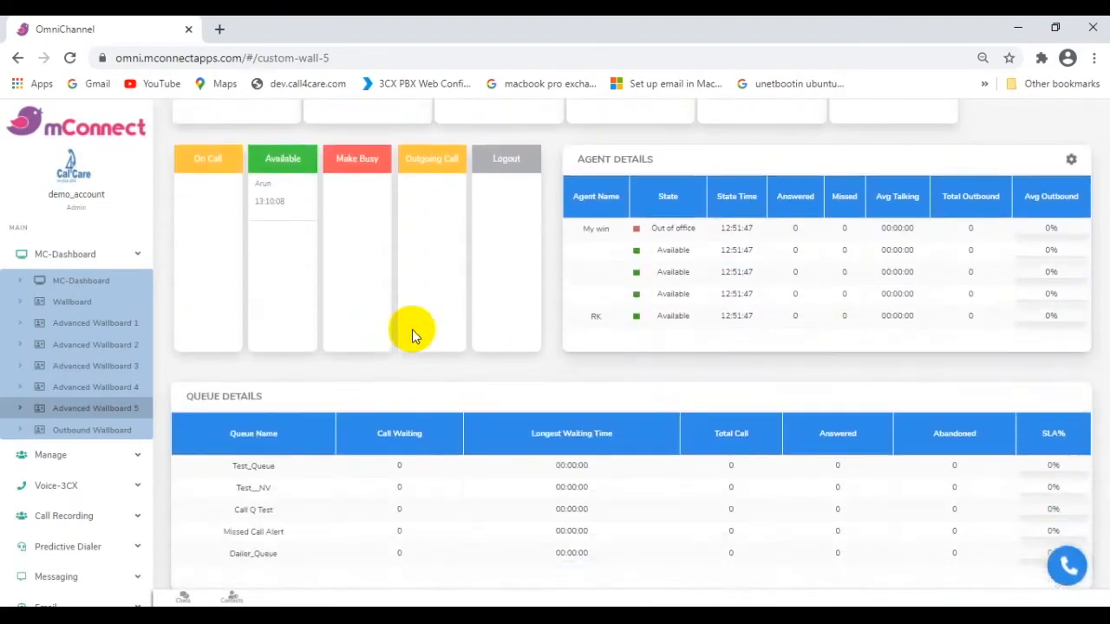
{"action": "mouse_move", "coordinate": [399, 493]}
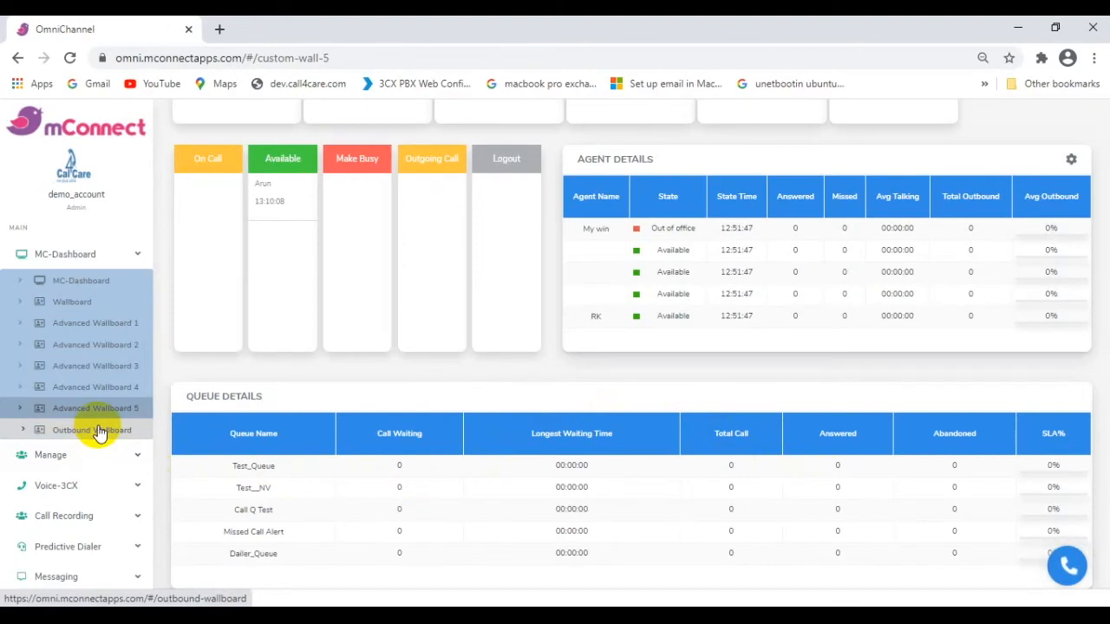
- Switch to the Outbound Wallboard showing five idle logged-in agents
{"action": "left_click", "coordinate": [90, 430]}
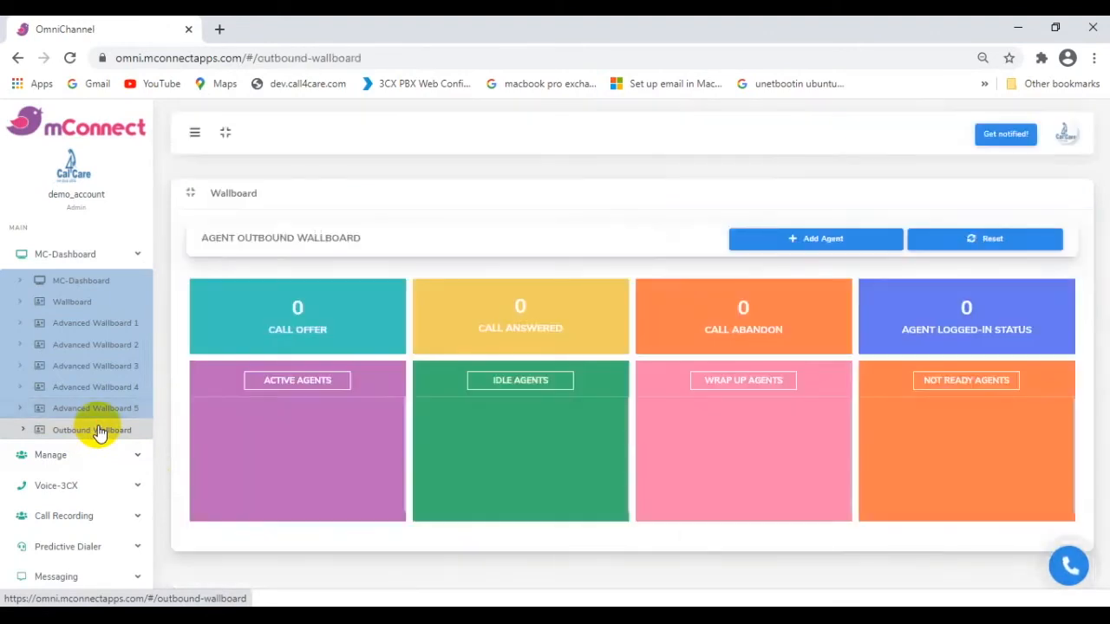
{"action": "left_click", "coordinate": [90, 430]}
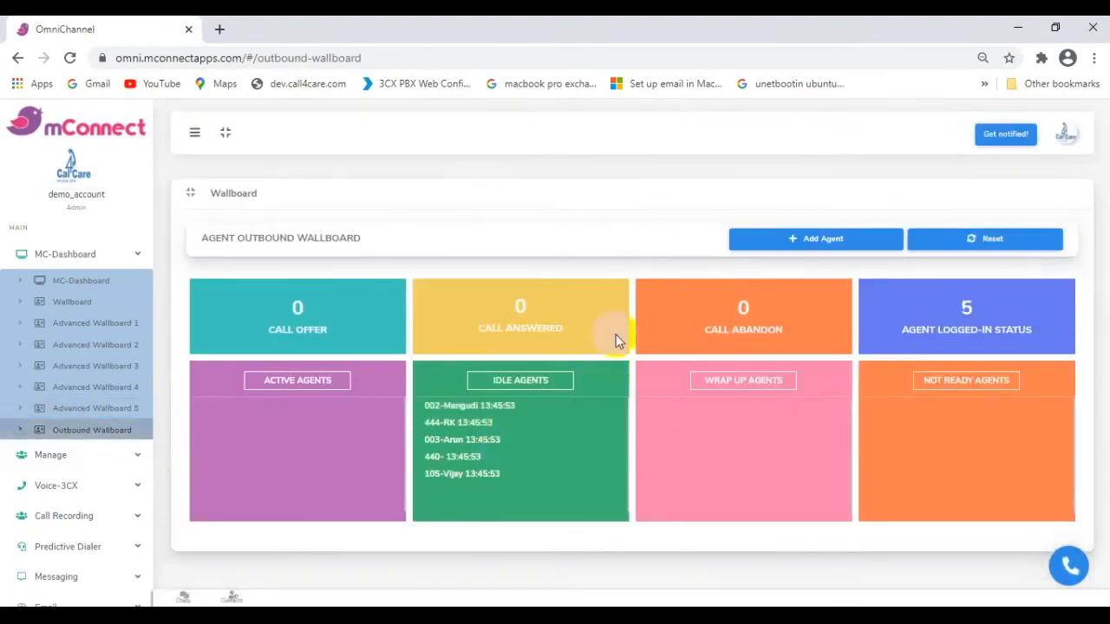
{"action": "left_click", "coordinate": [815, 239]}
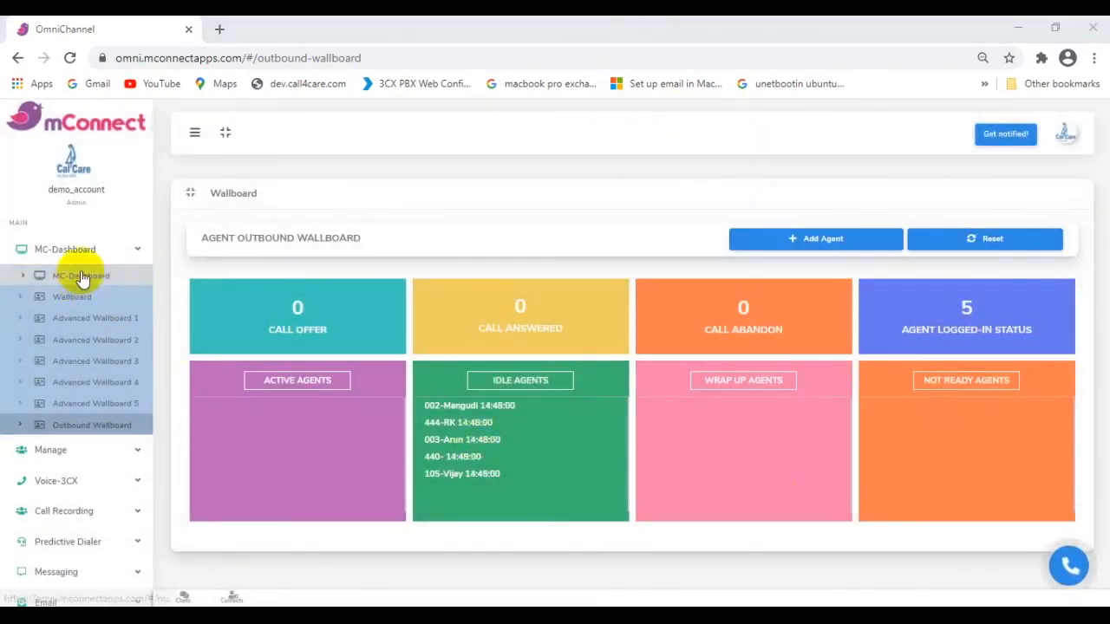
- Switch to the MC Dashboard listing Sales, Support and General Enquiry queues
{"action": "left_click", "coordinate": [80, 275]}
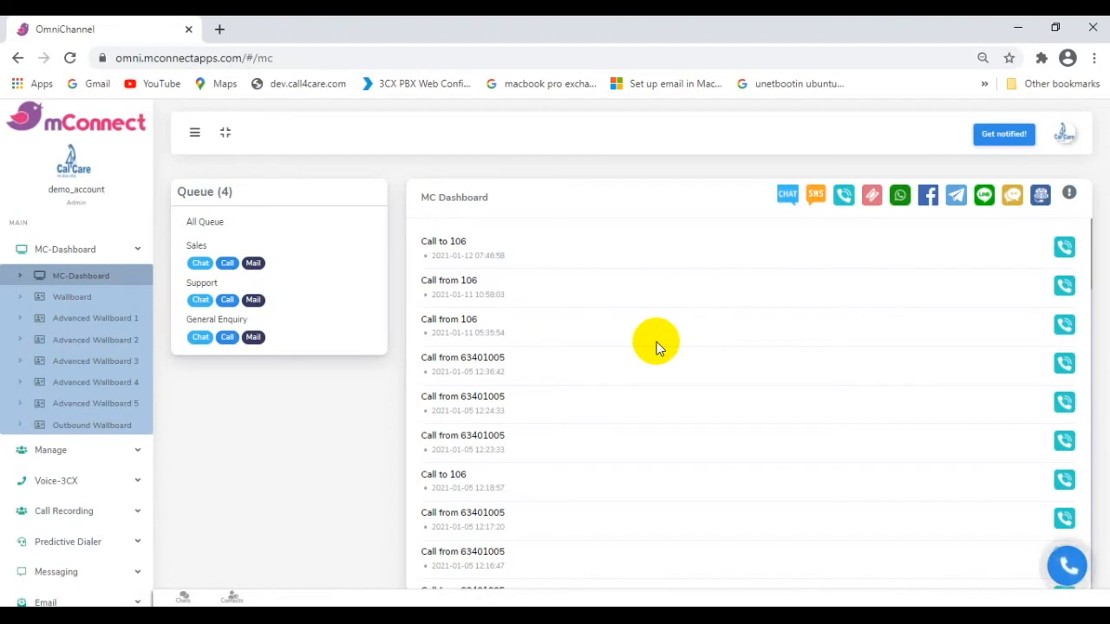
{"action": "mouse_move", "coordinate": [930, 198]}
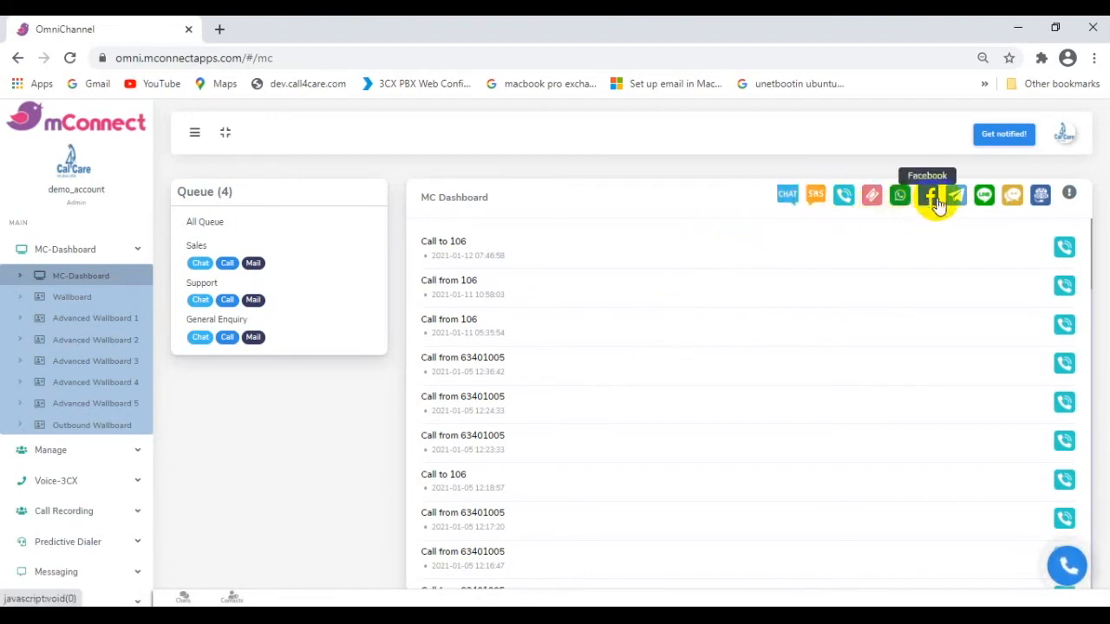
{"action": "mouse_move", "coordinate": [788, 195]}
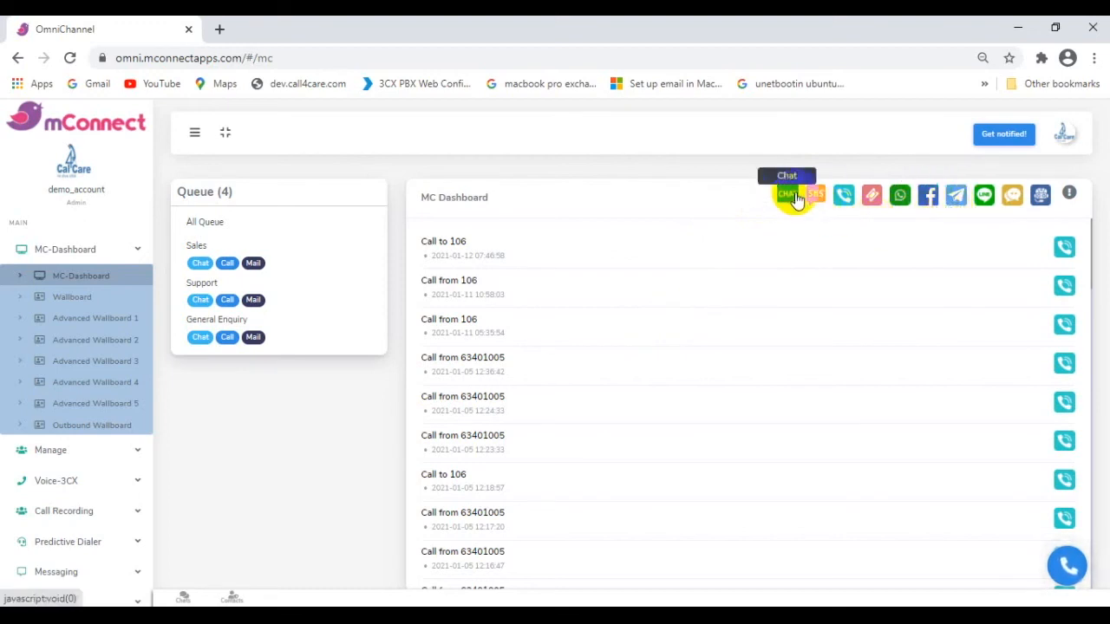
{"action": "left_click", "coordinate": [813, 195]}
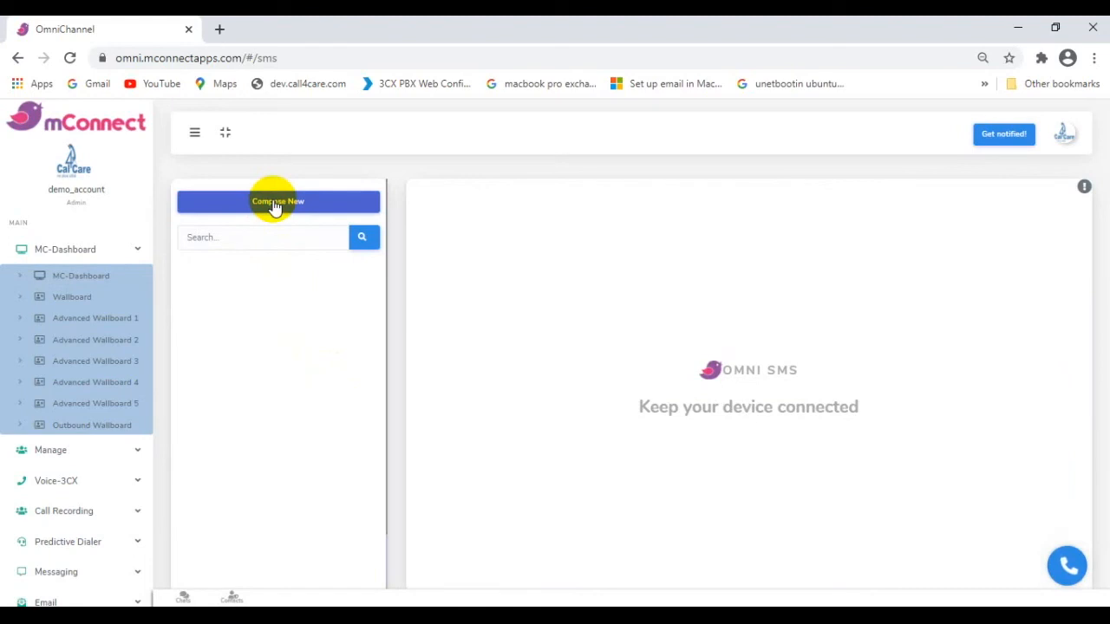
{"action": "left_click", "coordinate": [277, 201]}
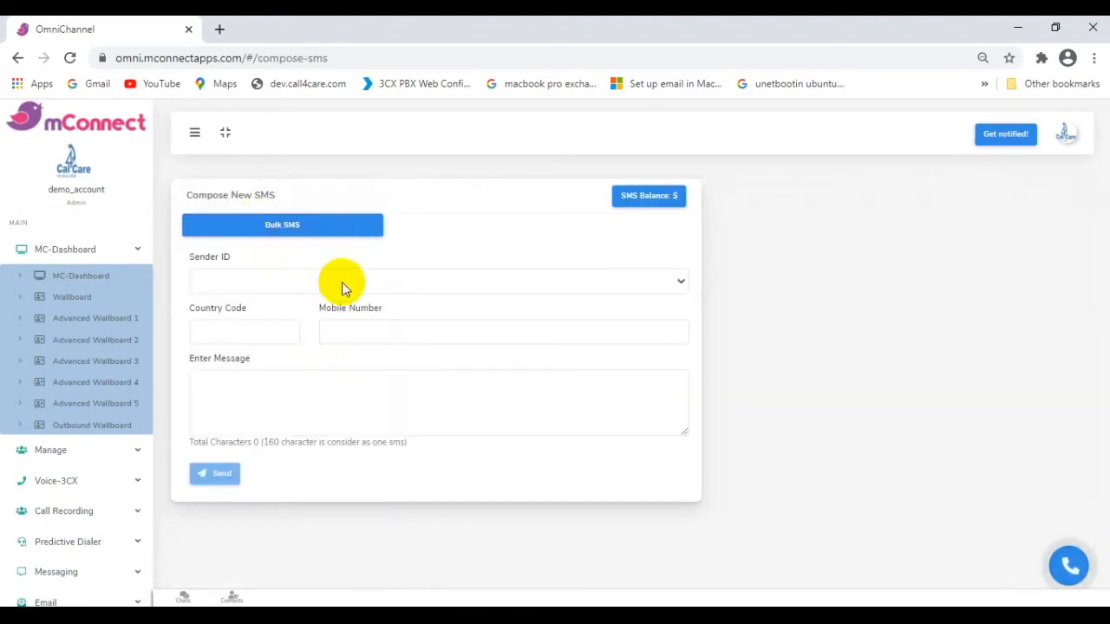
{"action": "left_click", "coordinate": [281, 226]}
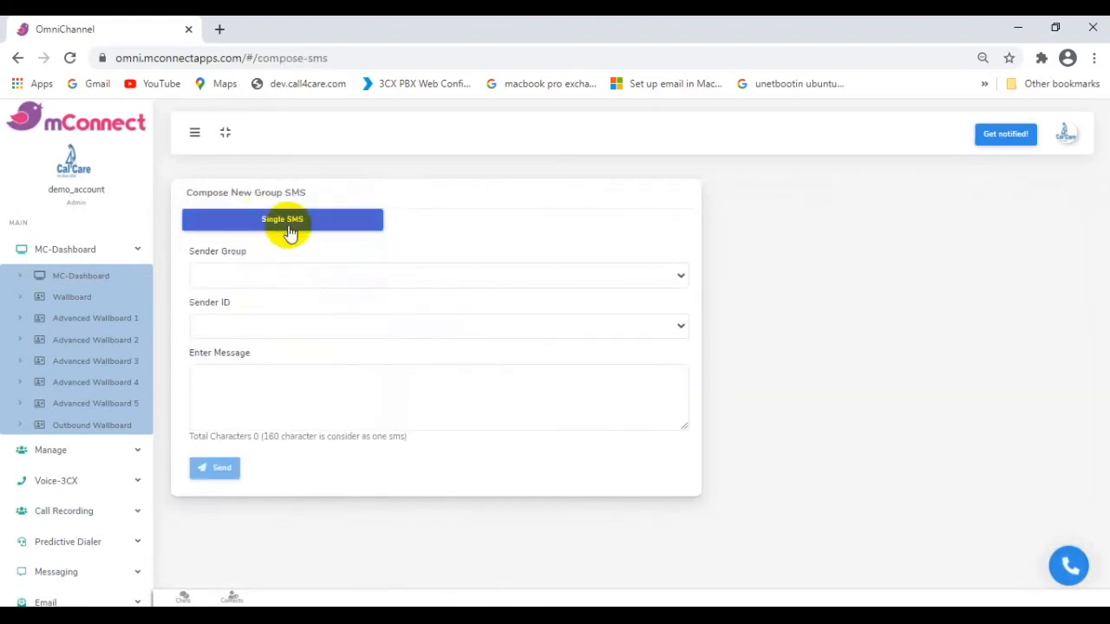
{"action": "left_click", "coordinate": [80, 276]}
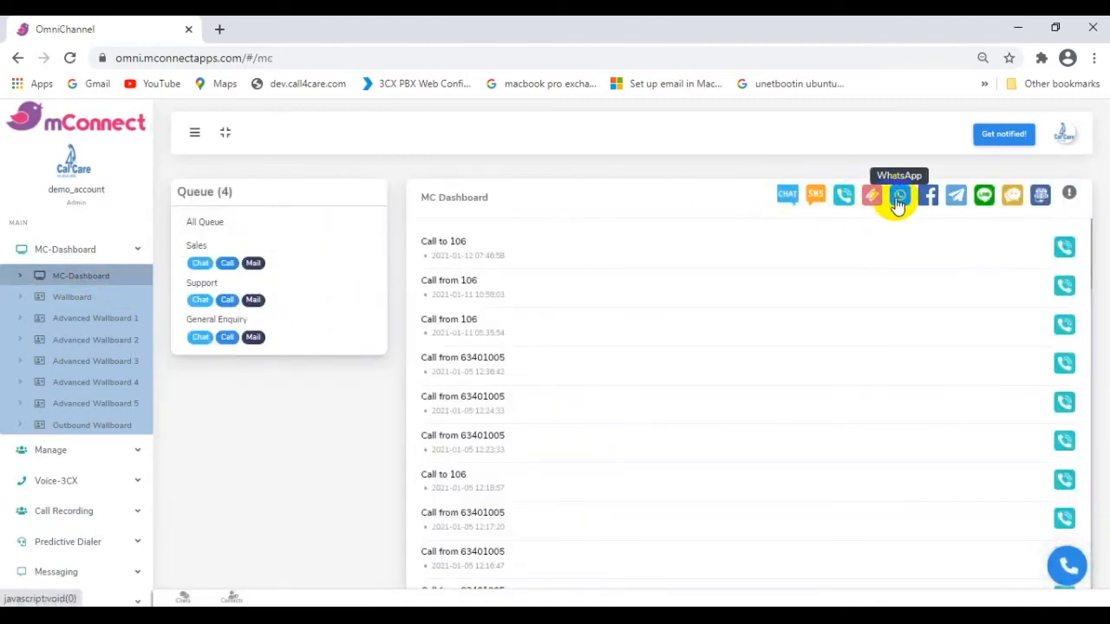
{"action": "mouse_move", "coordinate": [954, 199]}
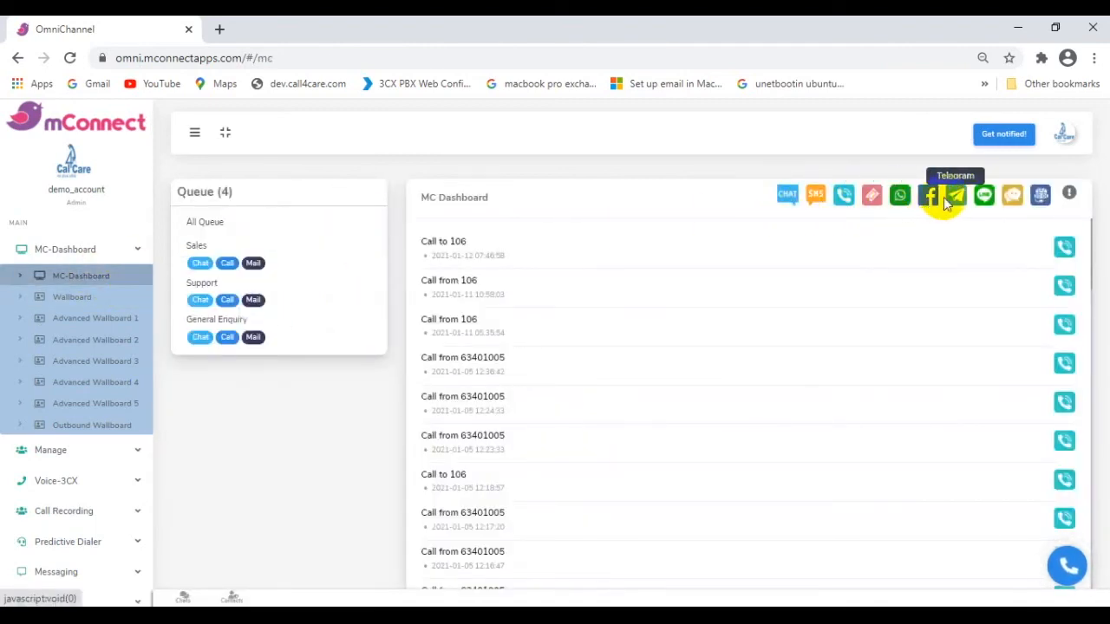
{"action": "mouse_move", "coordinate": [1012, 194]}
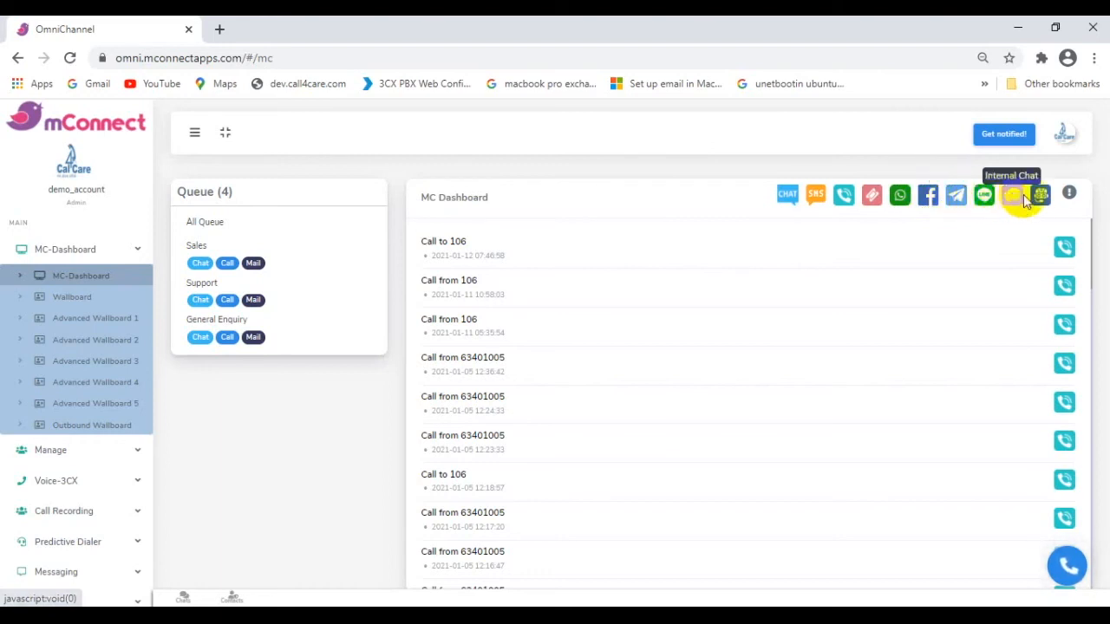
{"action": "mouse_move", "coordinate": [1061, 252]}
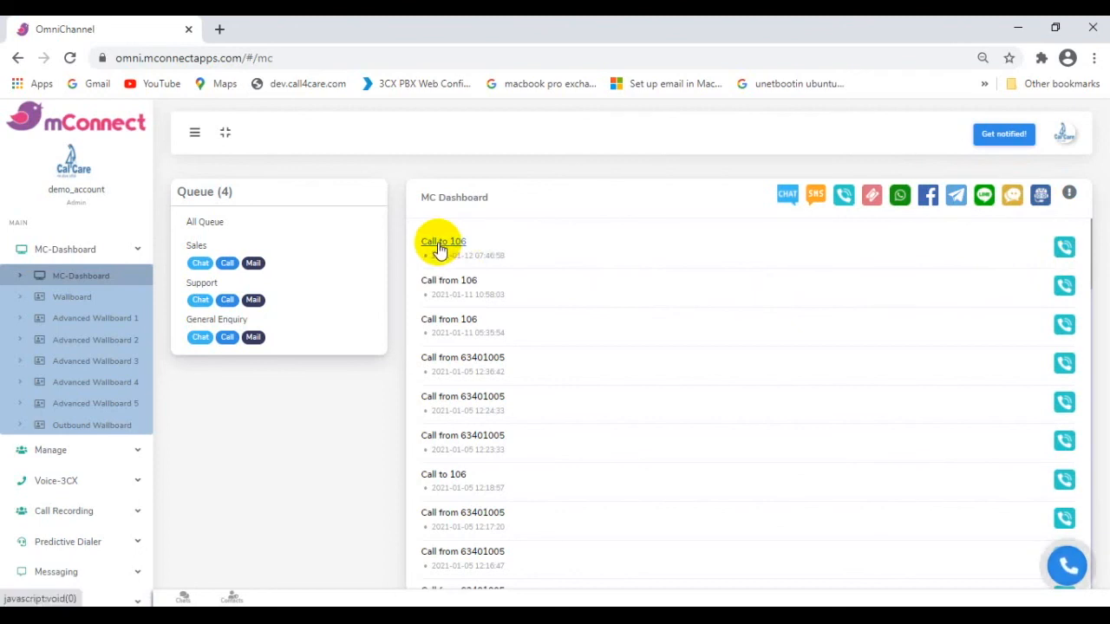
{"action": "mouse_move", "coordinate": [451, 288]}
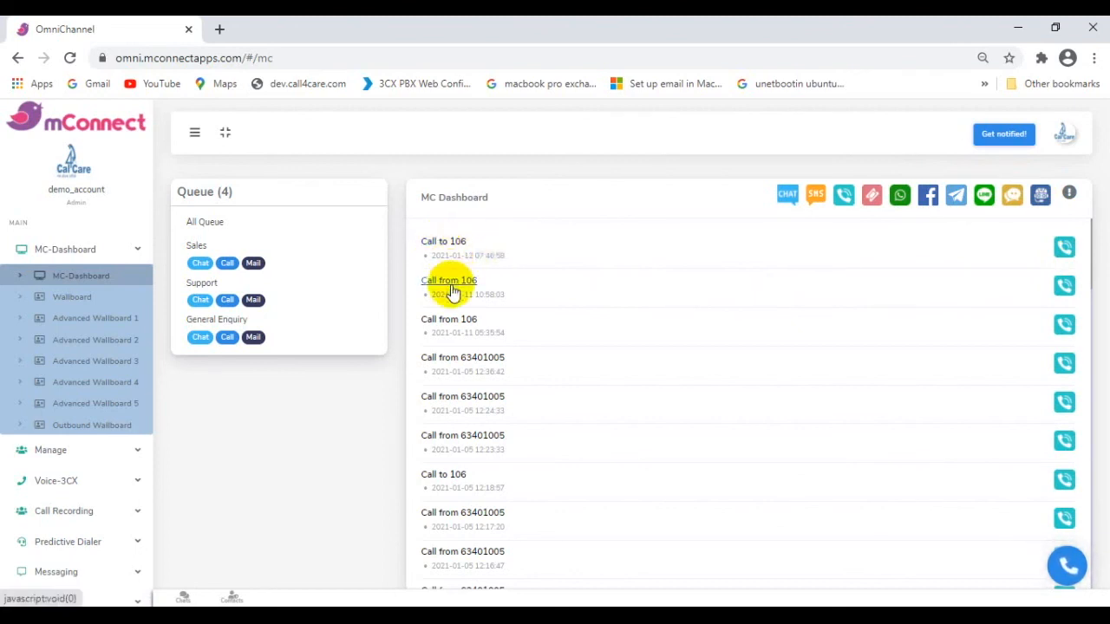
- Scroll the call list and switch to the standard Wallboard with all counters at zero
{"action": "scroll", "scroll_direction": "down", "scroll_amount": 3}
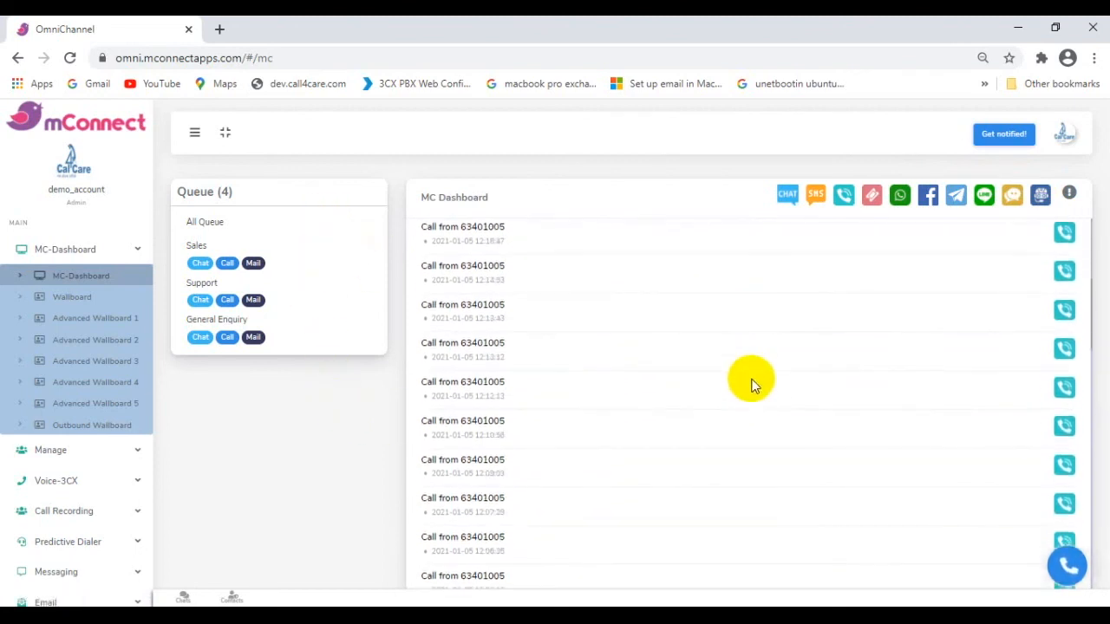
{"action": "mouse_move", "coordinate": [750, 375]}
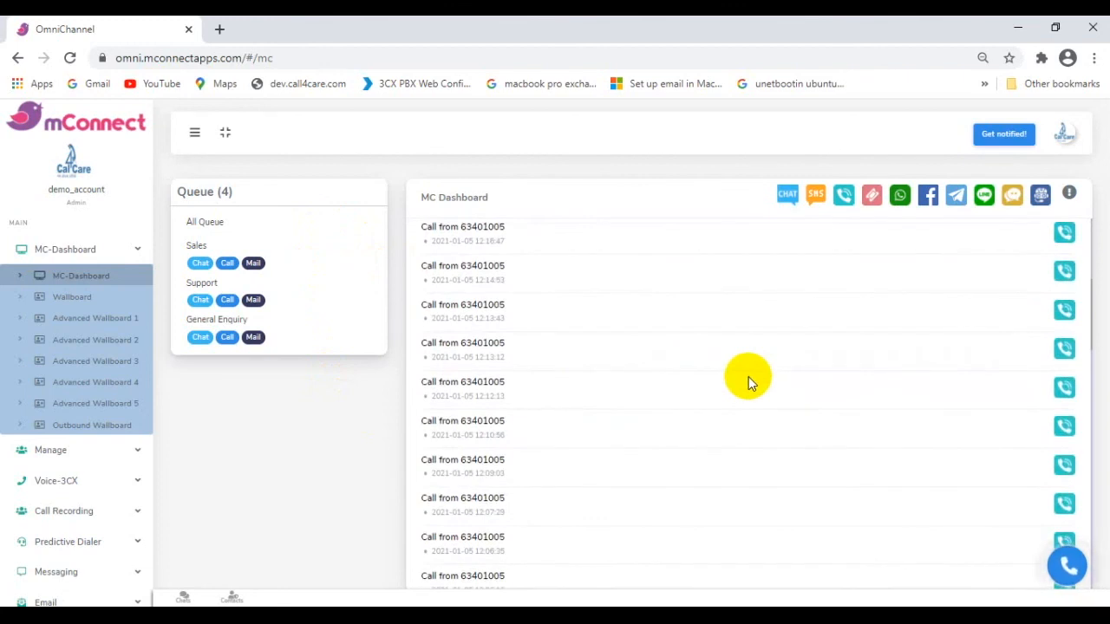
{"action": "left_click", "coordinate": [73, 296]}
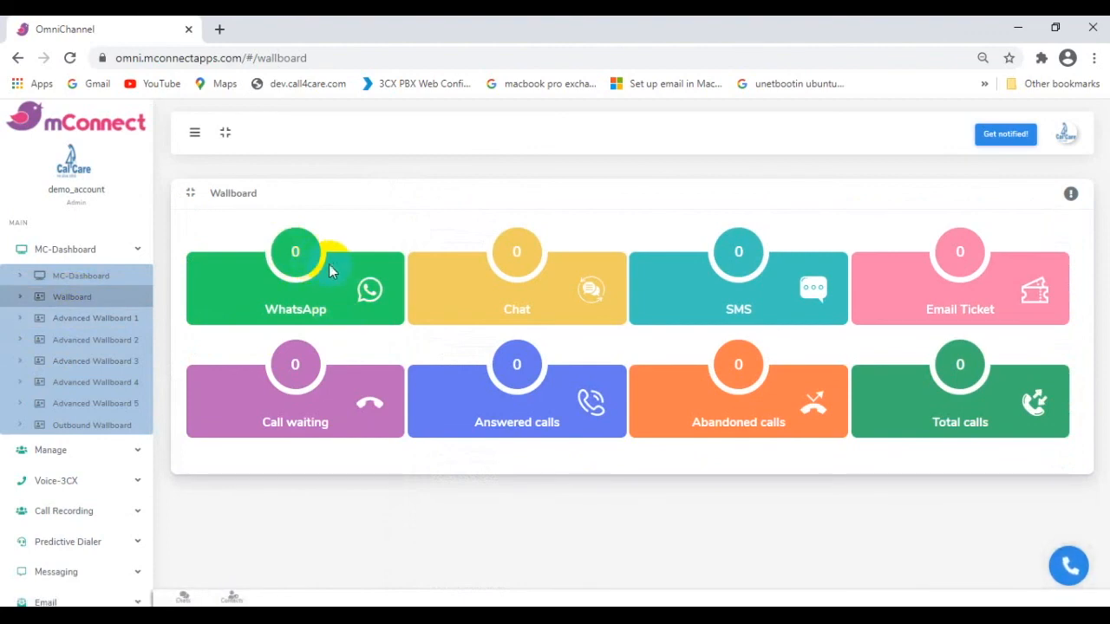
{"action": "mouse_move", "coordinate": [302, 281]}
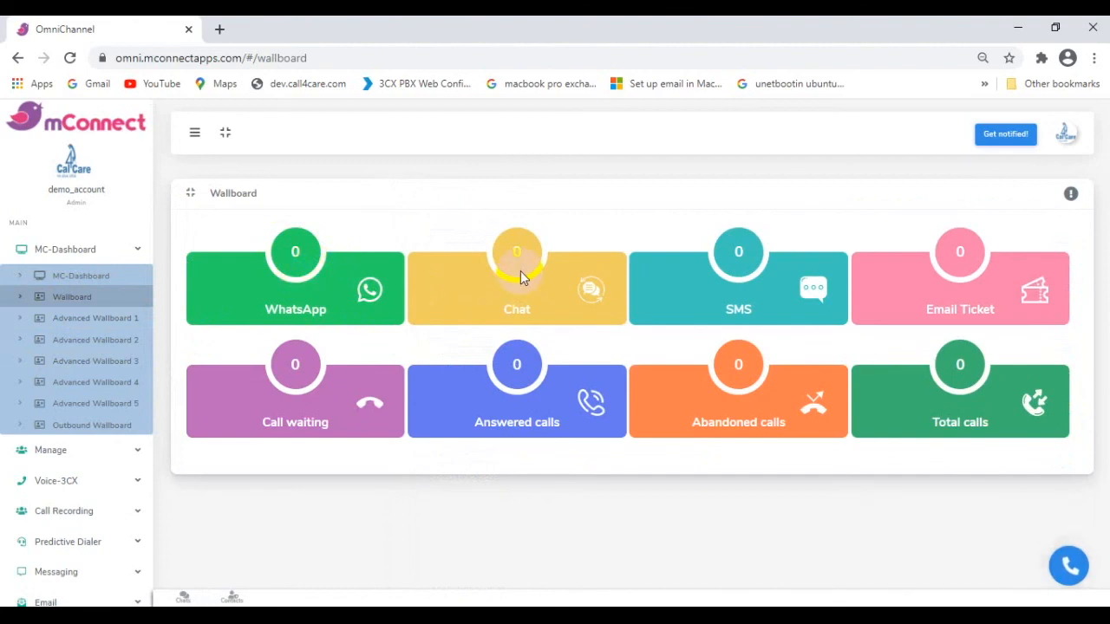
{"action": "mouse_move", "coordinate": [969, 279]}
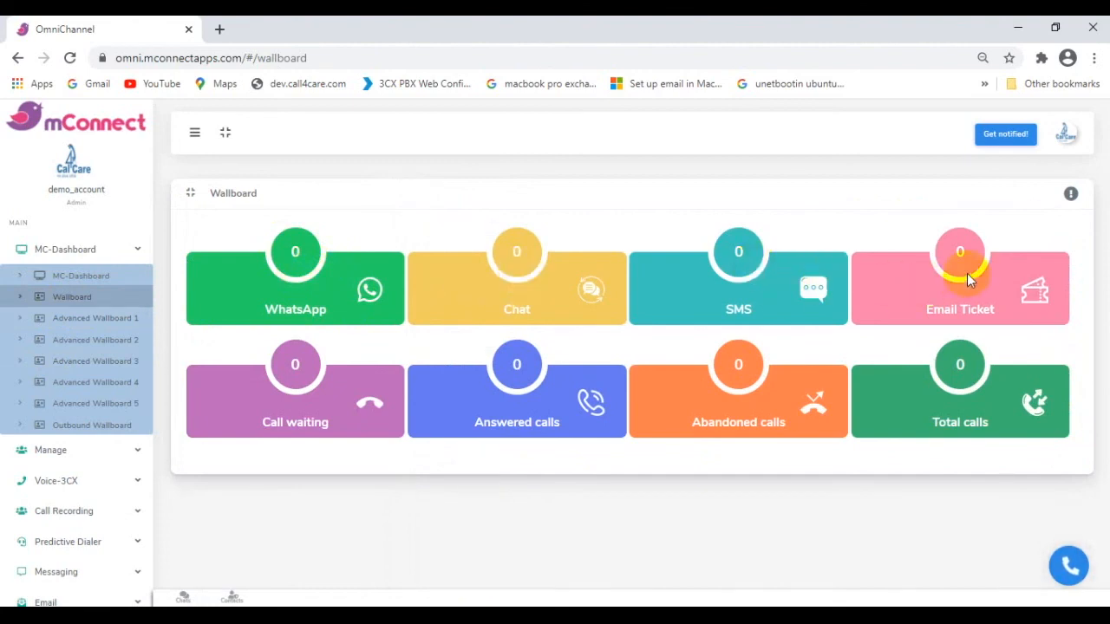
{"action": "mouse_move", "coordinate": [350, 402]}
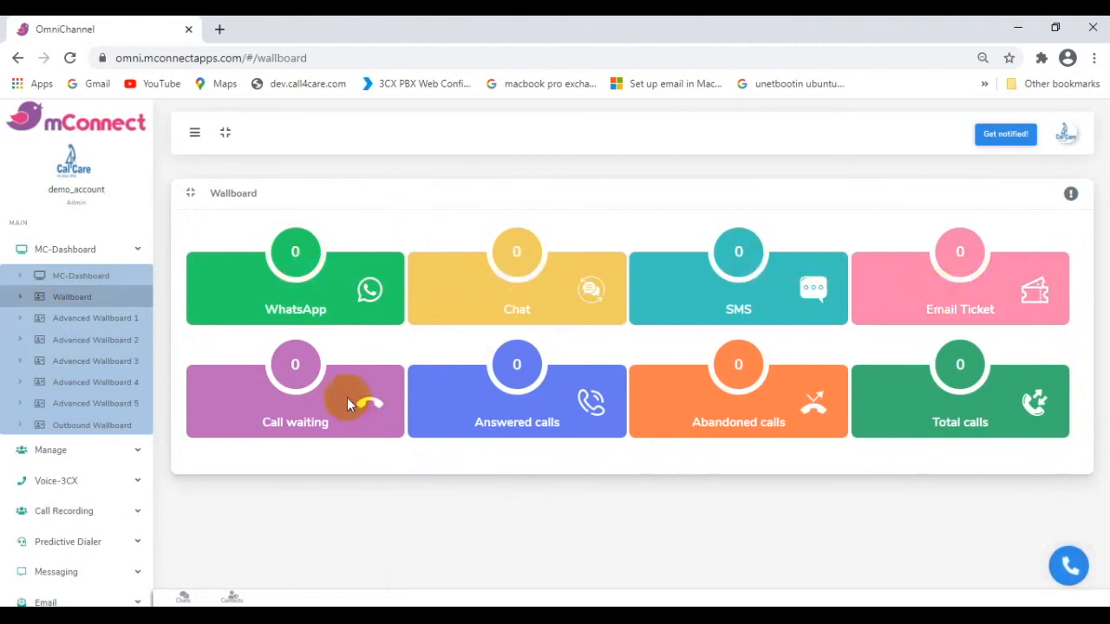